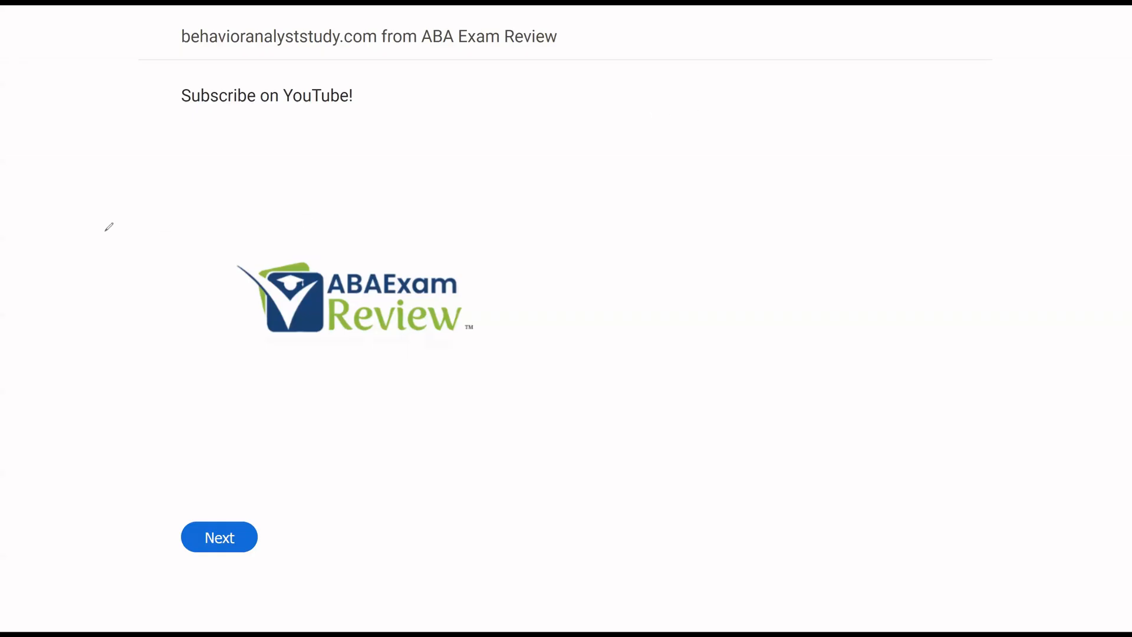
{"action": "mouse_move", "coordinate": [326, 257]}
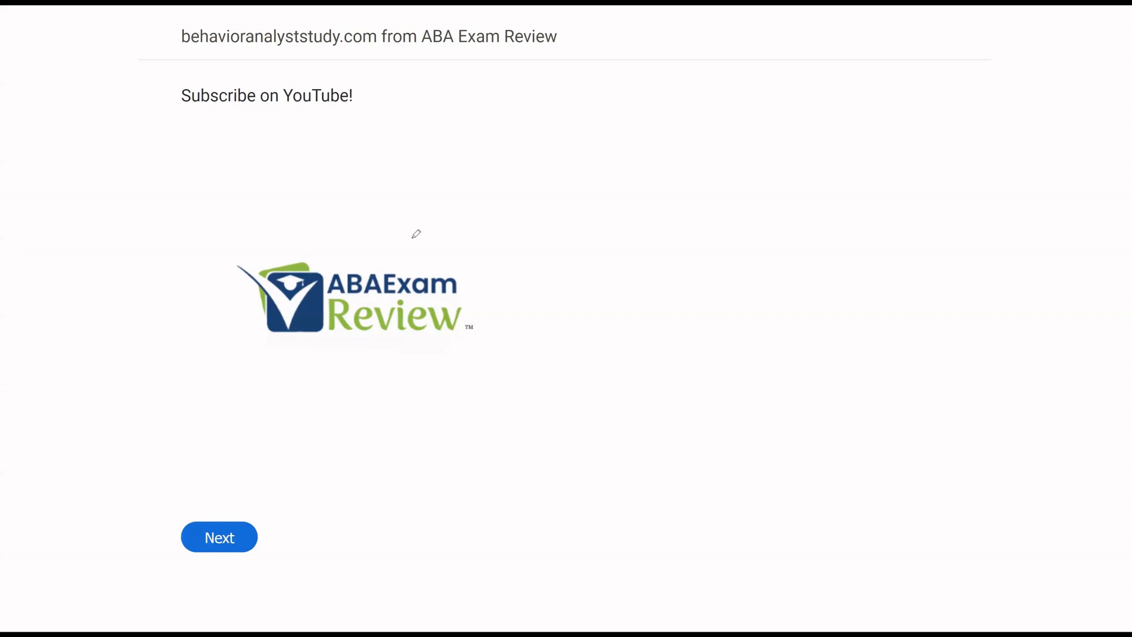
{"action": "mouse_move", "coordinate": [340, 200]}
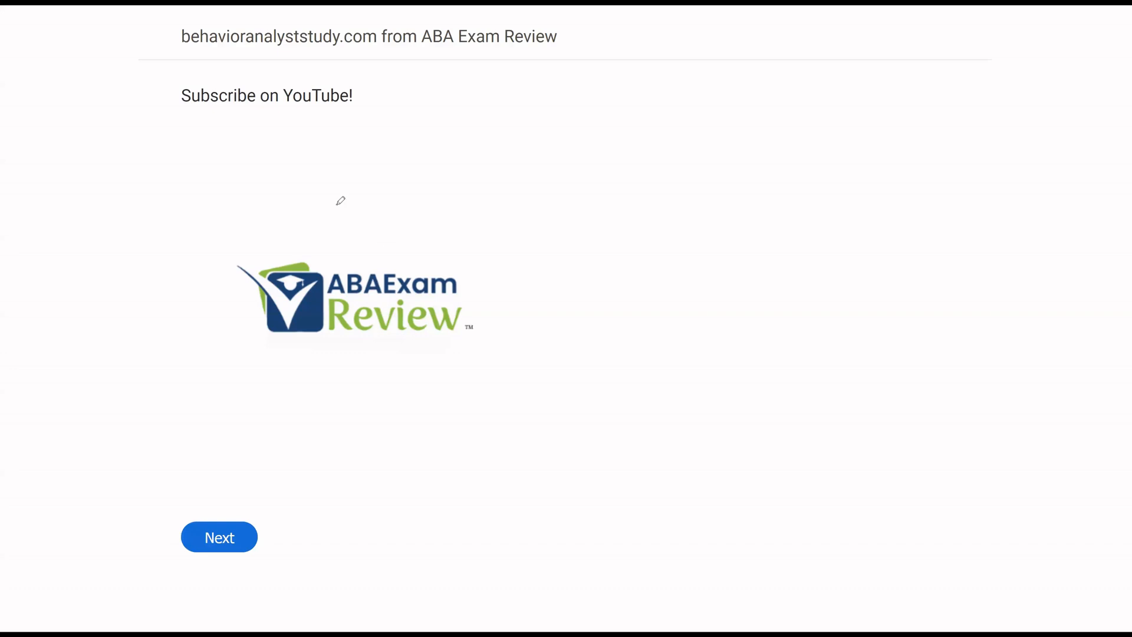
{"action": "mouse_move", "coordinate": [534, 165]}
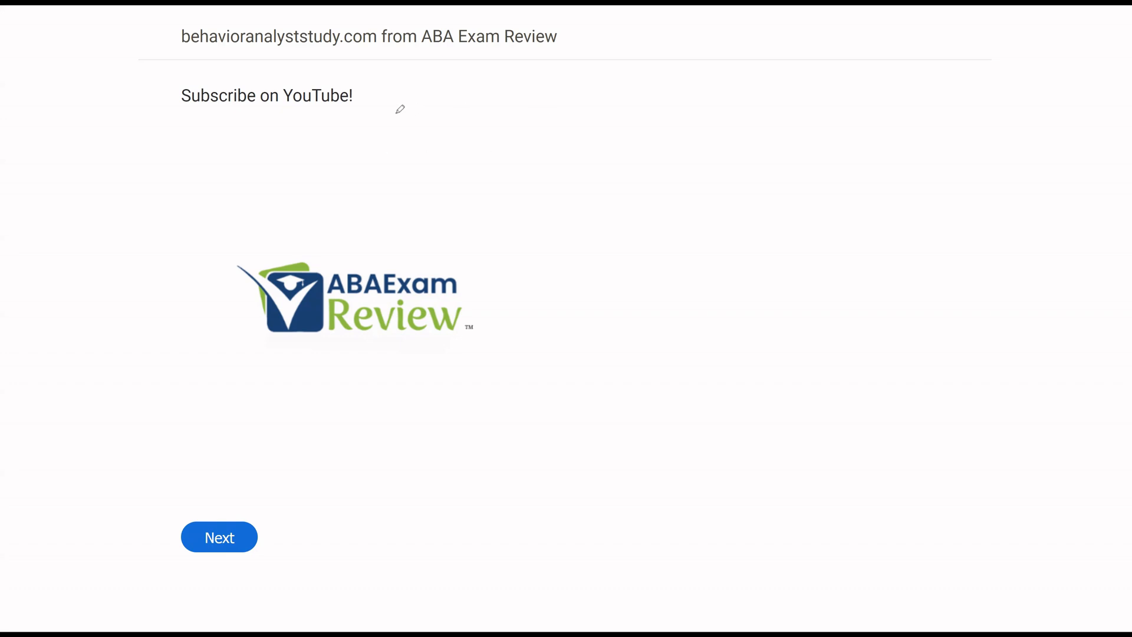
{"action": "mouse_move", "coordinate": [306, 89]}
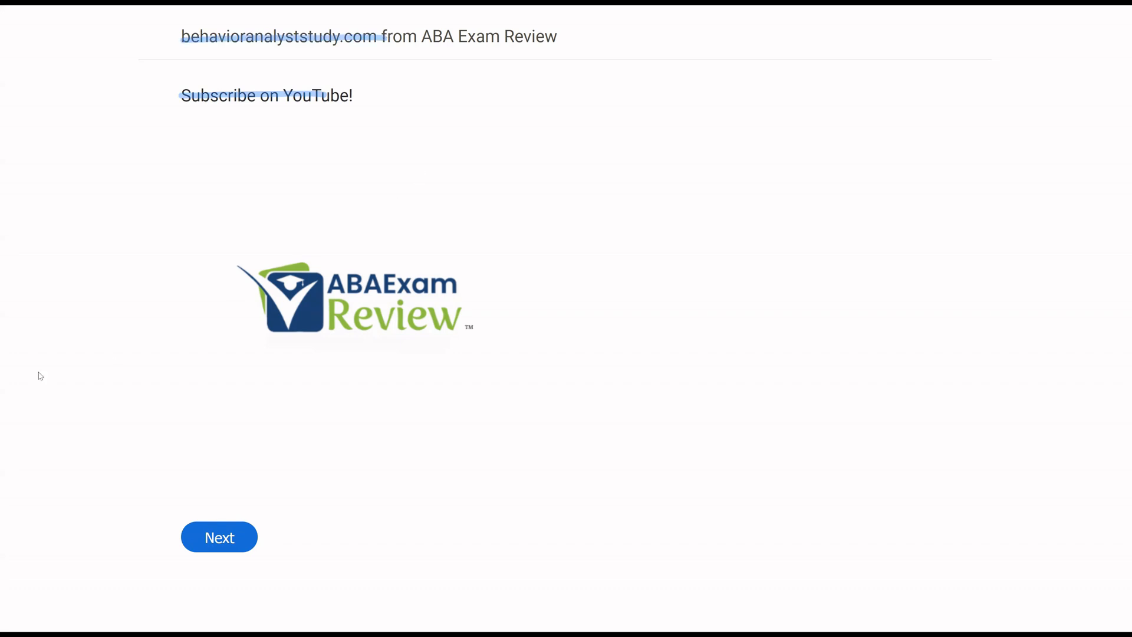
{"action": "mouse_move", "coordinate": [303, 406]}
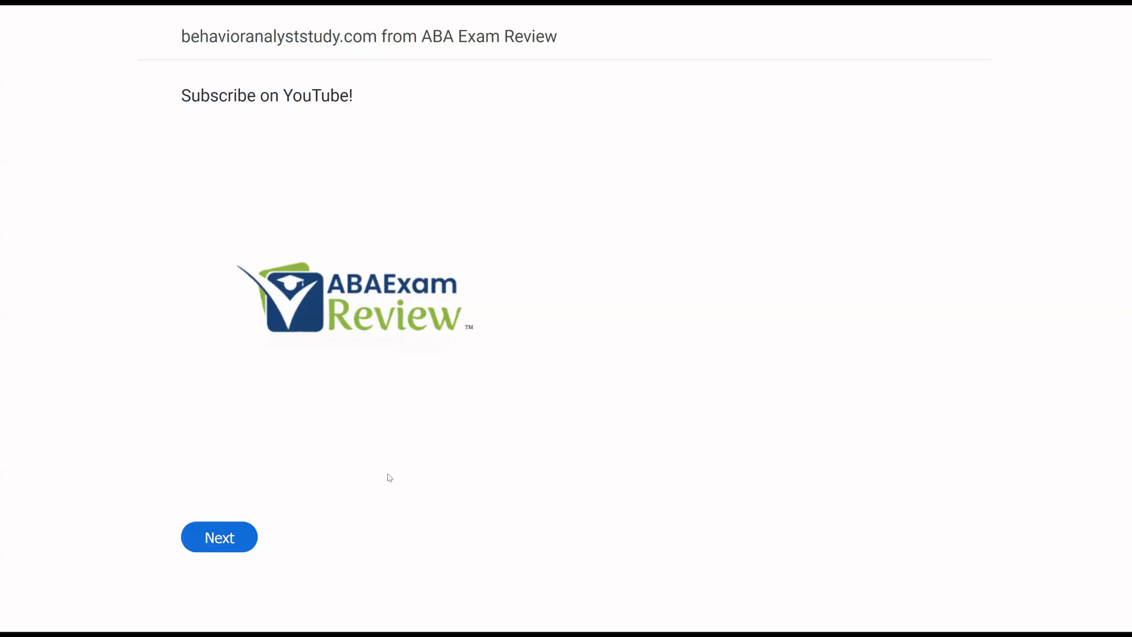
Step: Start the exam, underline key phrases in question 111, and select Pragmatism
{"action": "left_click", "coordinate": [219, 537]}
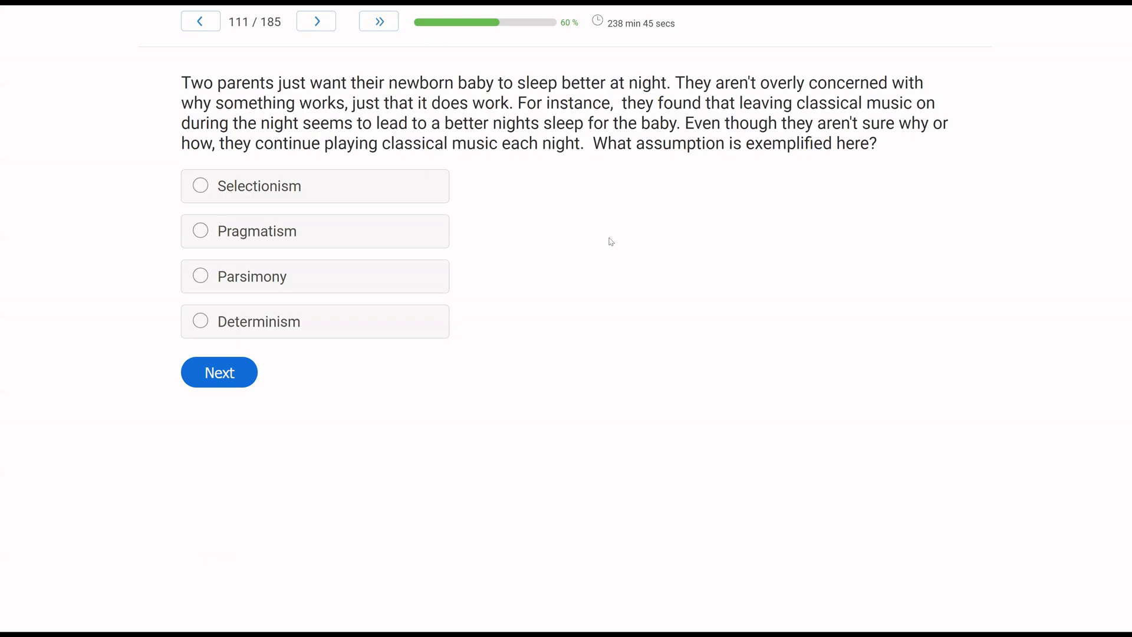
{"action": "mouse_move", "coordinate": [431, 208]}
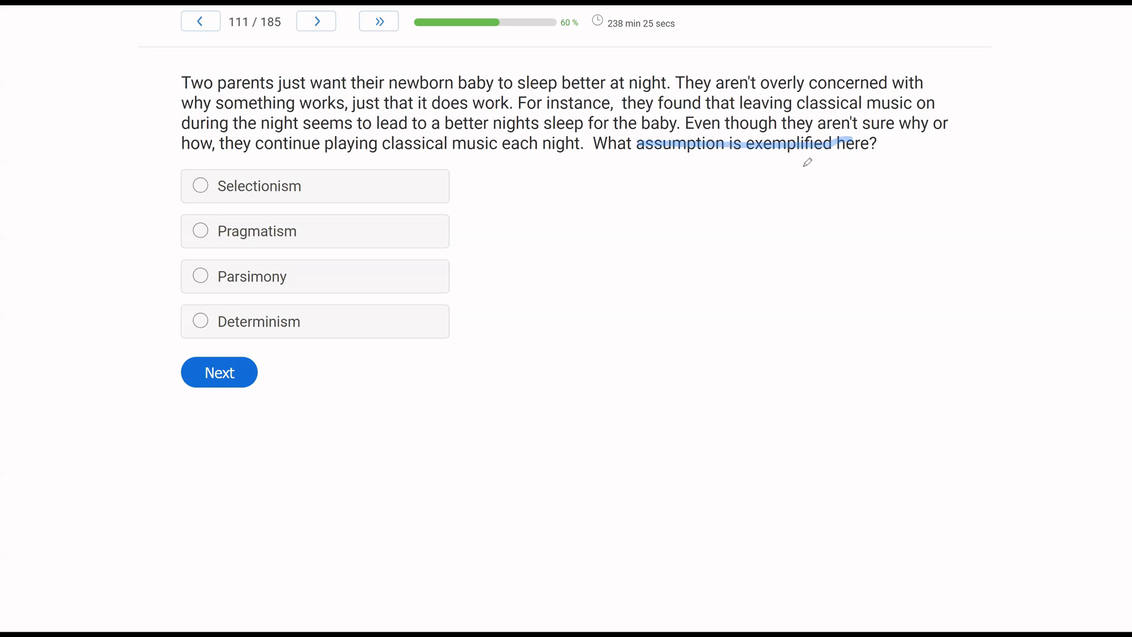
{"action": "mouse_move", "coordinate": [774, 160]}
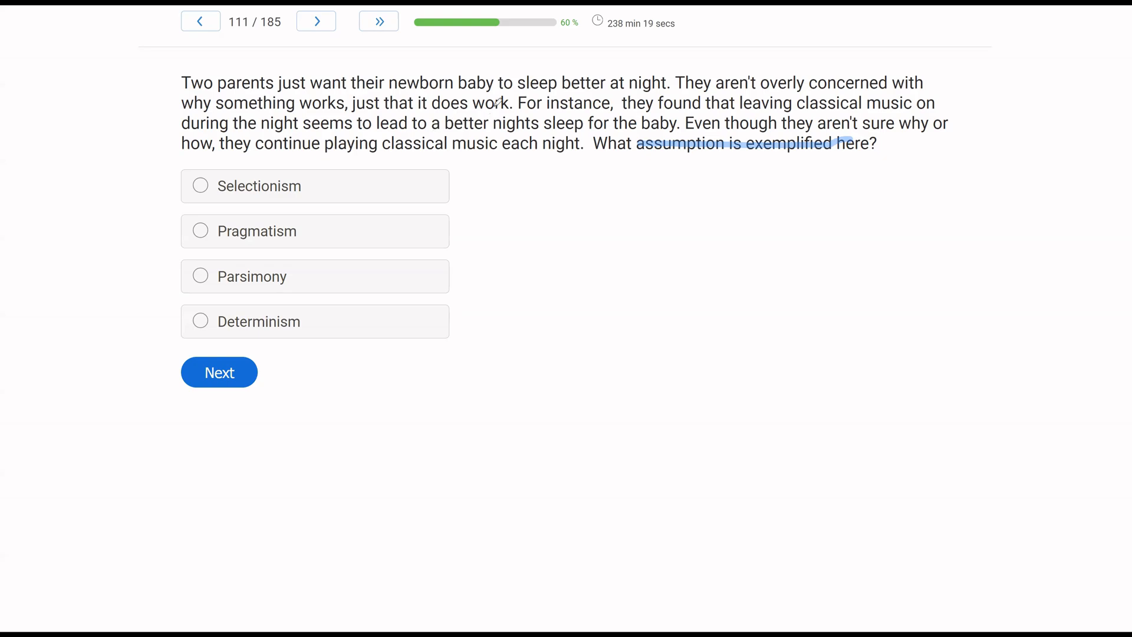
{"action": "mouse_move", "coordinate": [568, 114]}
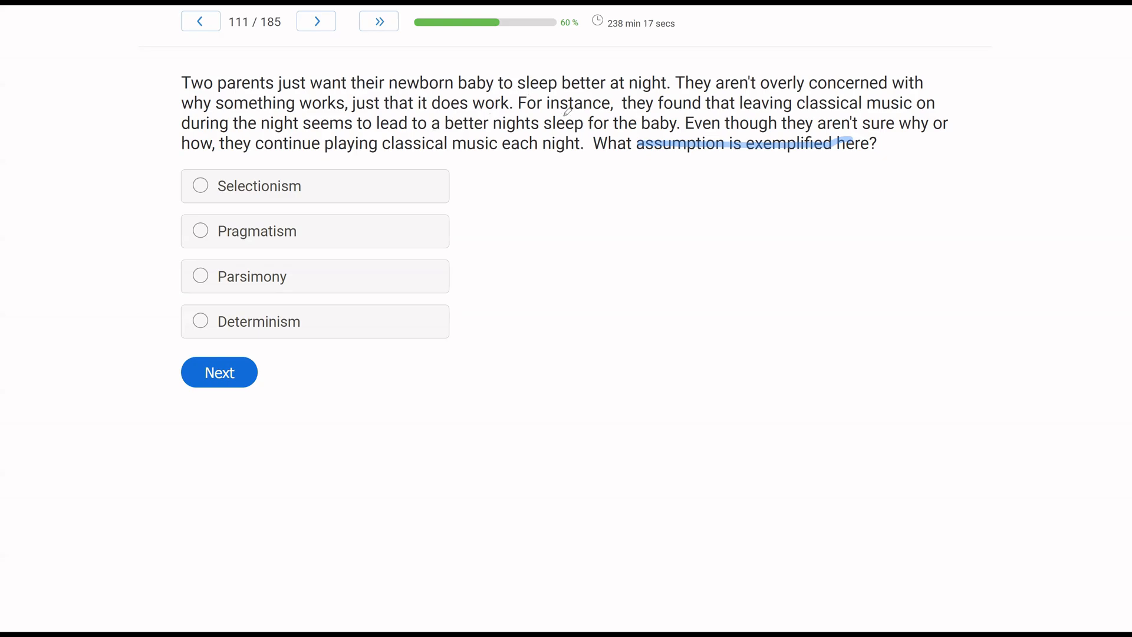
{"action": "left_click_drag", "start_coordinate": [736, 112], "coordinate": [866, 101]}
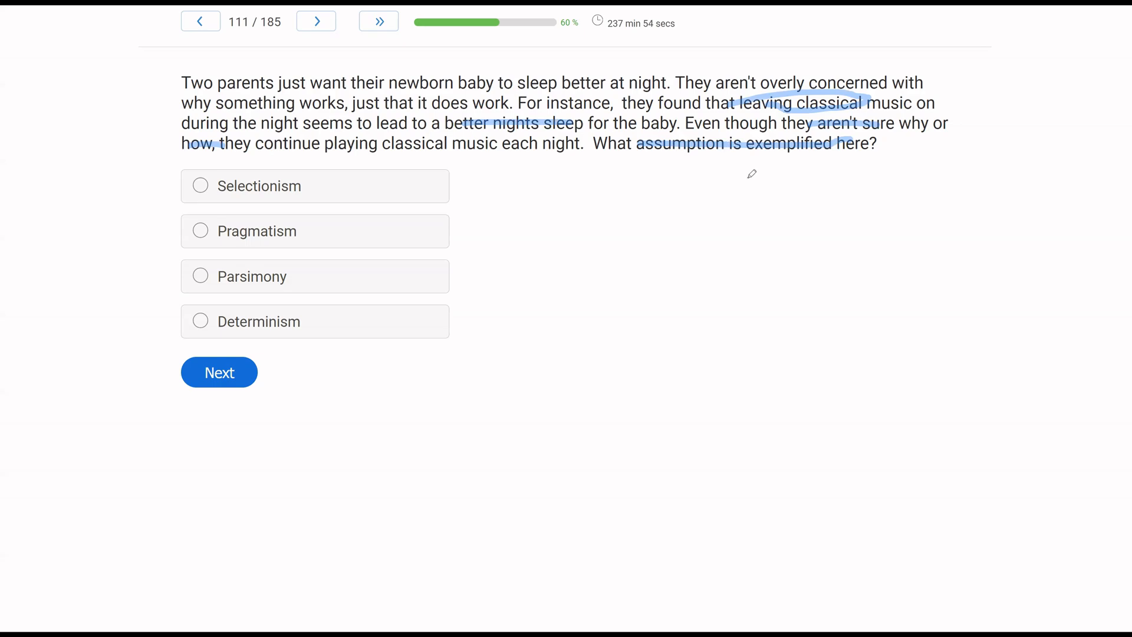
{"action": "mouse_move", "coordinate": [611, 231]}
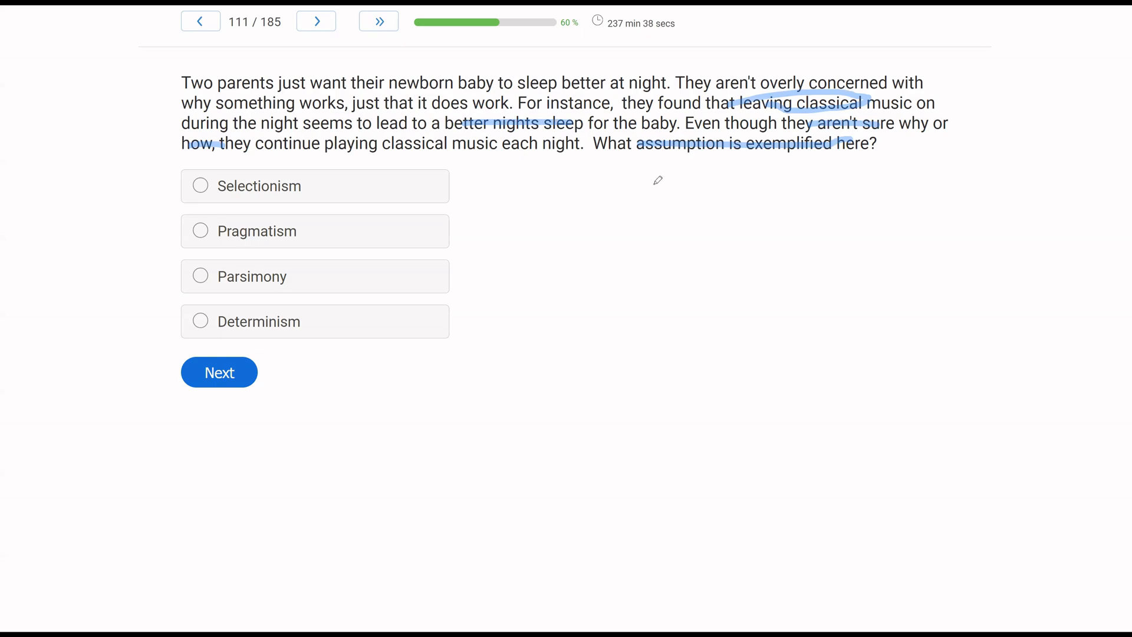
{"action": "mouse_move", "coordinate": [680, 155]}
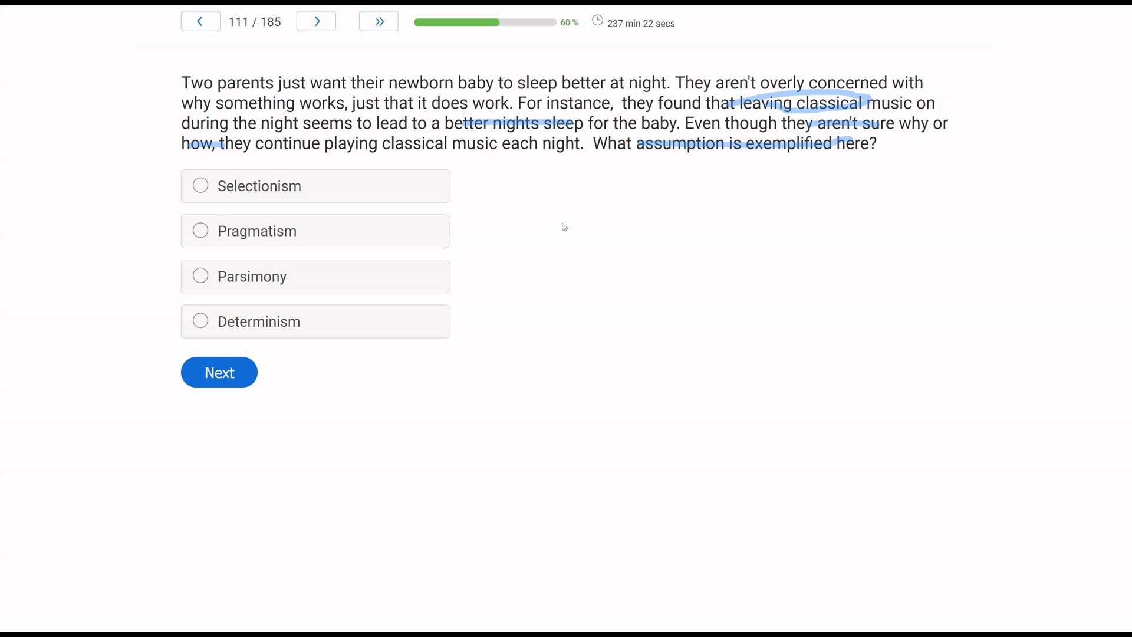
{"action": "mouse_move", "coordinate": [591, 225]}
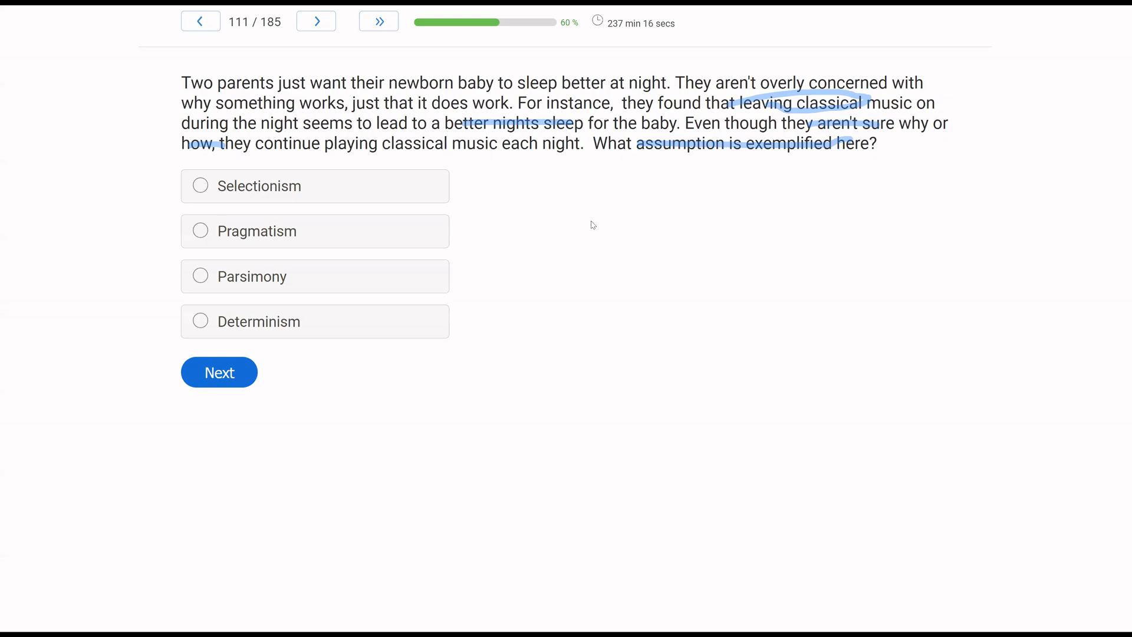
{"action": "mouse_move", "coordinate": [659, 194]}
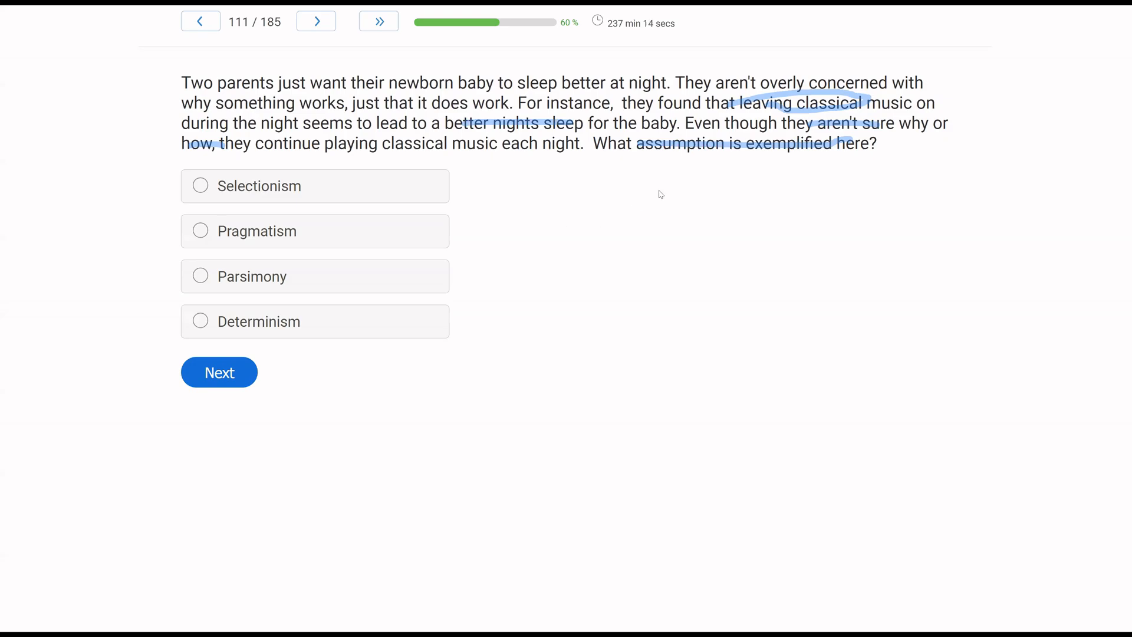
{"action": "mouse_move", "coordinate": [417, 277]}
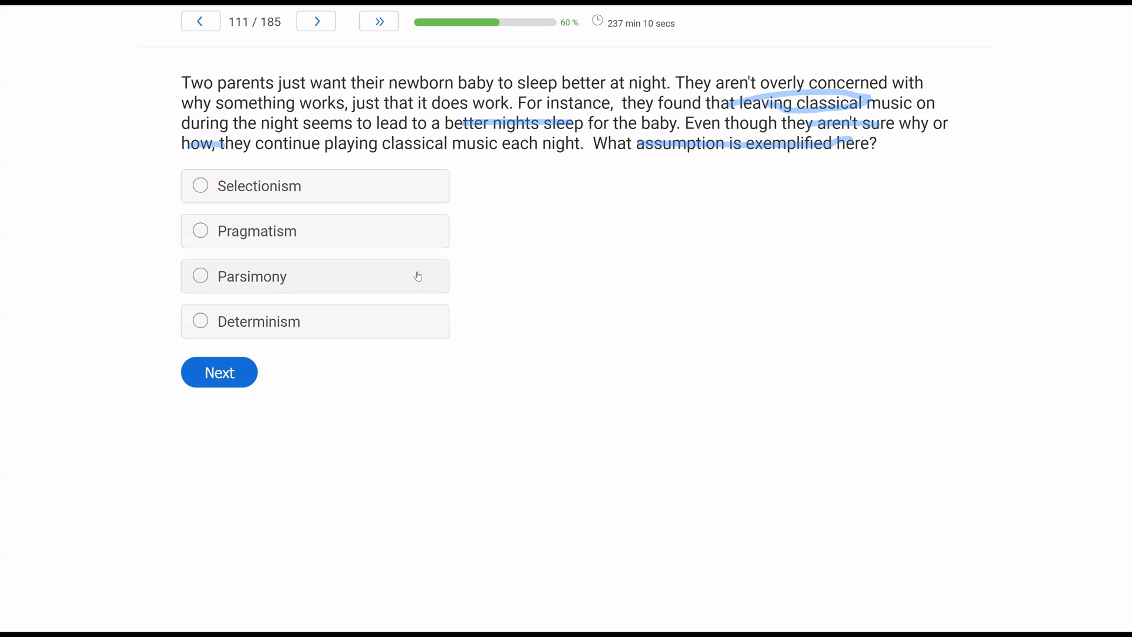
{"action": "mouse_move", "coordinate": [64, 380]}
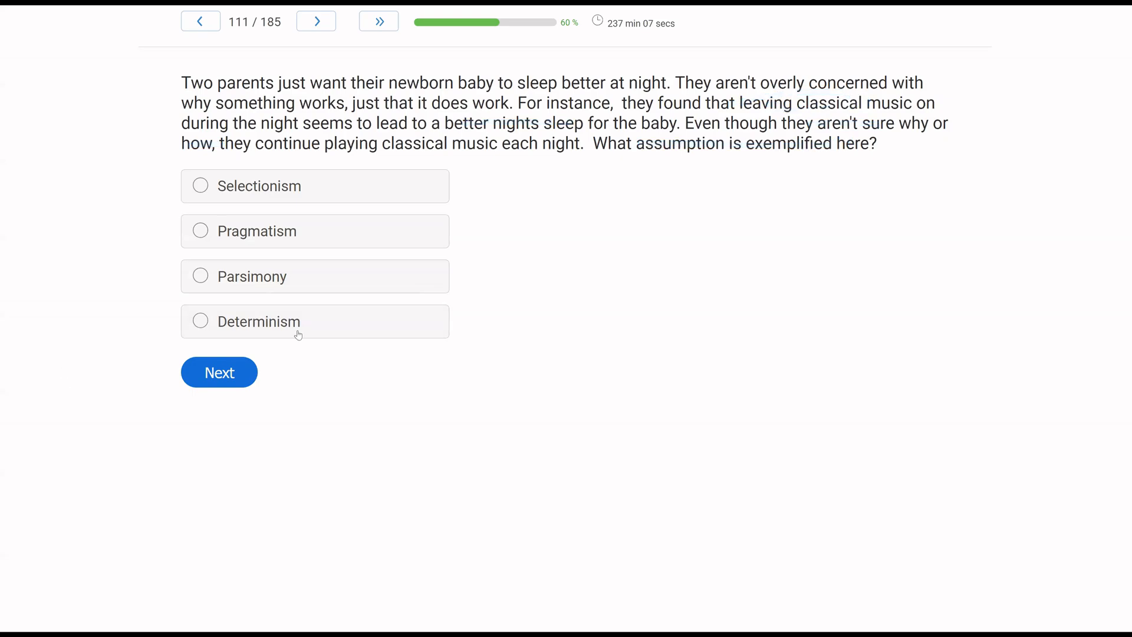
{"action": "mouse_move", "coordinate": [409, 309]}
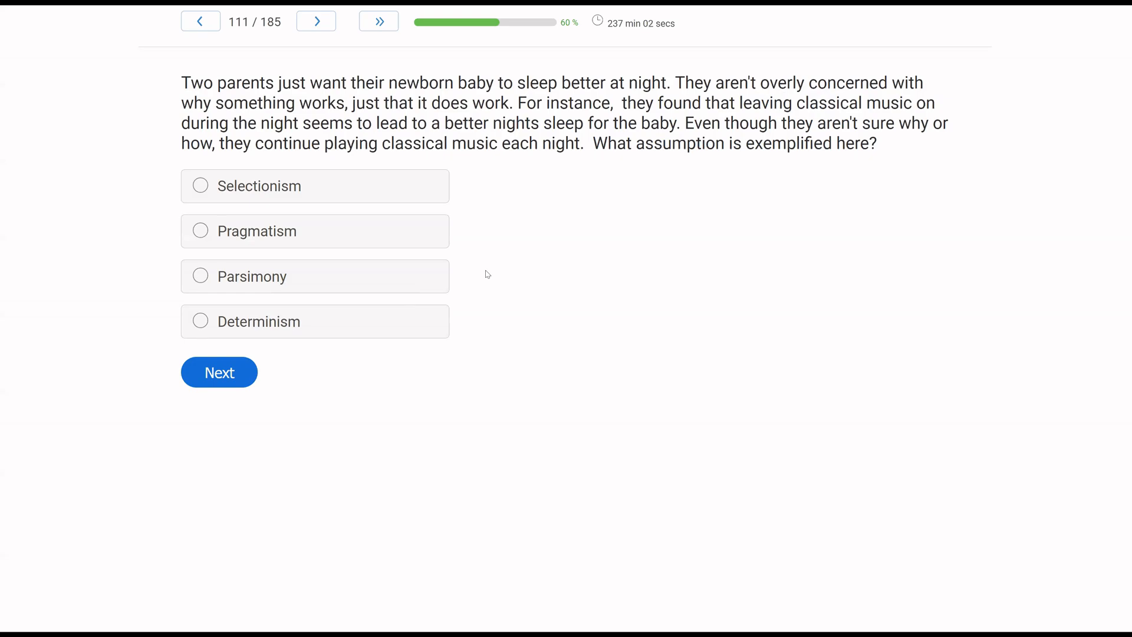
{"action": "mouse_move", "coordinate": [467, 270]}
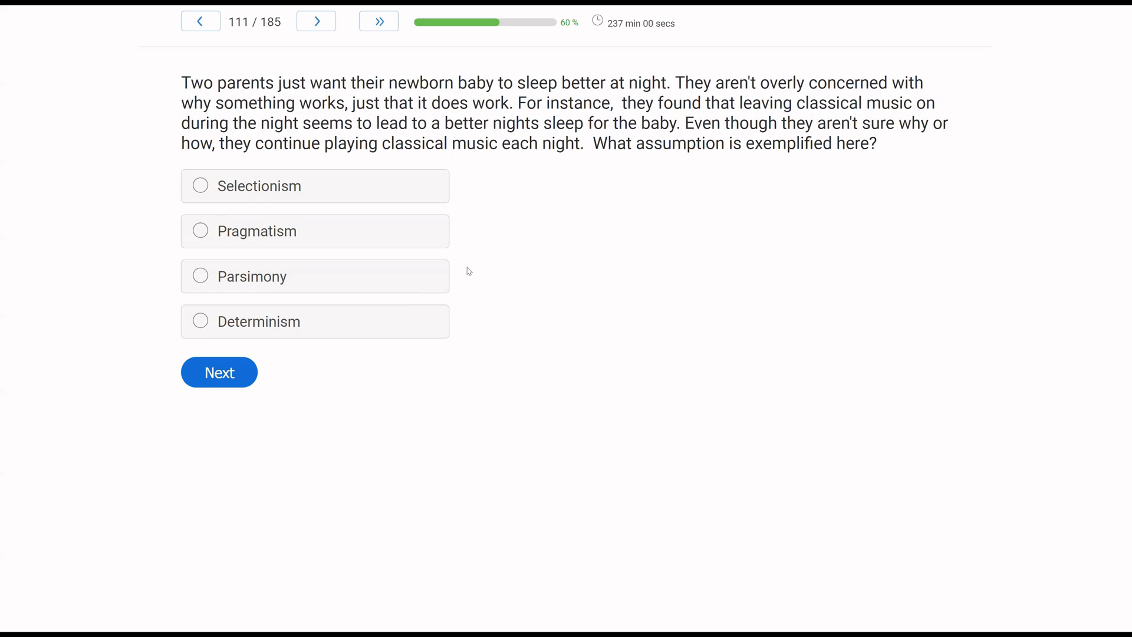
{"action": "left_click", "coordinate": [200, 231]}
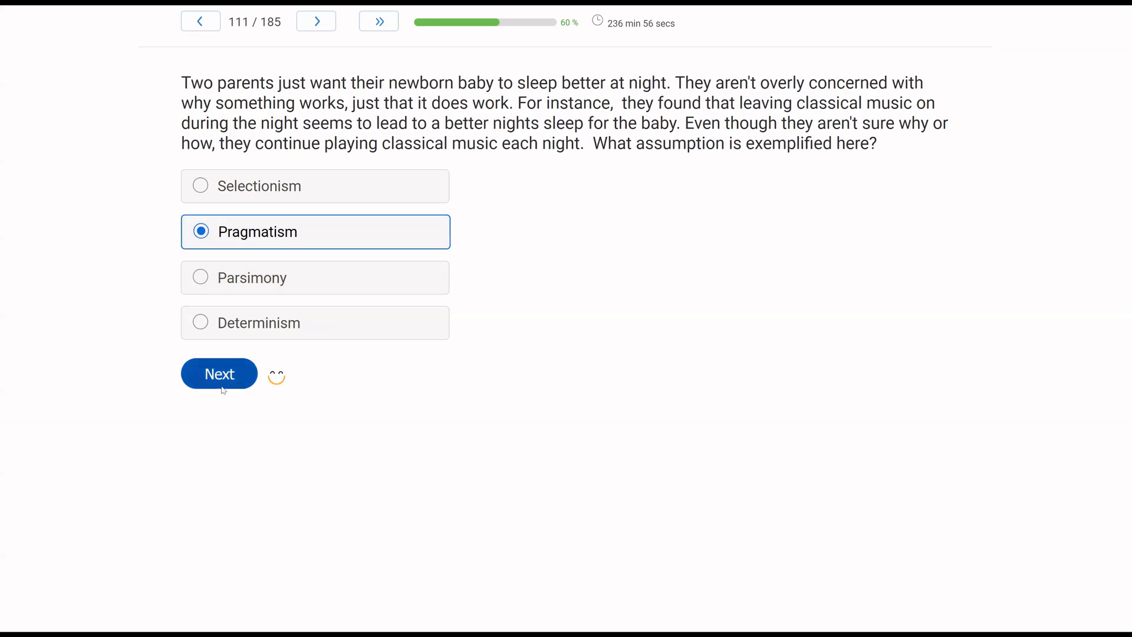
Step: Submit the answer and move to question 112 on the arthritis drug study
{"action": "left_click", "coordinate": [219, 373]}
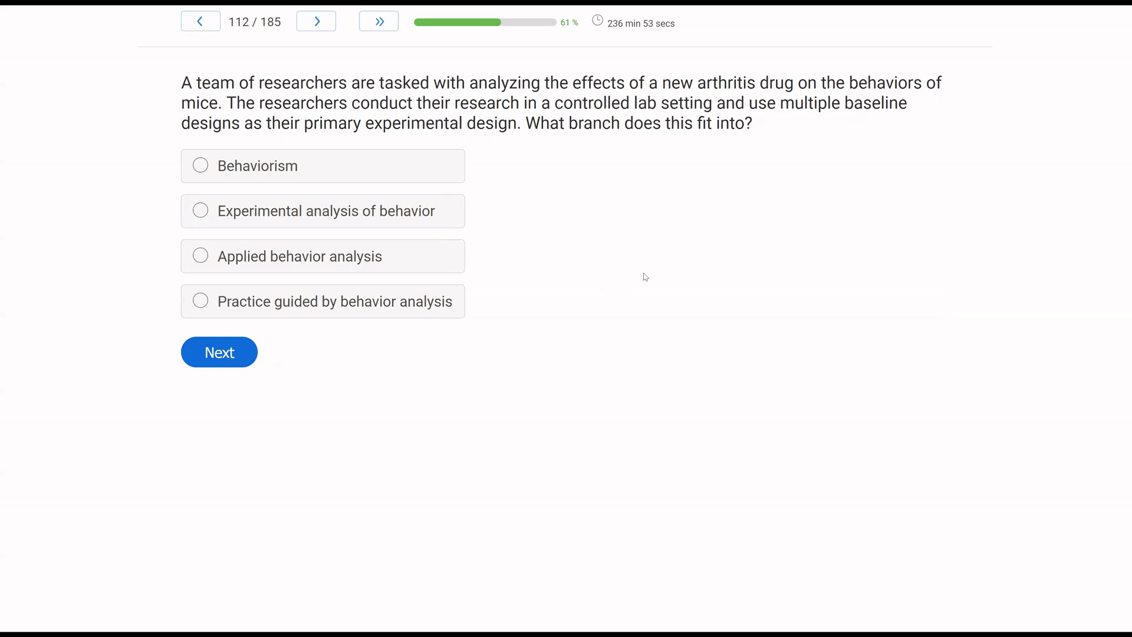
{"action": "mouse_move", "coordinate": [327, 203]}
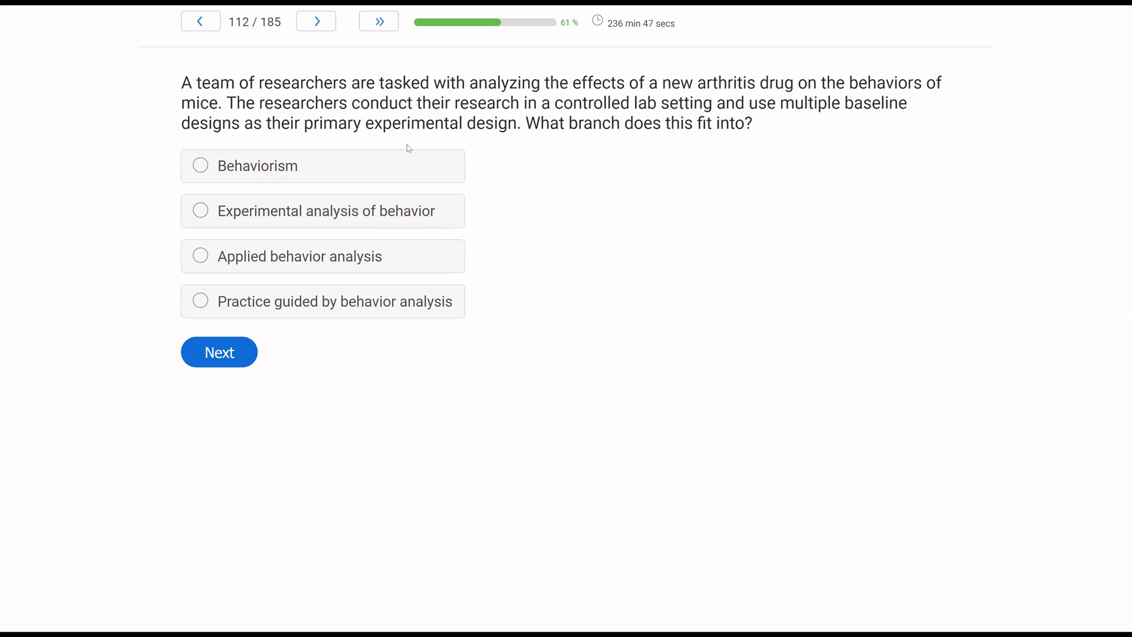
{"action": "mouse_move", "coordinate": [540, 167]}
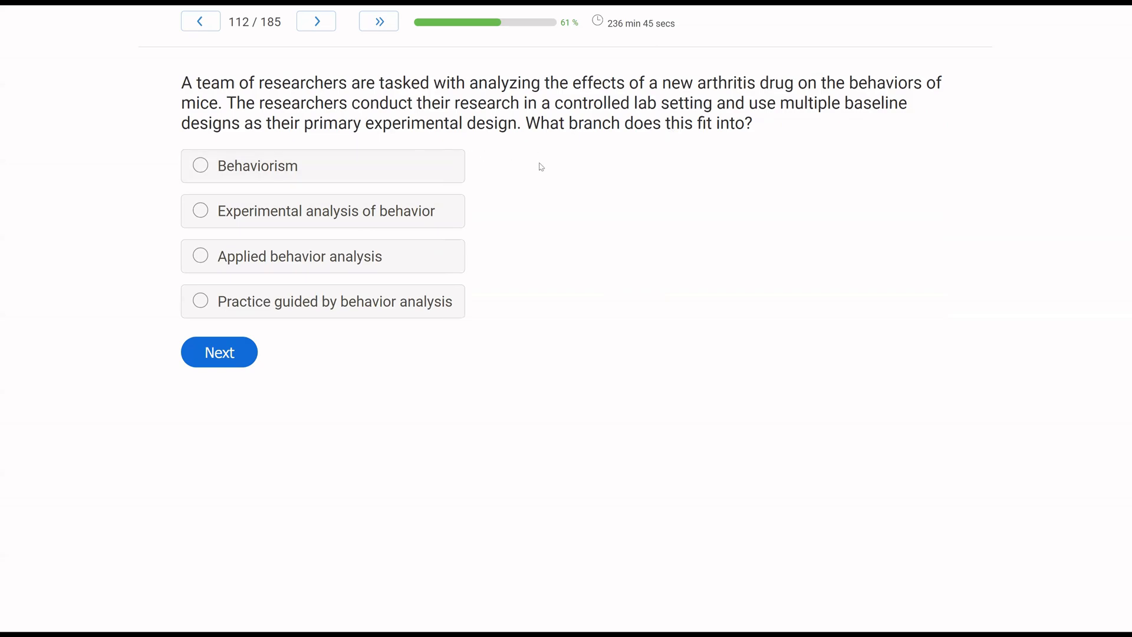
{"action": "mouse_move", "coordinate": [47, 258]}
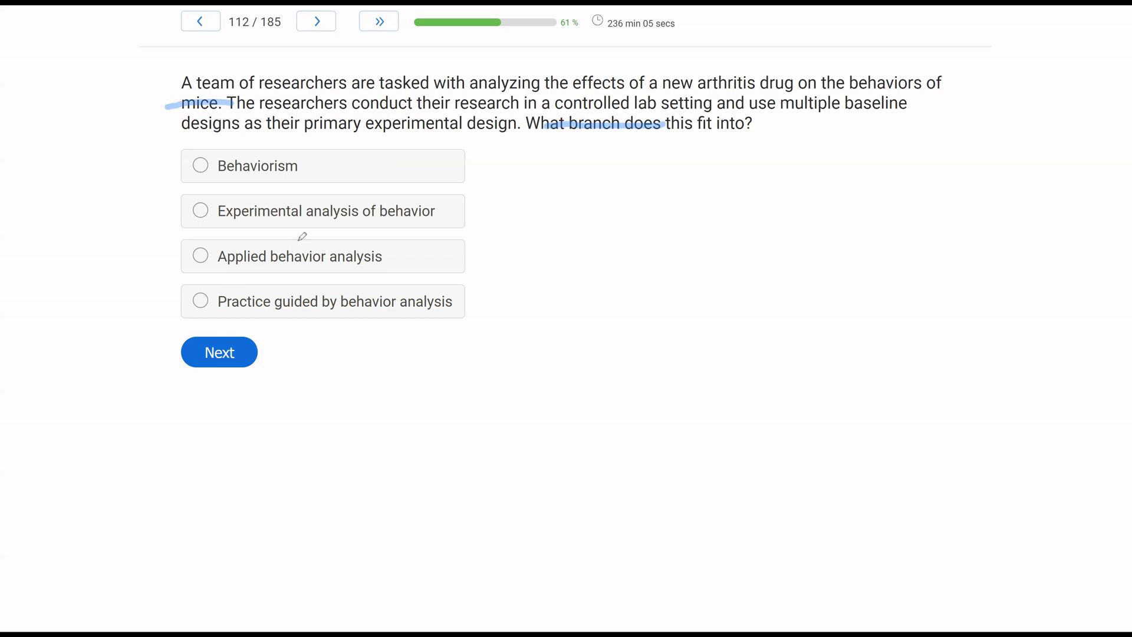
{"action": "mouse_move", "coordinate": [355, 221]}
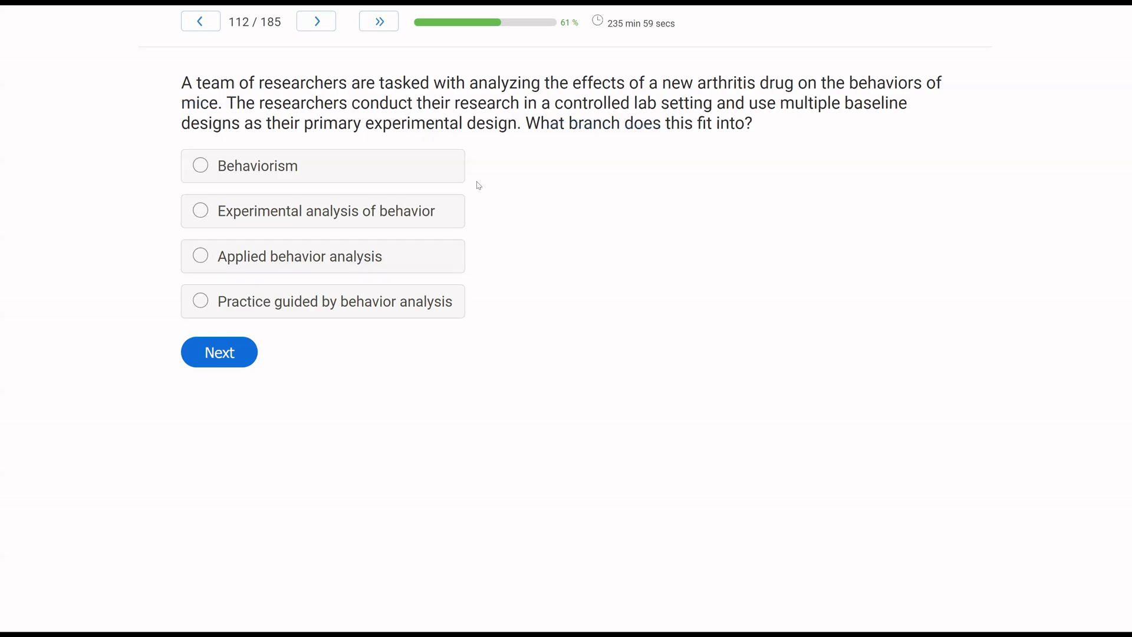
{"action": "mouse_move", "coordinate": [583, 139]}
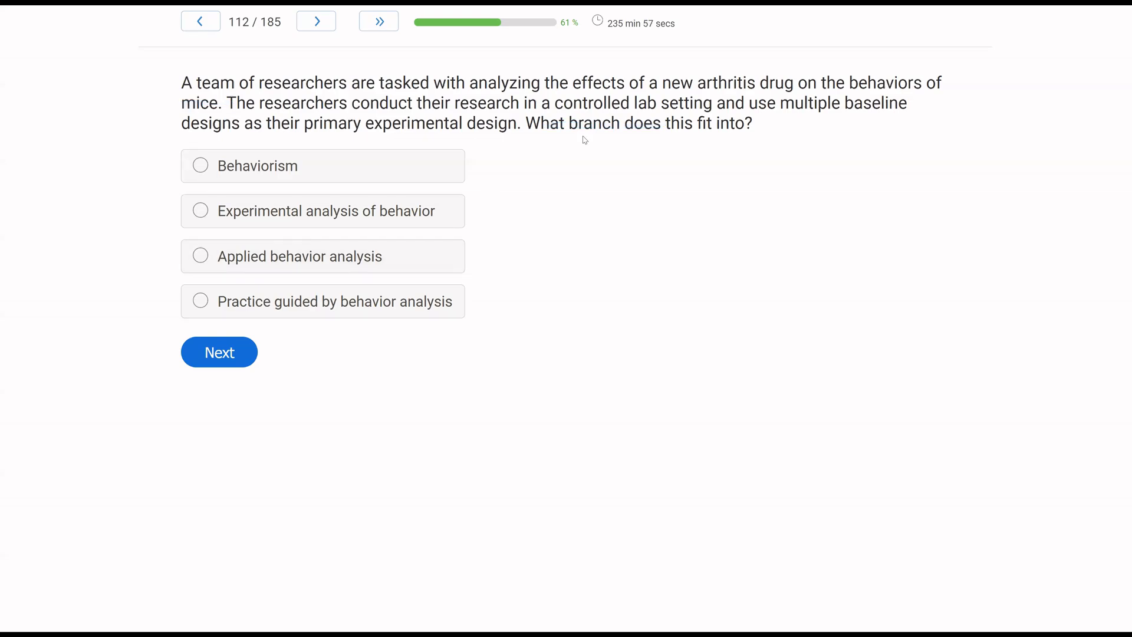
{"action": "mouse_move", "coordinate": [415, 262]}
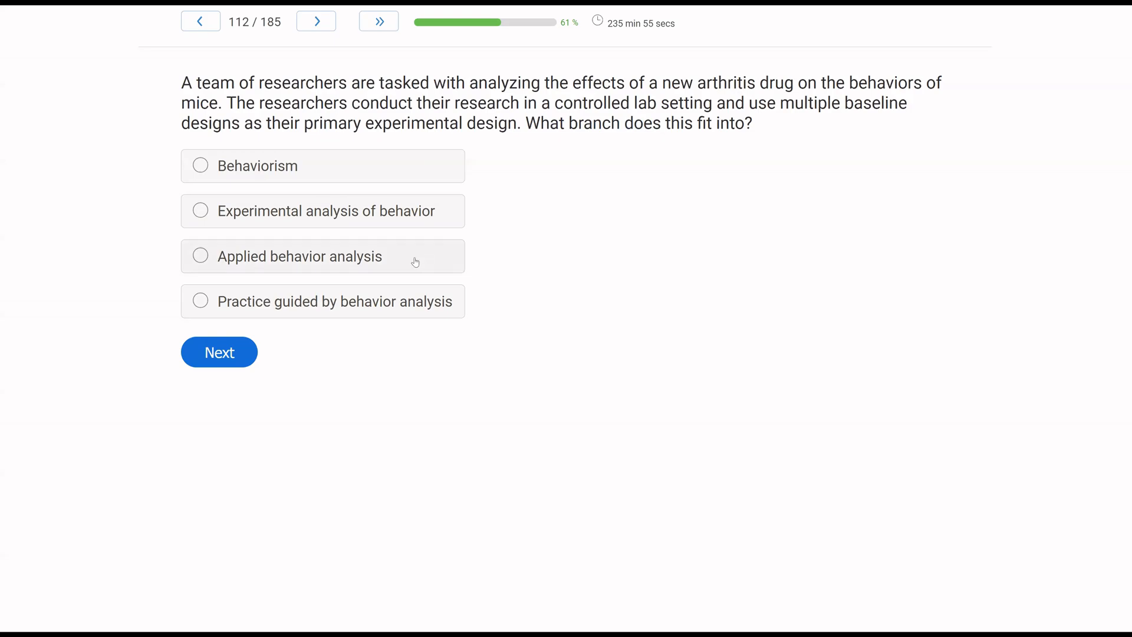
{"action": "mouse_move", "coordinate": [435, 257]}
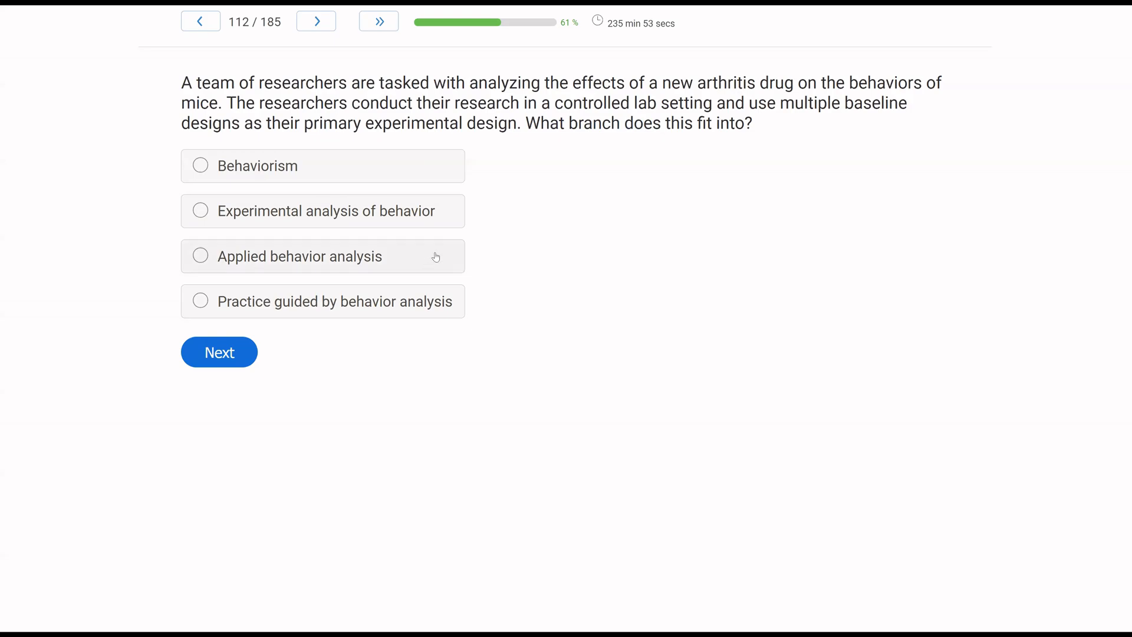
{"action": "mouse_move", "coordinate": [370, 295]}
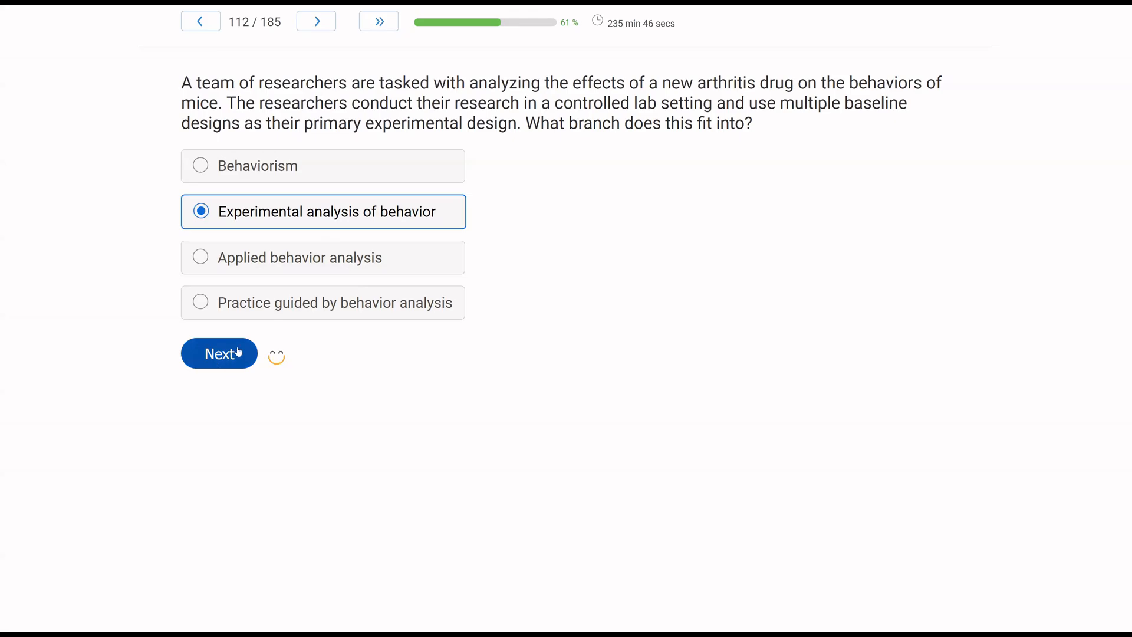
Step: Advance to question 113 and underline its closing sentence
{"action": "left_click", "coordinate": [219, 353]}
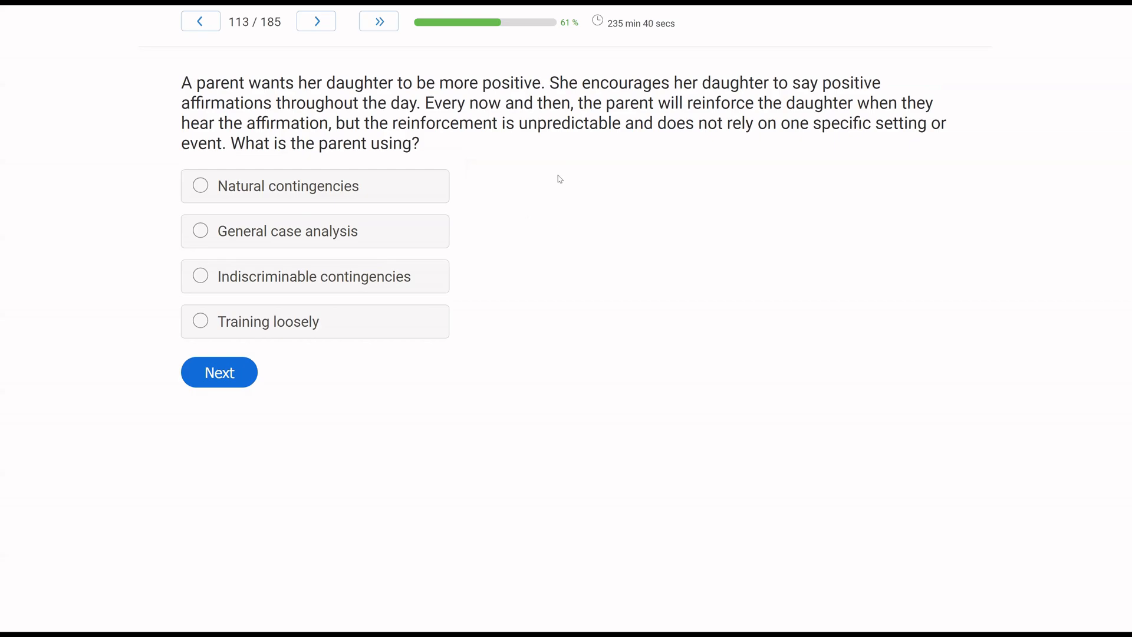
{"action": "mouse_move", "coordinate": [679, 173]}
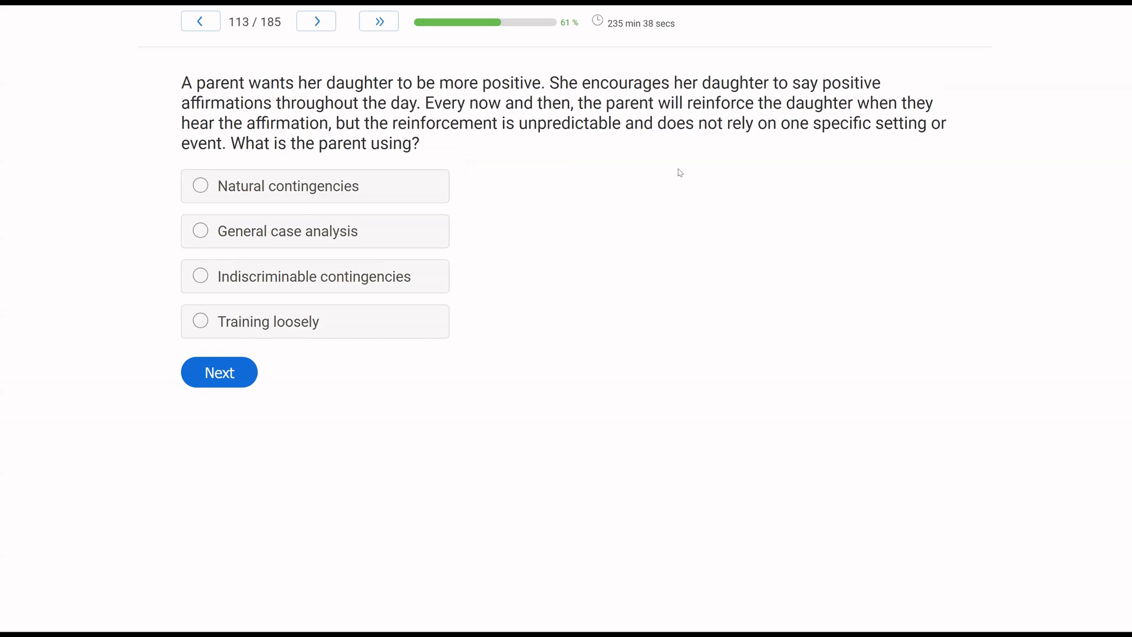
{"action": "mouse_move", "coordinate": [437, 165]}
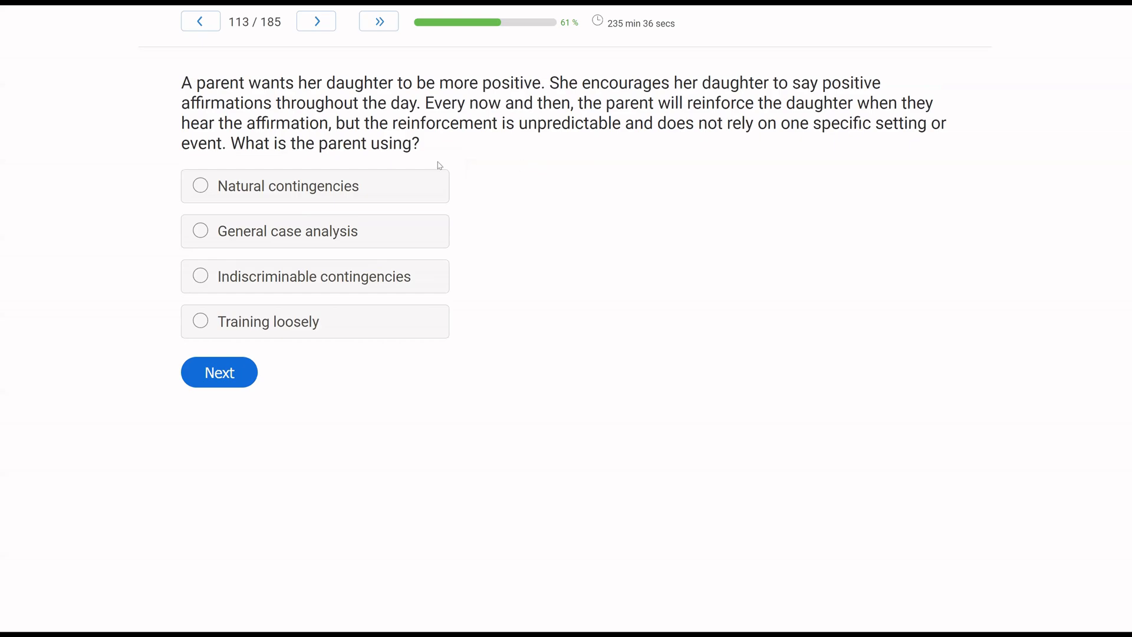
{"action": "mouse_move", "coordinate": [553, 150]}
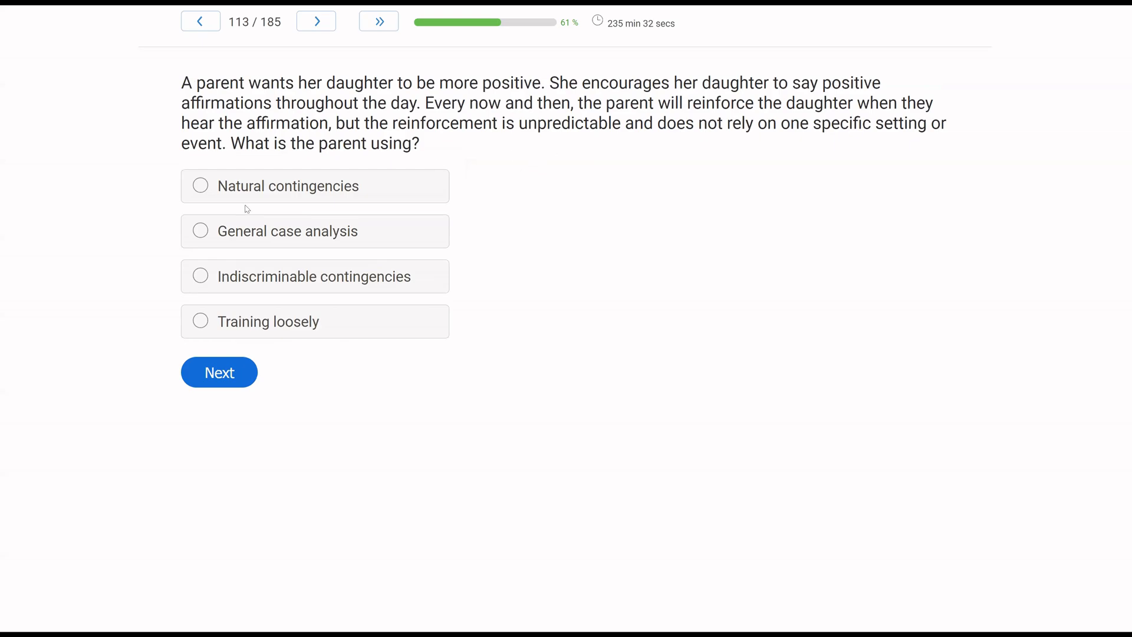
{"action": "mouse_move", "coordinate": [66, 251]}
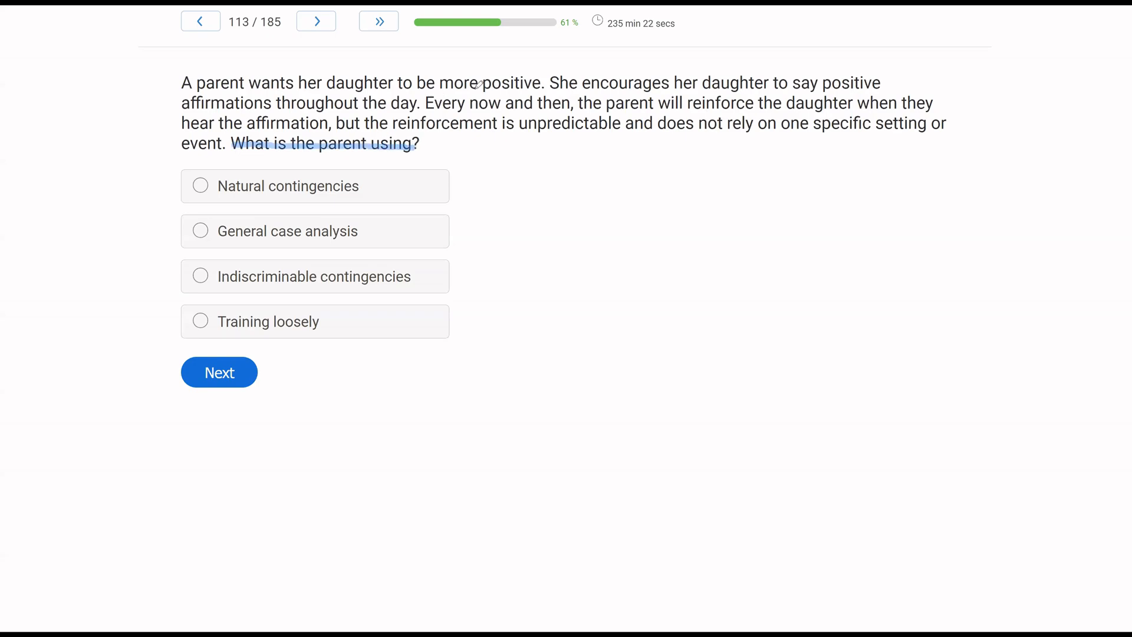
{"action": "left_click_drag", "start_coordinate": [449, 83], "coordinate": [549, 82]}
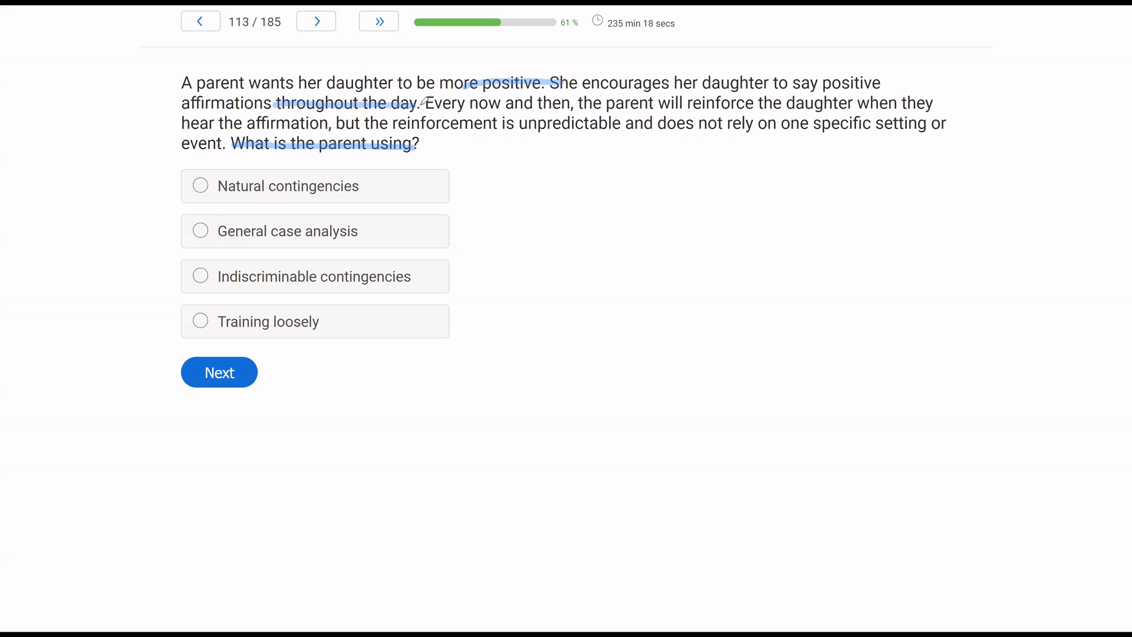
{"action": "mouse_move", "coordinate": [649, 81]}
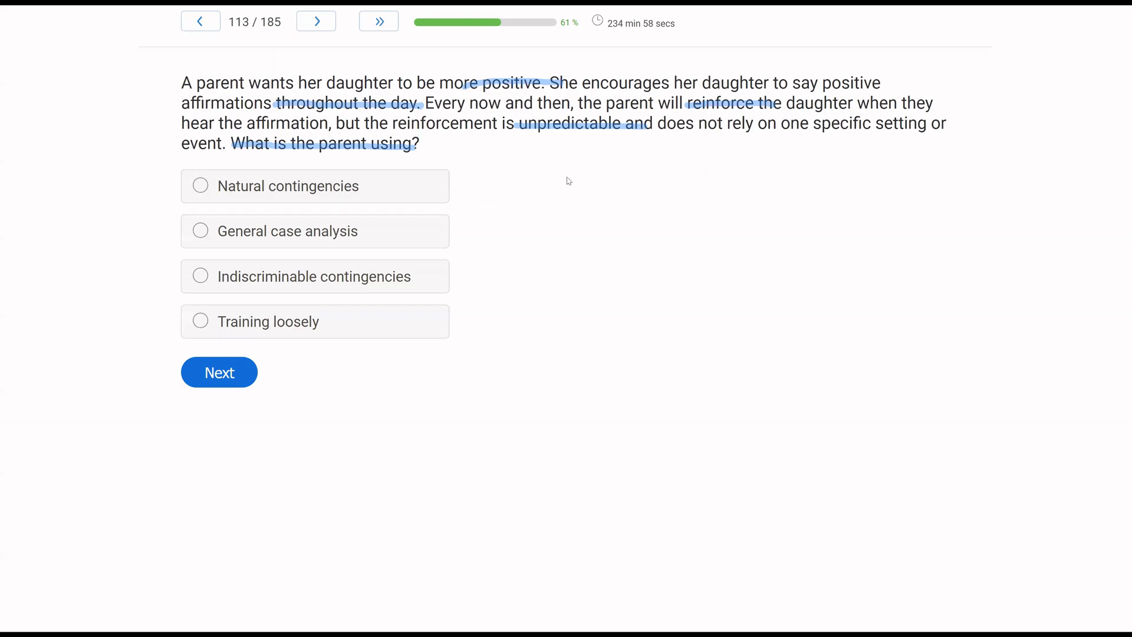
{"action": "mouse_move", "coordinate": [658, 163]}
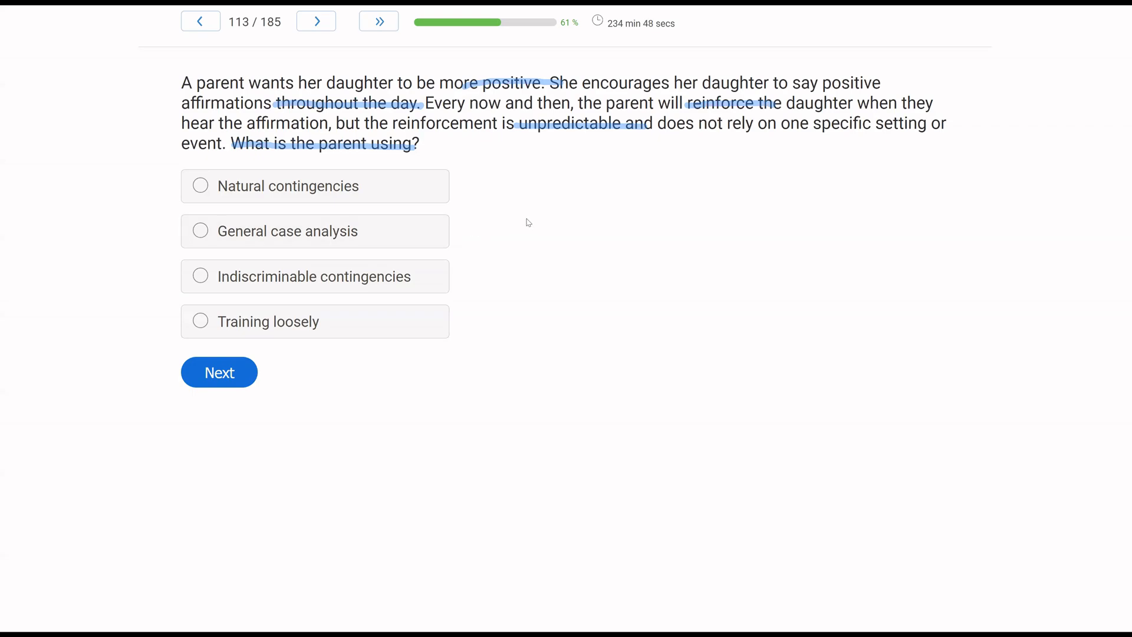
{"action": "mouse_move", "coordinate": [459, 261]}
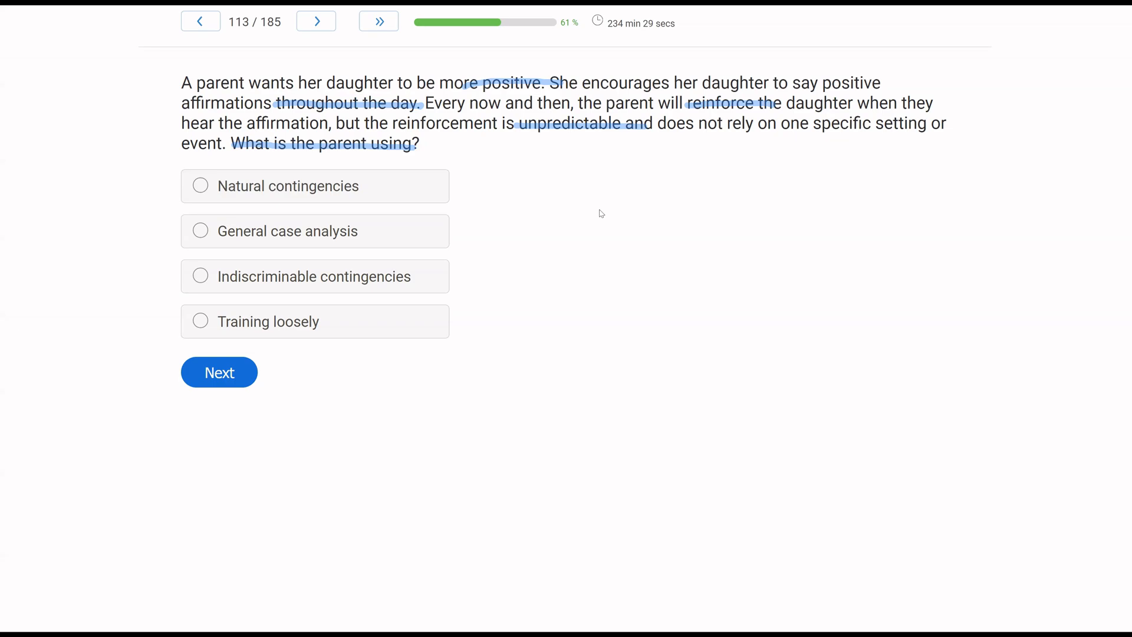
{"action": "mouse_move", "coordinate": [138, 354]}
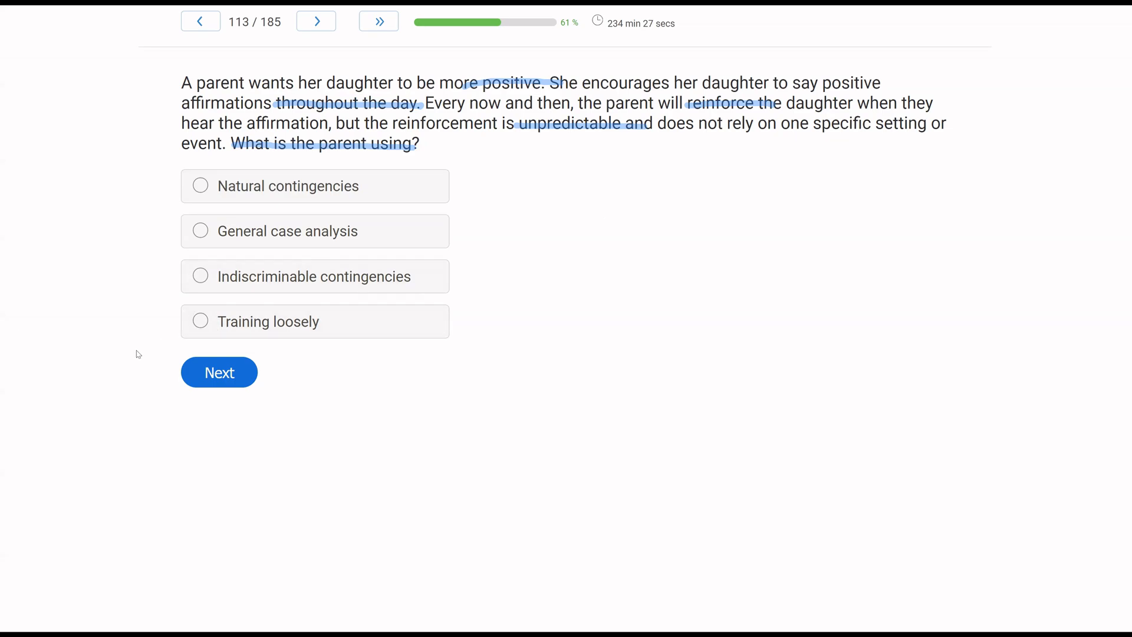
{"action": "mouse_move", "coordinate": [329, 360]}
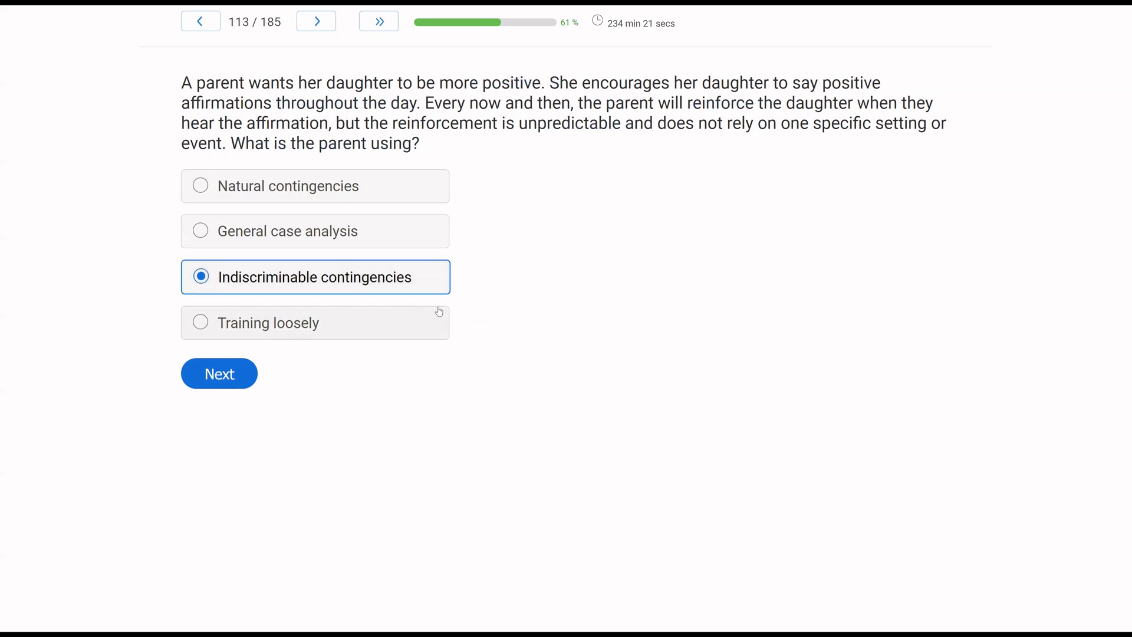
{"action": "mouse_move", "coordinate": [424, 332]}
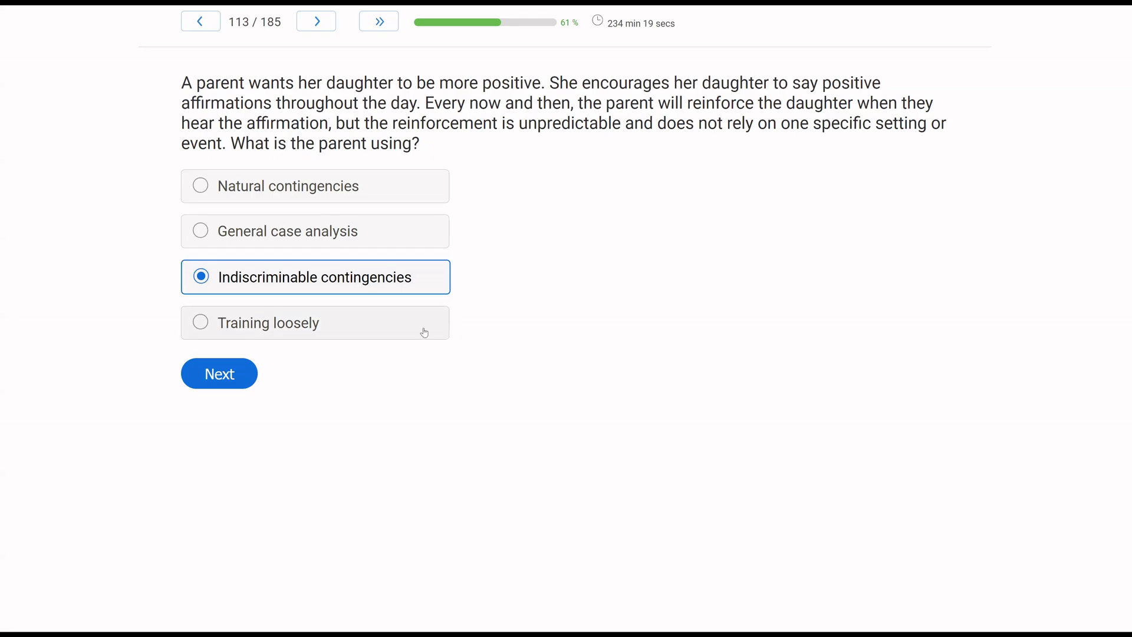
{"action": "mouse_move", "coordinate": [324, 376]}
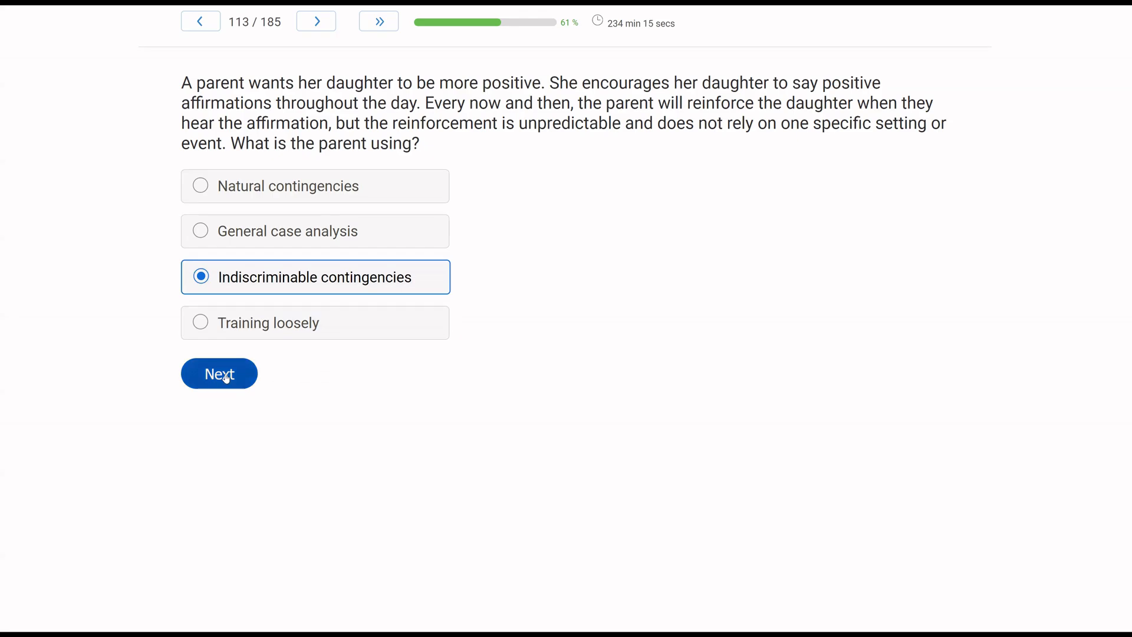
Step: Advance to question 114 and pick 'Noncontingent reinforcement is a consequence strategy'
{"action": "left_click", "coordinate": [219, 373]}
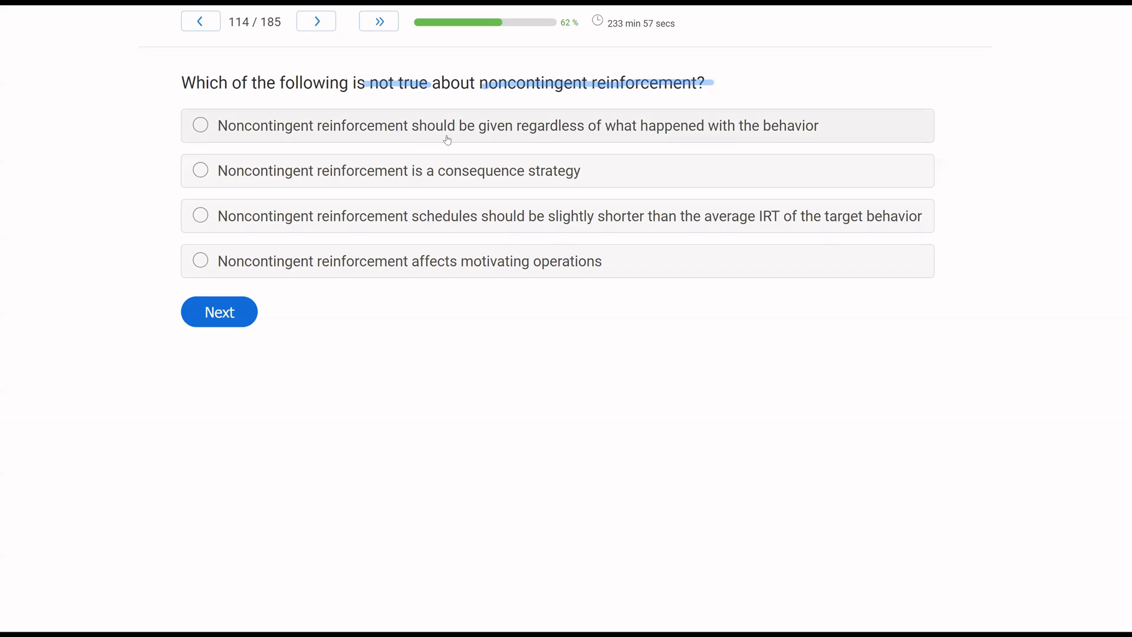
{"action": "mouse_move", "coordinate": [449, 139]}
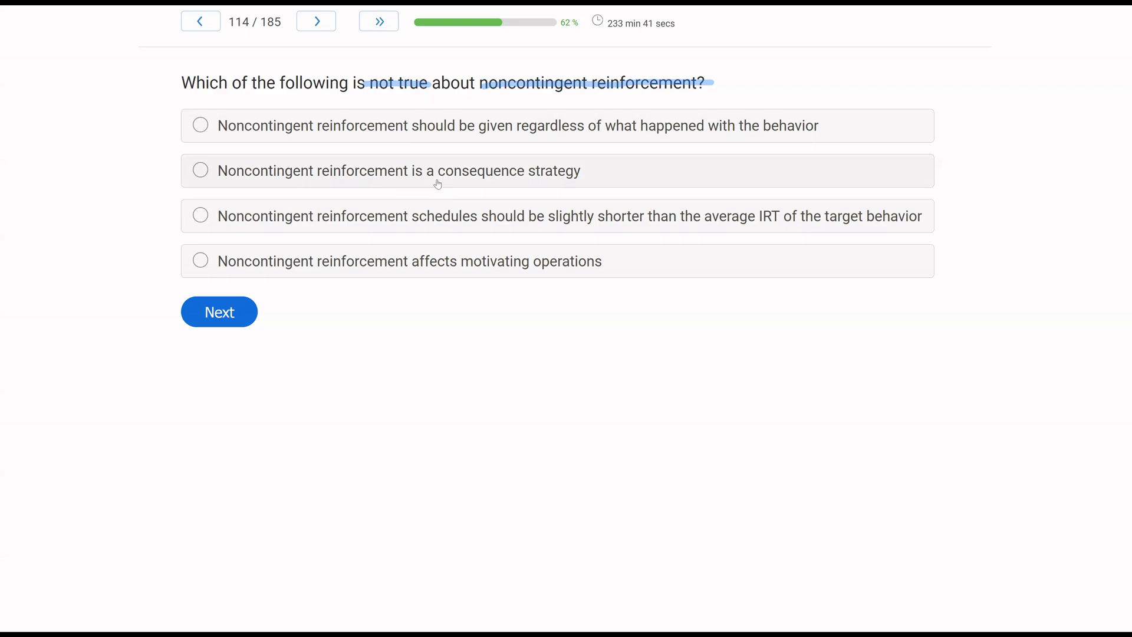
{"action": "mouse_move", "coordinate": [441, 178]}
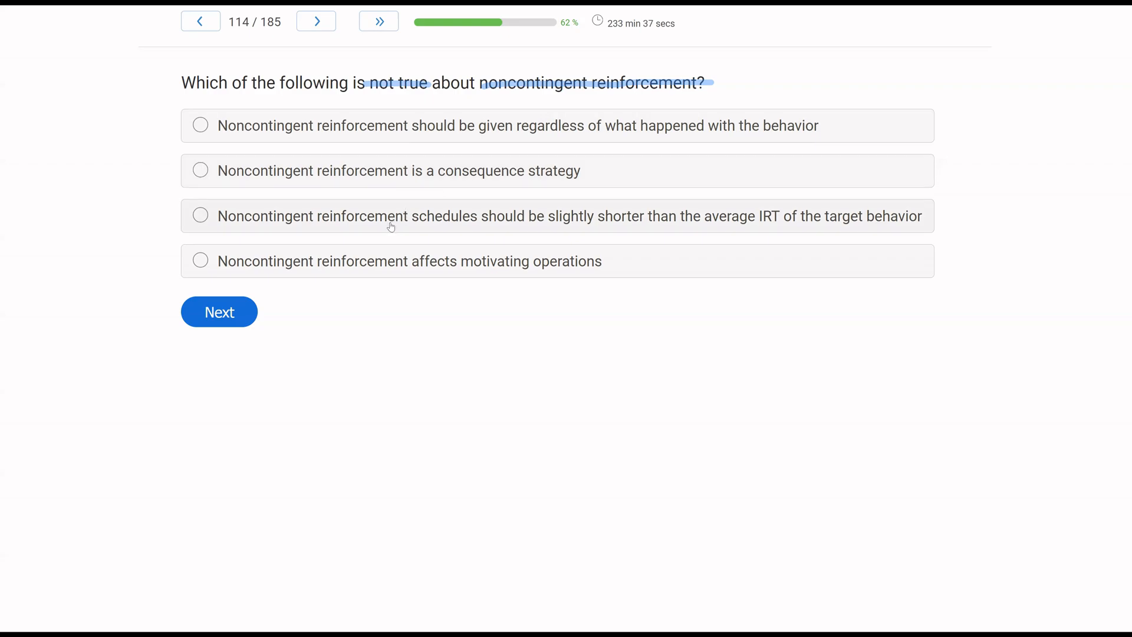
{"action": "mouse_move", "coordinate": [569, 229]}
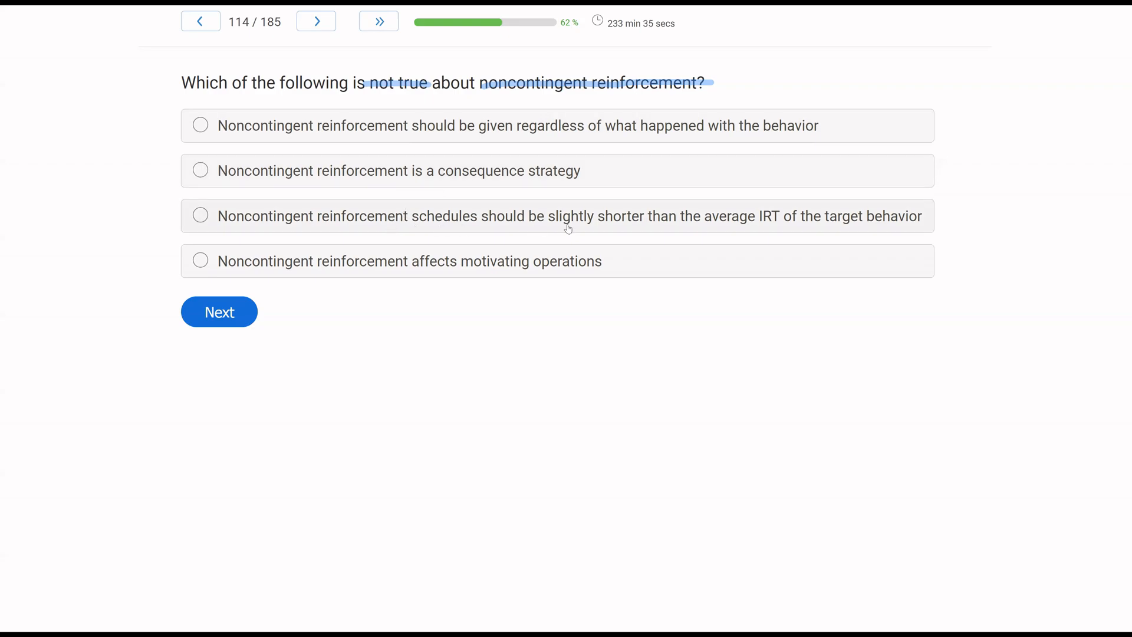
{"action": "mouse_move", "coordinate": [92, 254]}
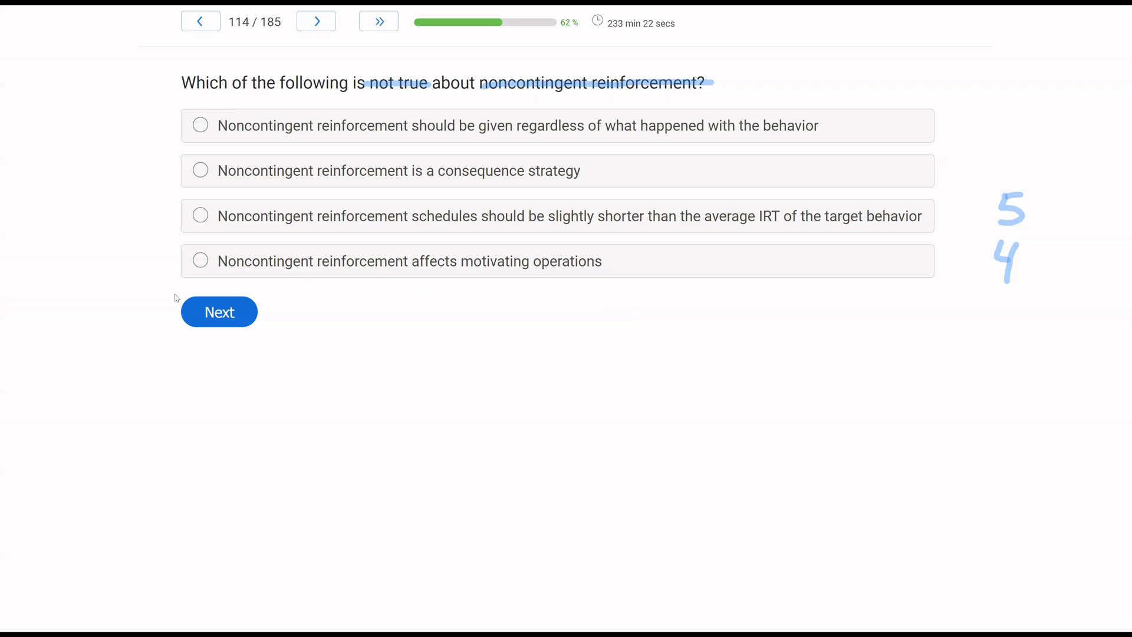
{"action": "mouse_move", "coordinate": [154, 300]}
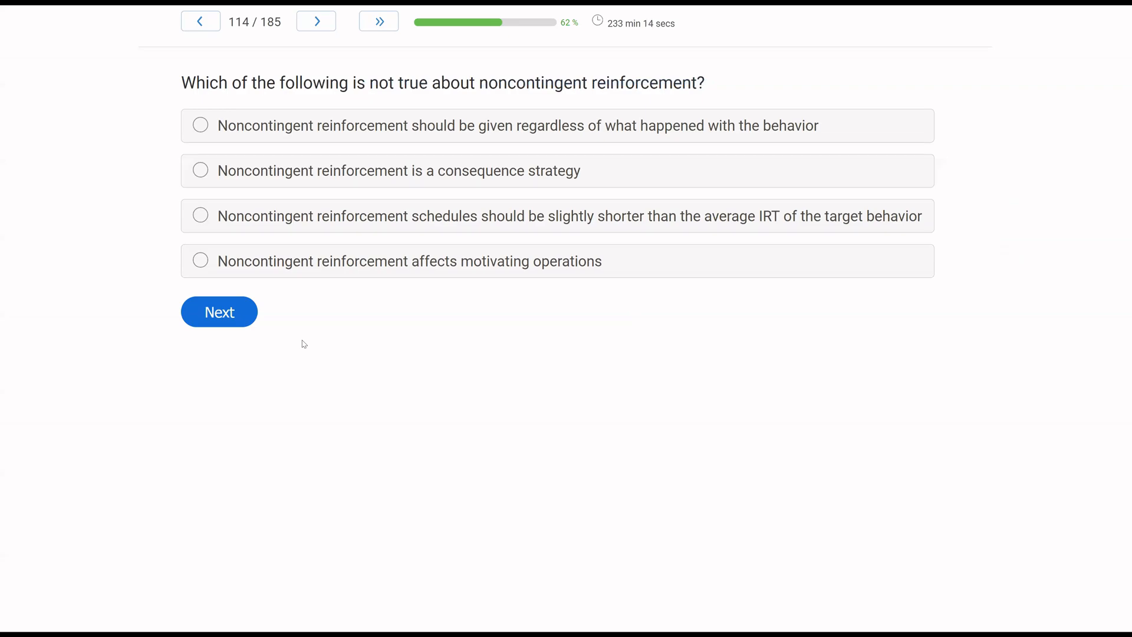
{"action": "mouse_move", "coordinate": [302, 219]}
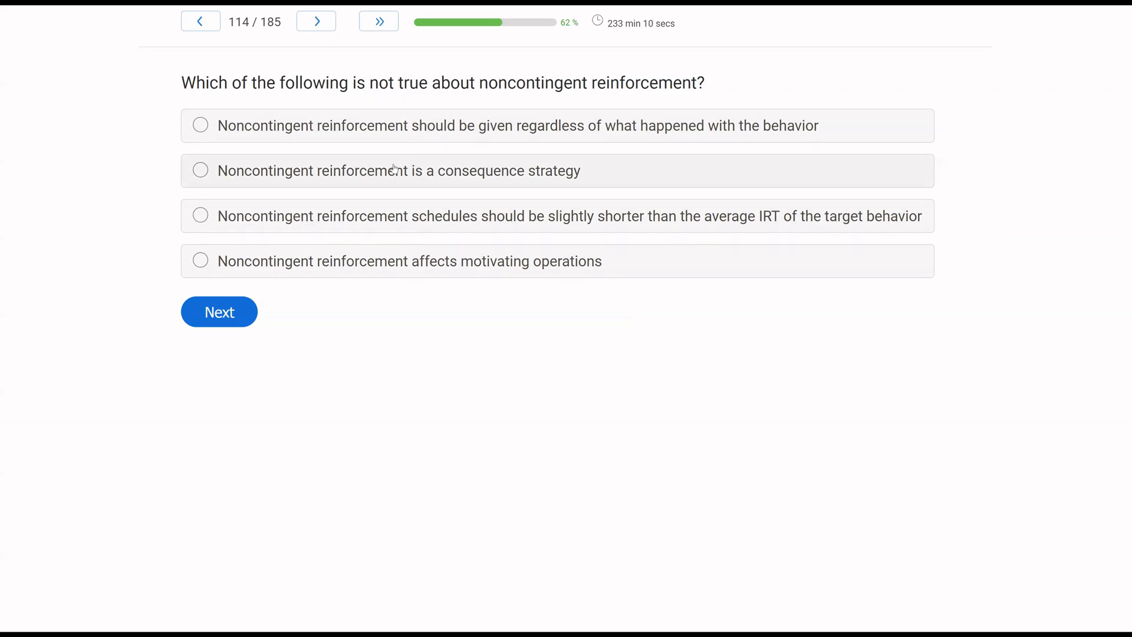
{"action": "left_click", "coordinate": [201, 171]}
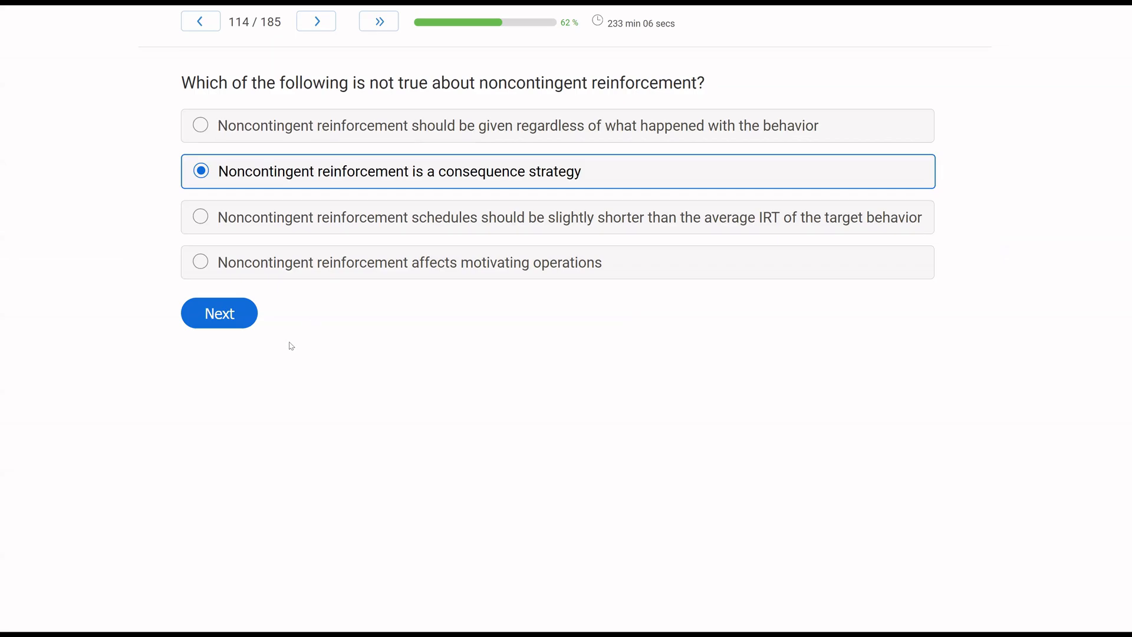
Step: Advance to question 115, clear the ink, and select Empiricism
{"action": "left_click", "coordinate": [218, 312]}
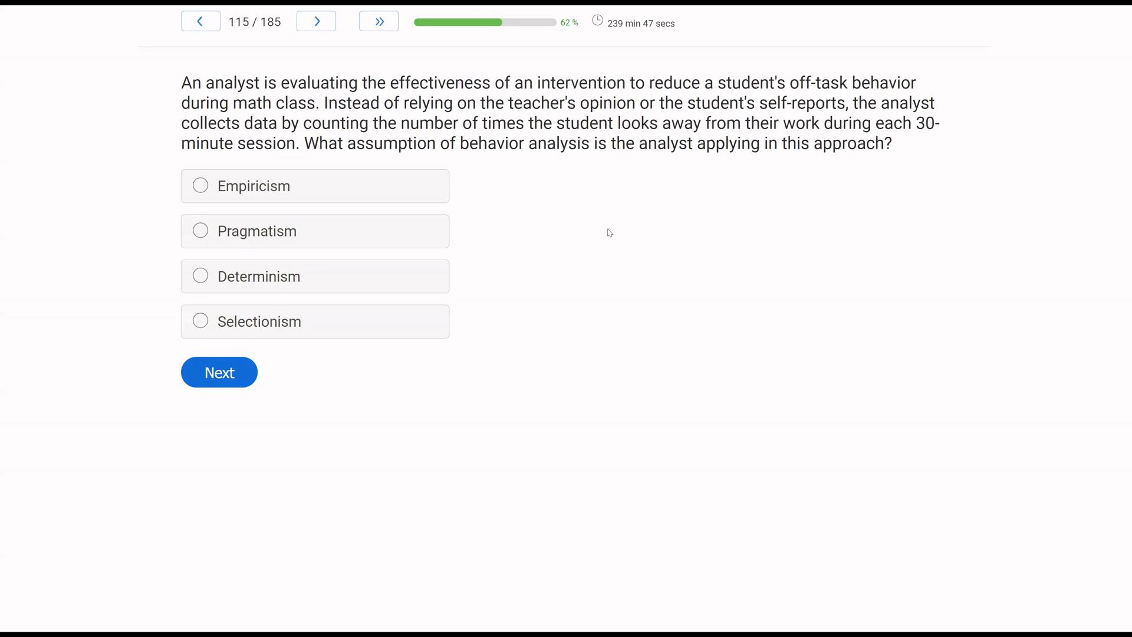
{"action": "mouse_move", "coordinate": [614, 233]}
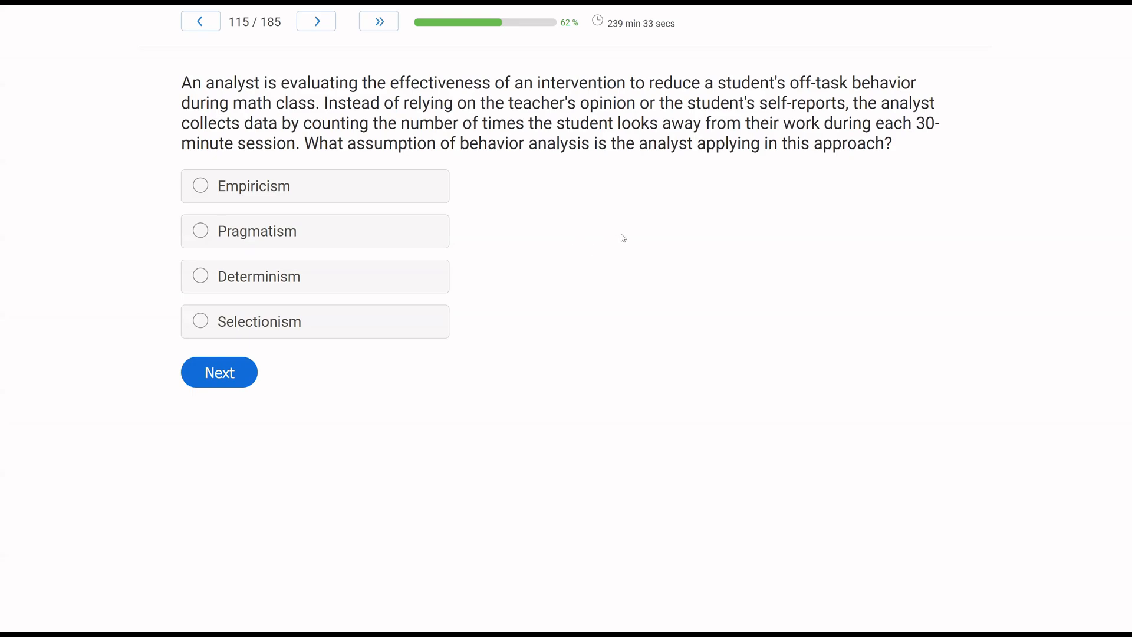
{"action": "mouse_move", "coordinate": [682, 224]}
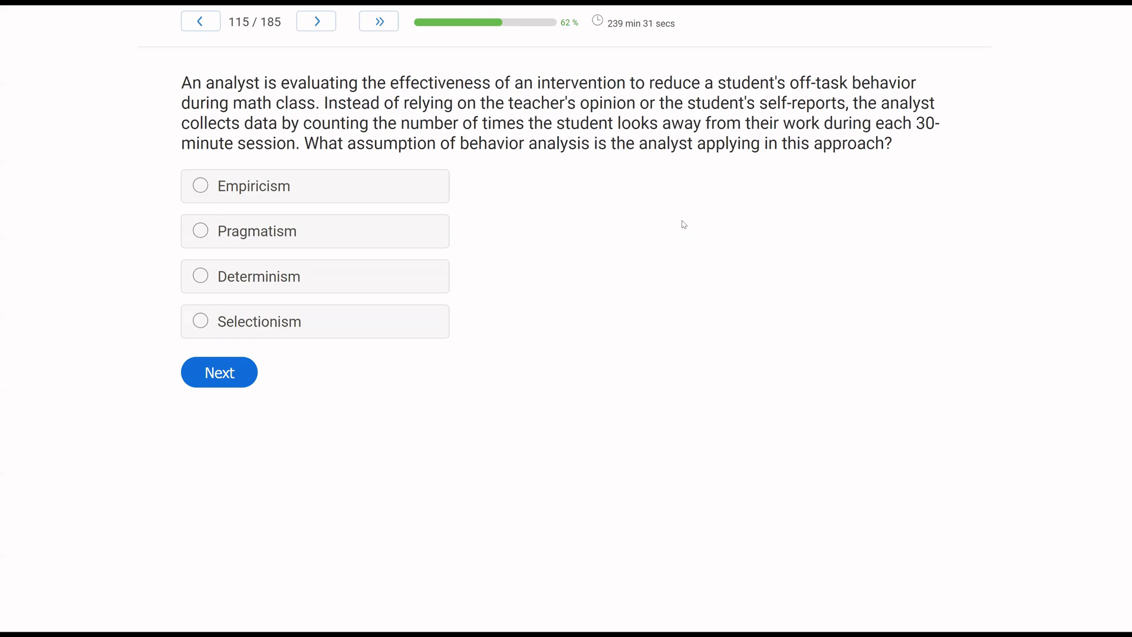
{"action": "mouse_move", "coordinate": [561, 207]}
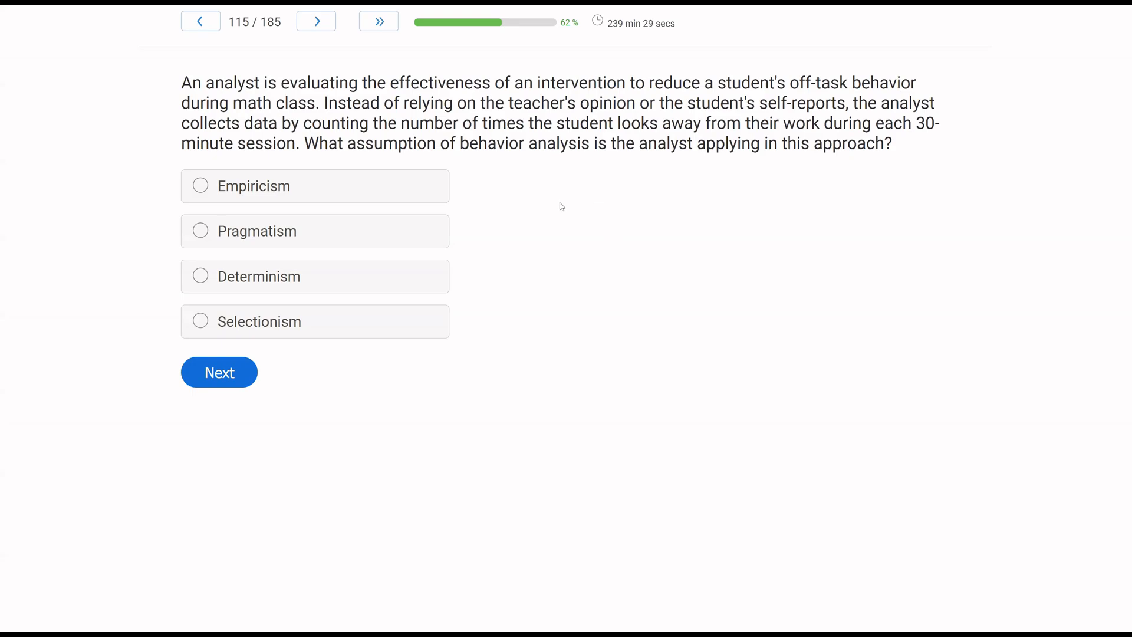
{"action": "double_click", "coordinate": [387, 143]}
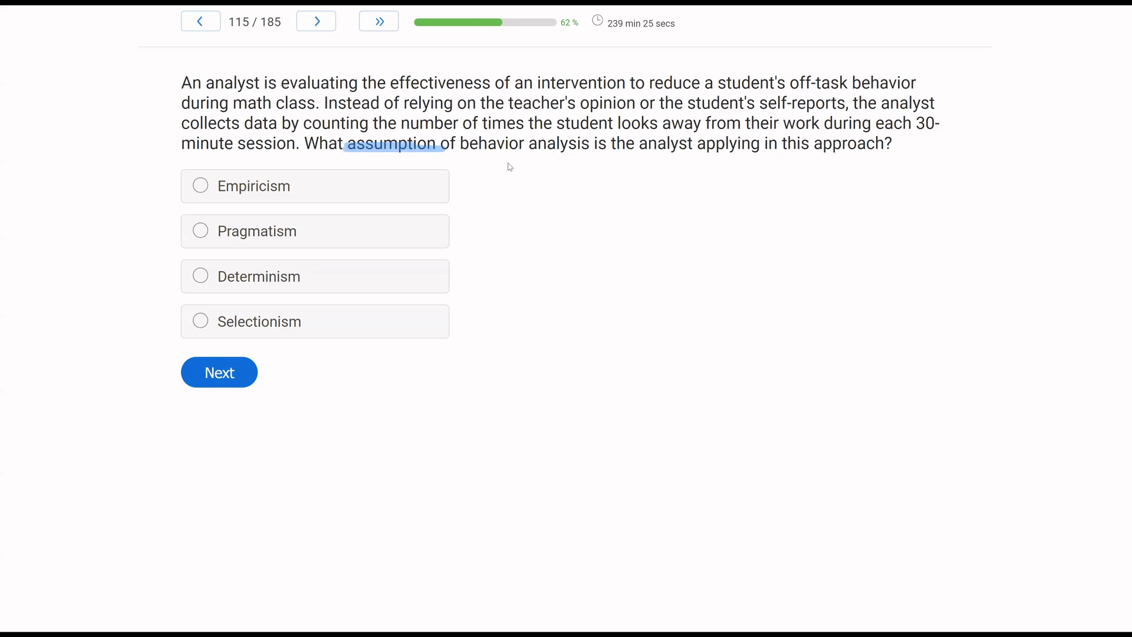
{"action": "mouse_move", "coordinate": [402, 133]}
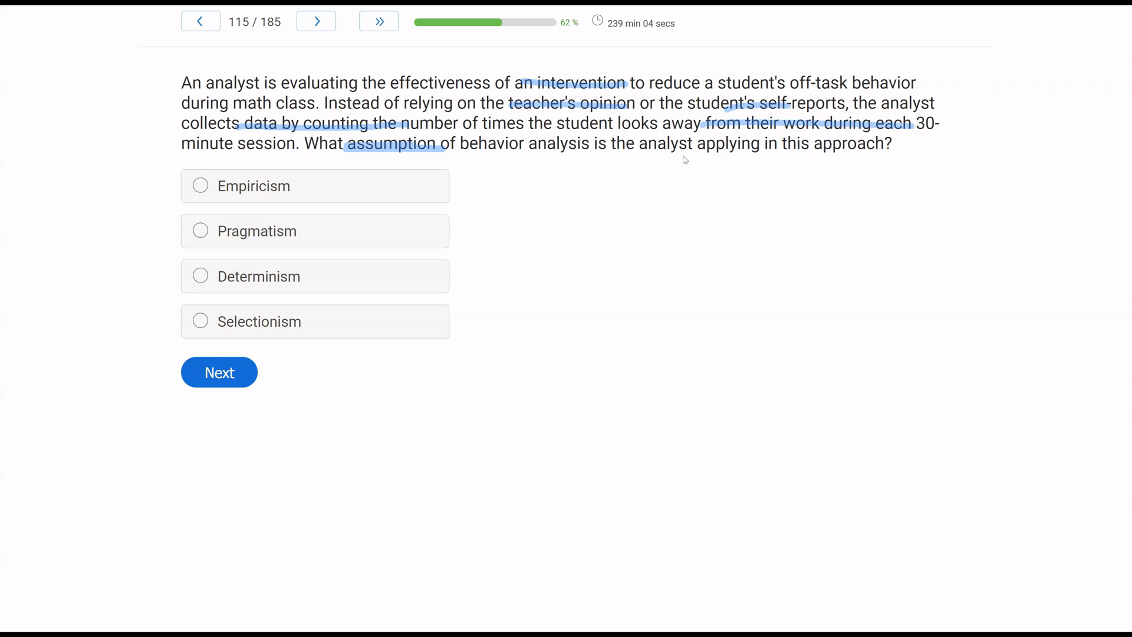
{"action": "mouse_move", "coordinate": [344, 191]}
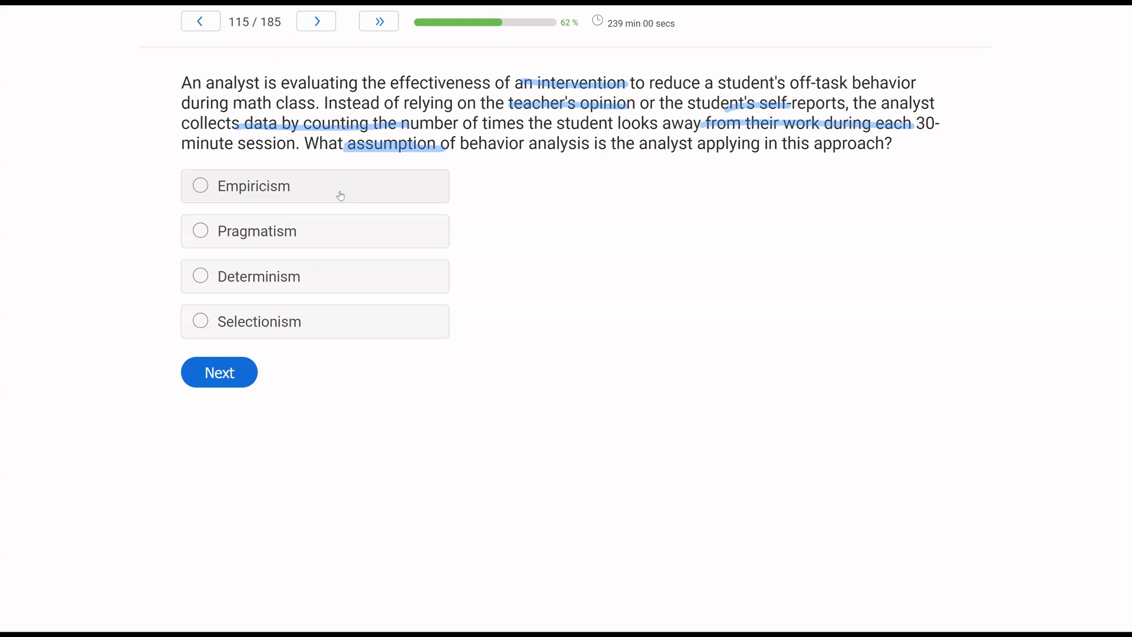
{"action": "mouse_move", "coordinate": [360, 244]}
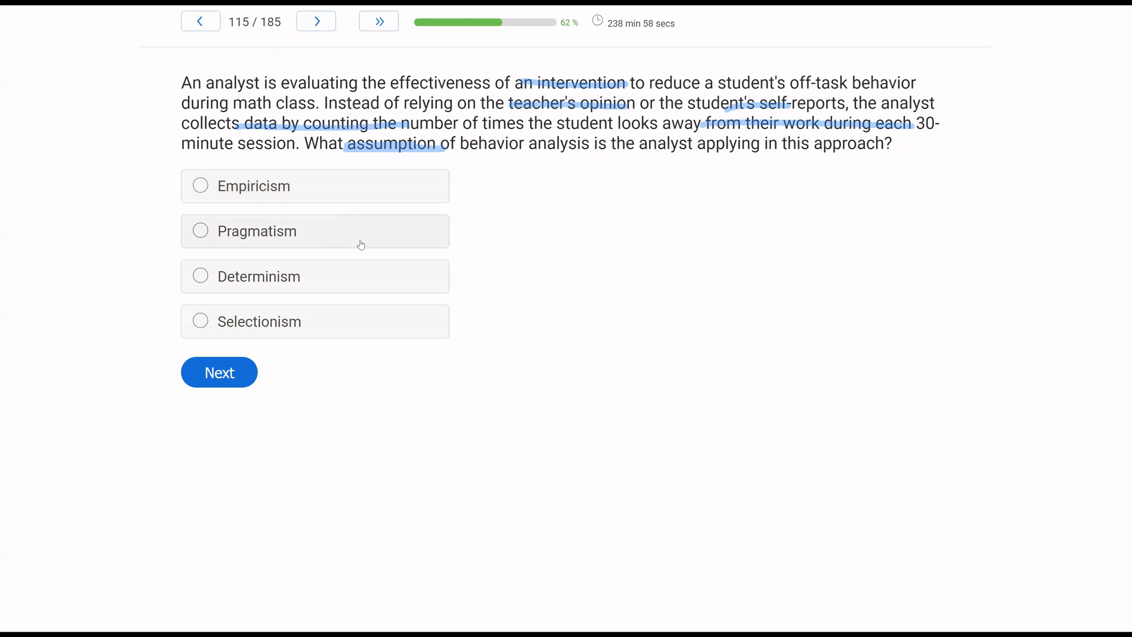
{"action": "mouse_move", "coordinate": [467, 236]}
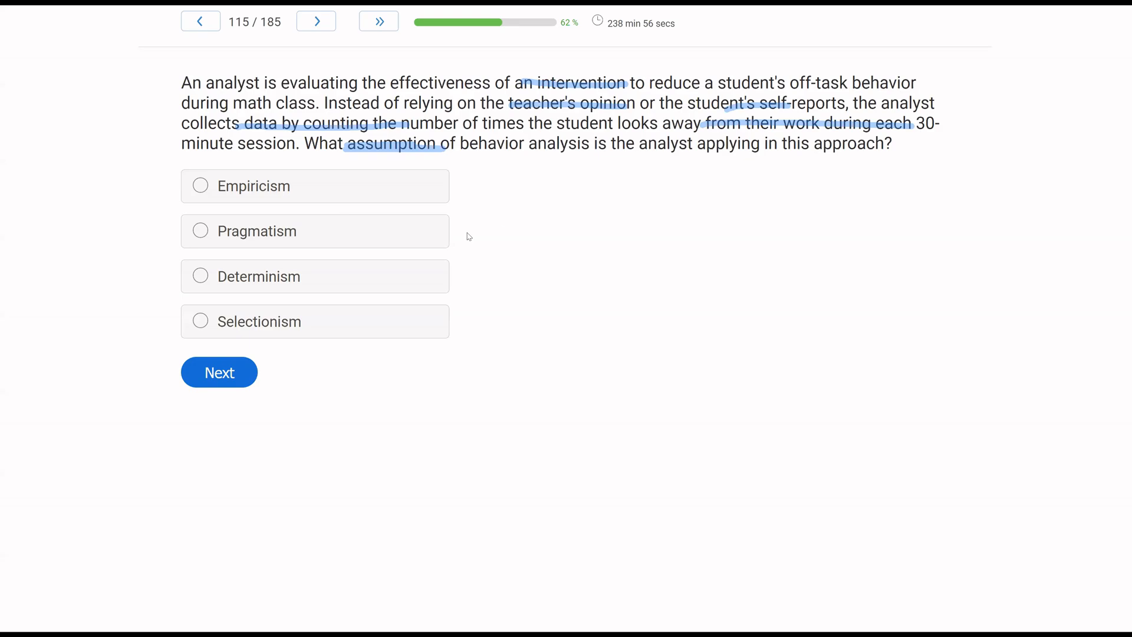
{"action": "mouse_move", "coordinate": [569, 229]}
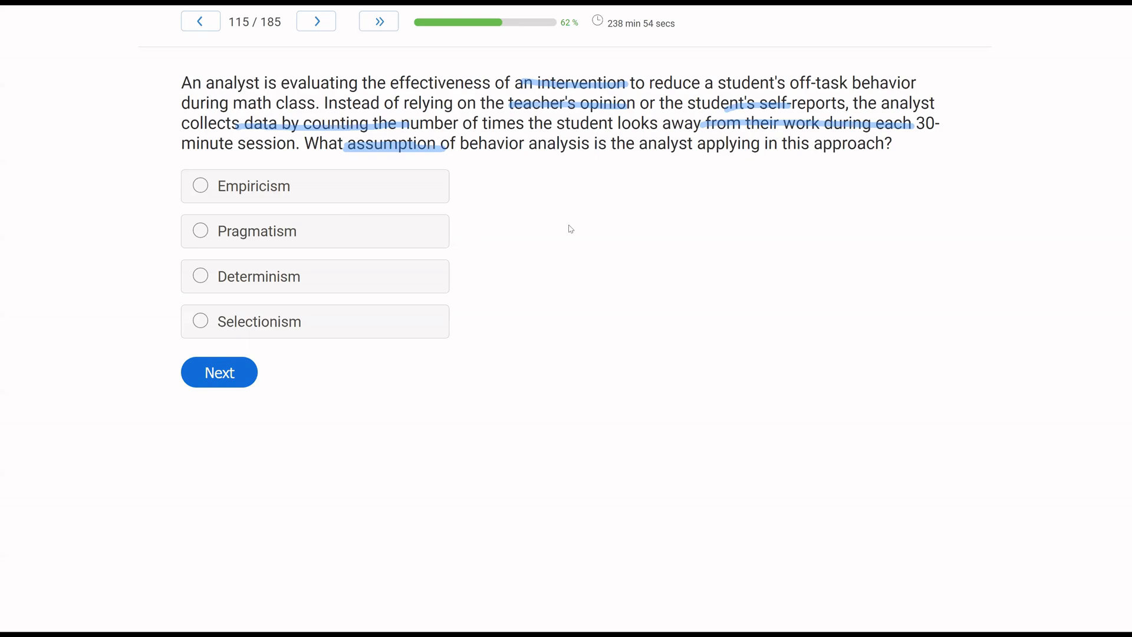
{"action": "mouse_move", "coordinate": [588, 254]}
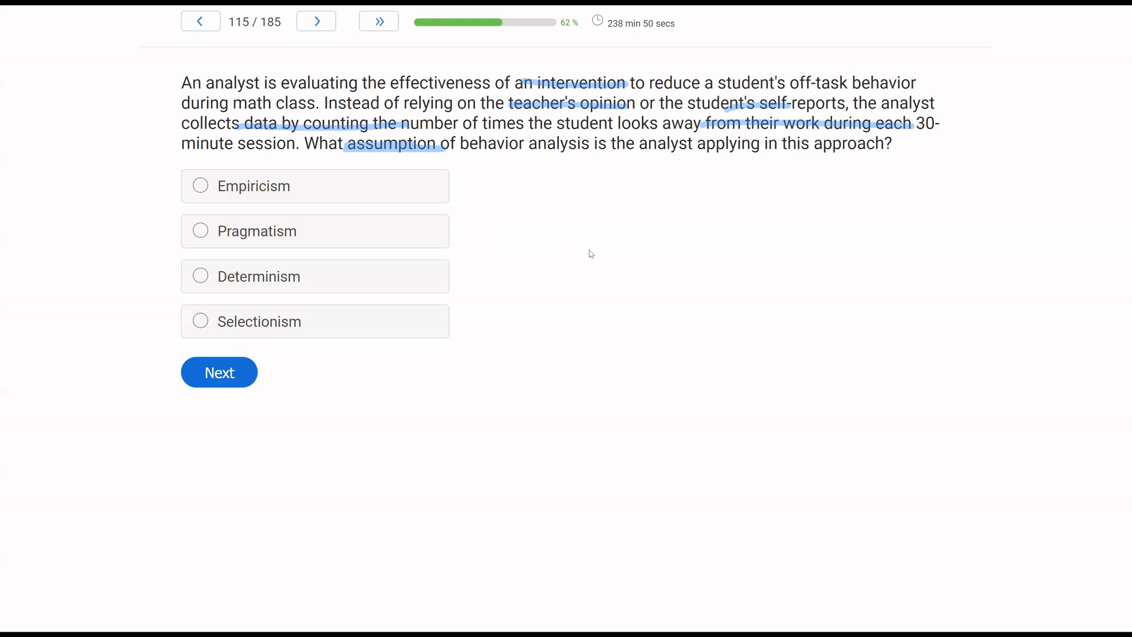
{"action": "mouse_move", "coordinate": [549, 161]}
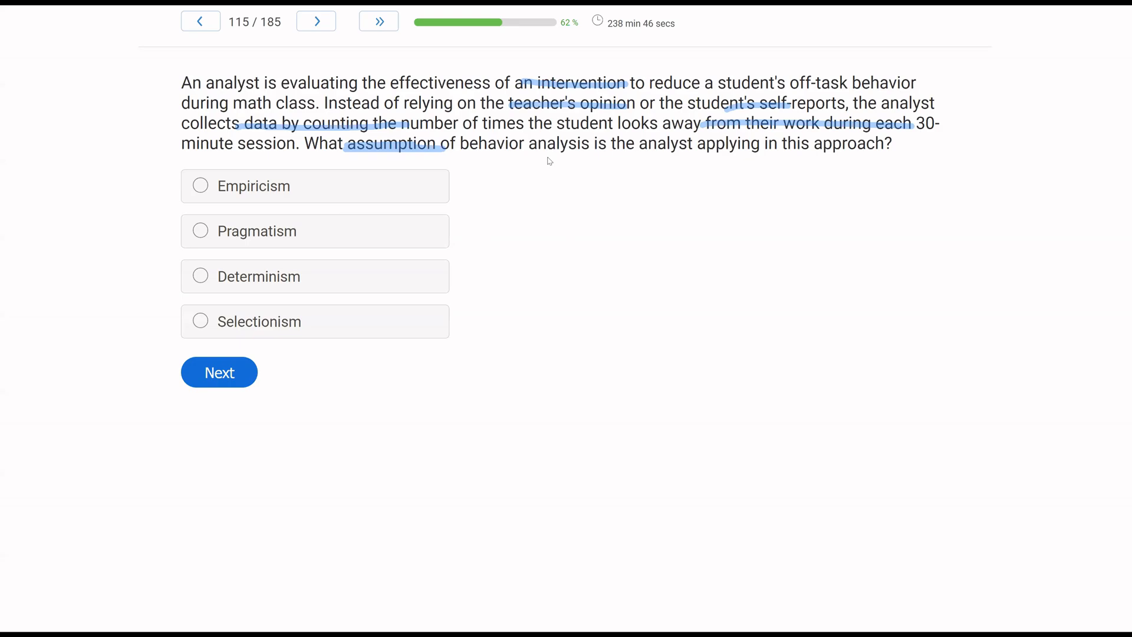
{"action": "mouse_move", "coordinate": [583, 141]}
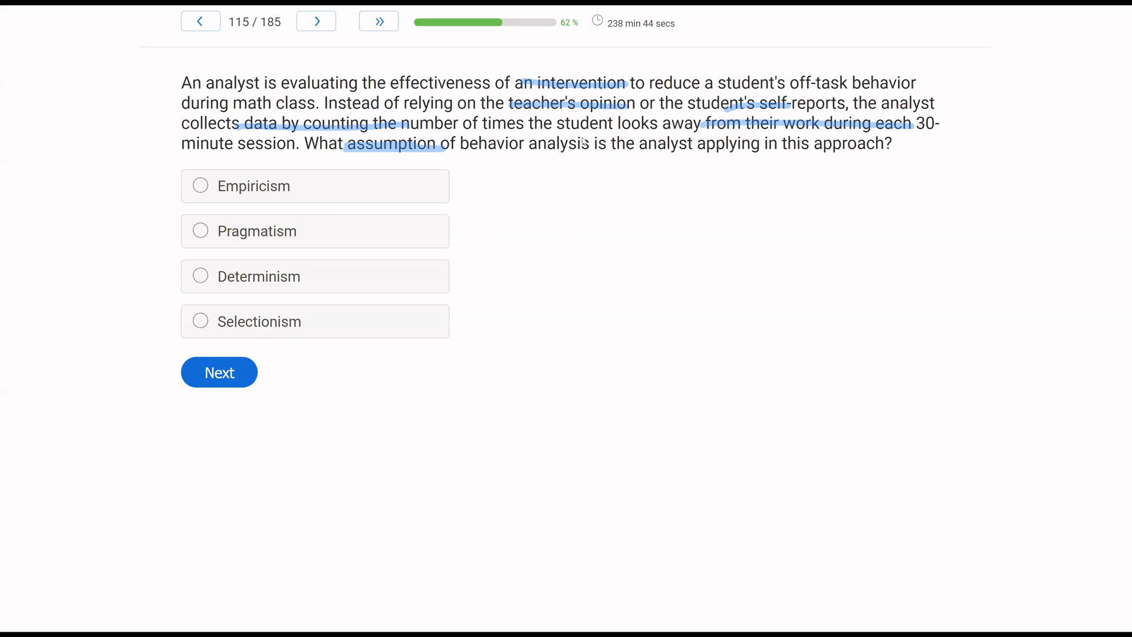
{"action": "mouse_move", "coordinate": [571, 218]}
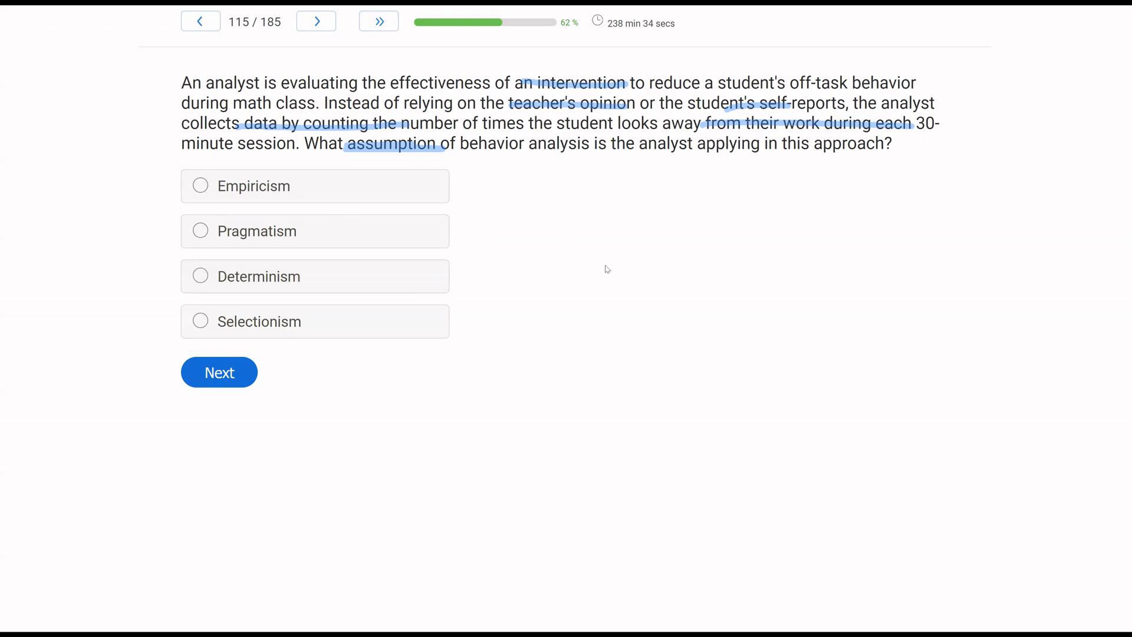
{"action": "mouse_move", "coordinate": [363, 344]}
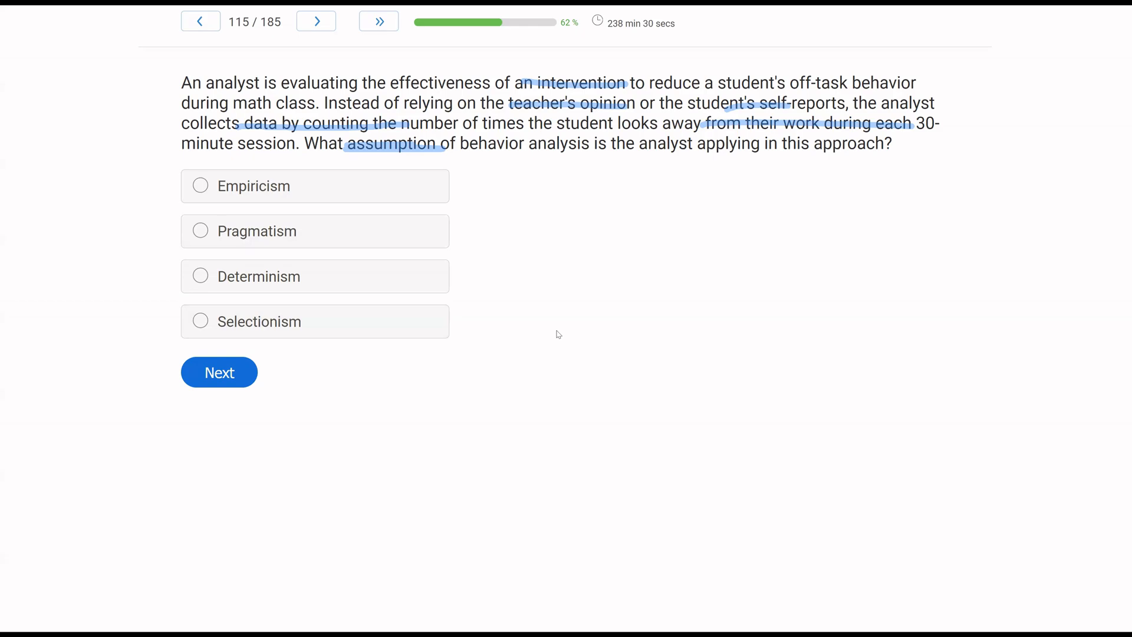
{"action": "mouse_move", "coordinate": [120, 341]}
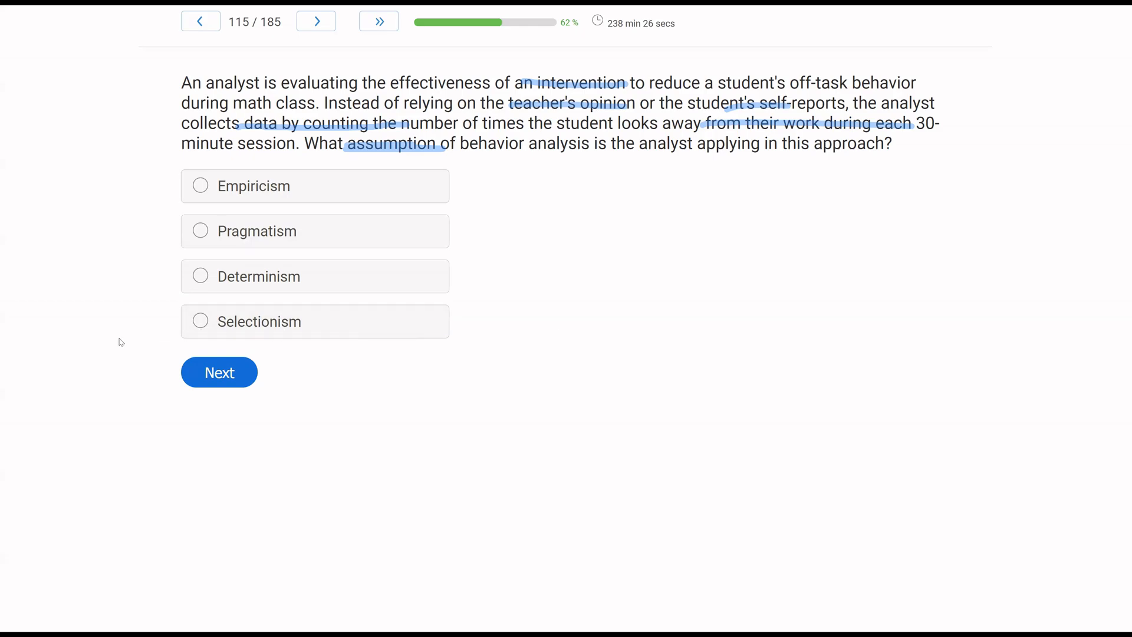
{"action": "mouse_move", "coordinate": [58, 356]}
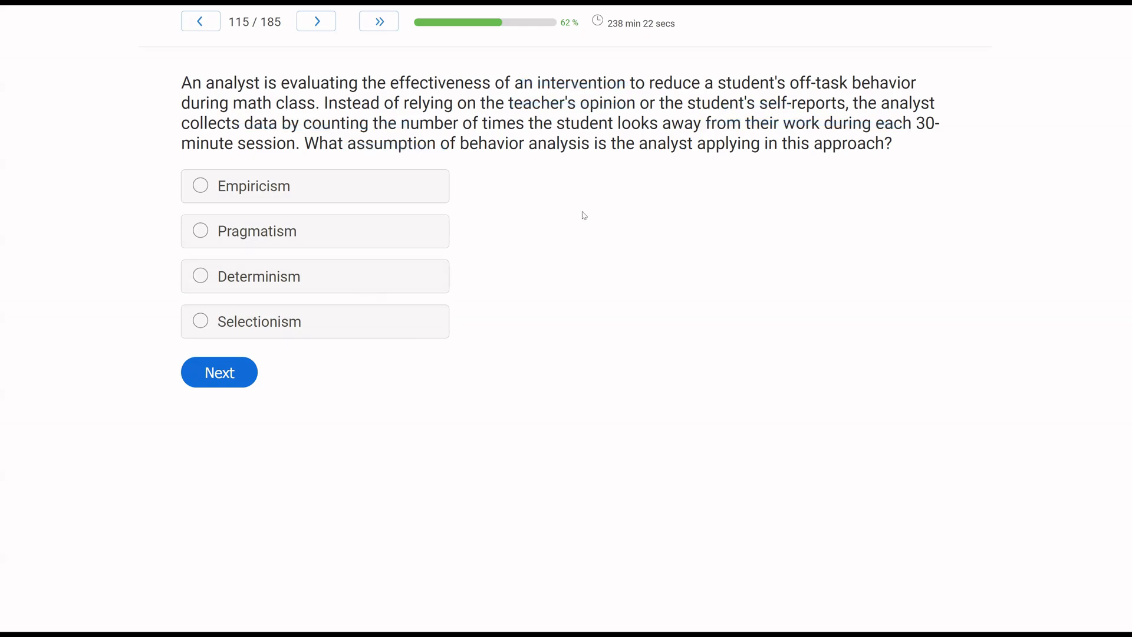
{"action": "left_click", "coordinate": [199, 185]}
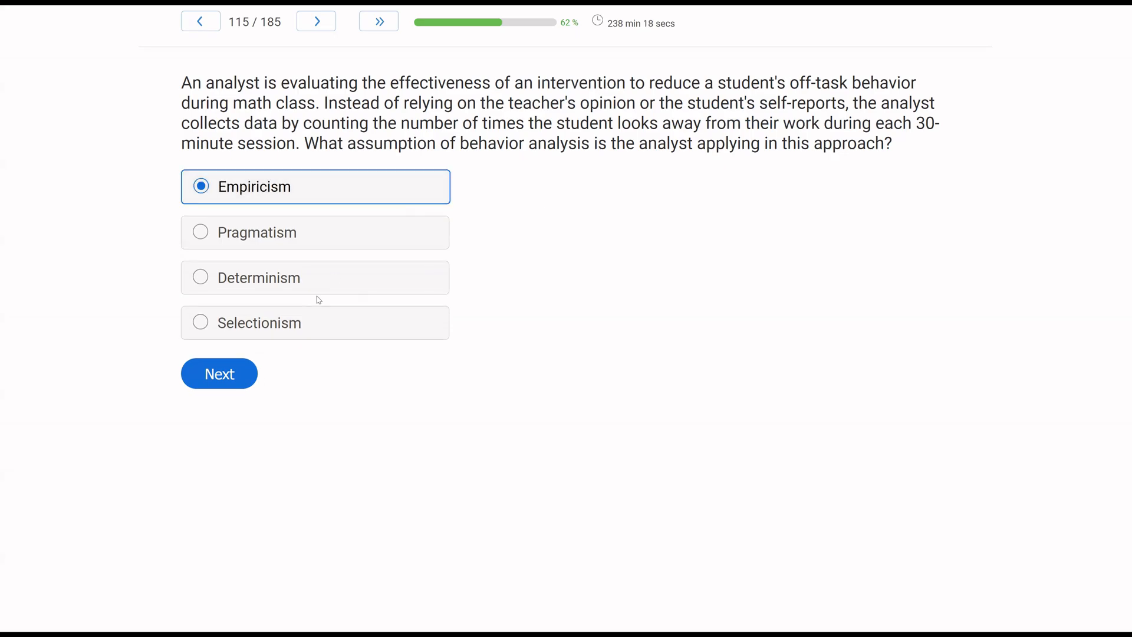
Step: Pick the equal-value 'Yes' barter answer for question 116, then go to question 117
{"action": "left_click", "coordinate": [219, 373]}
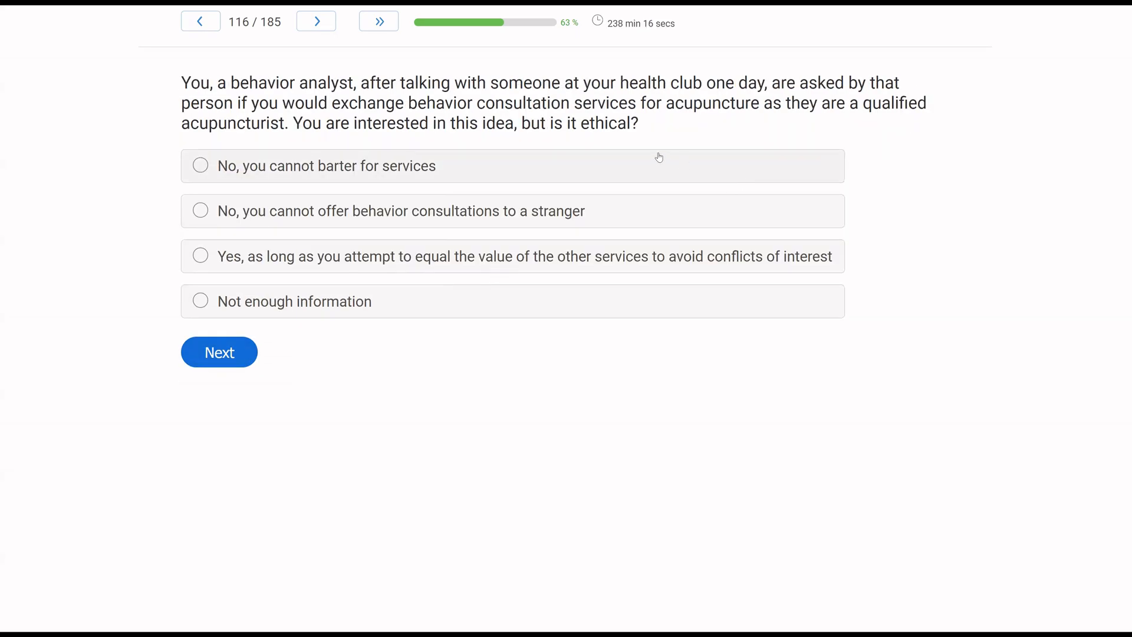
{"action": "mouse_move", "coordinate": [692, 149]}
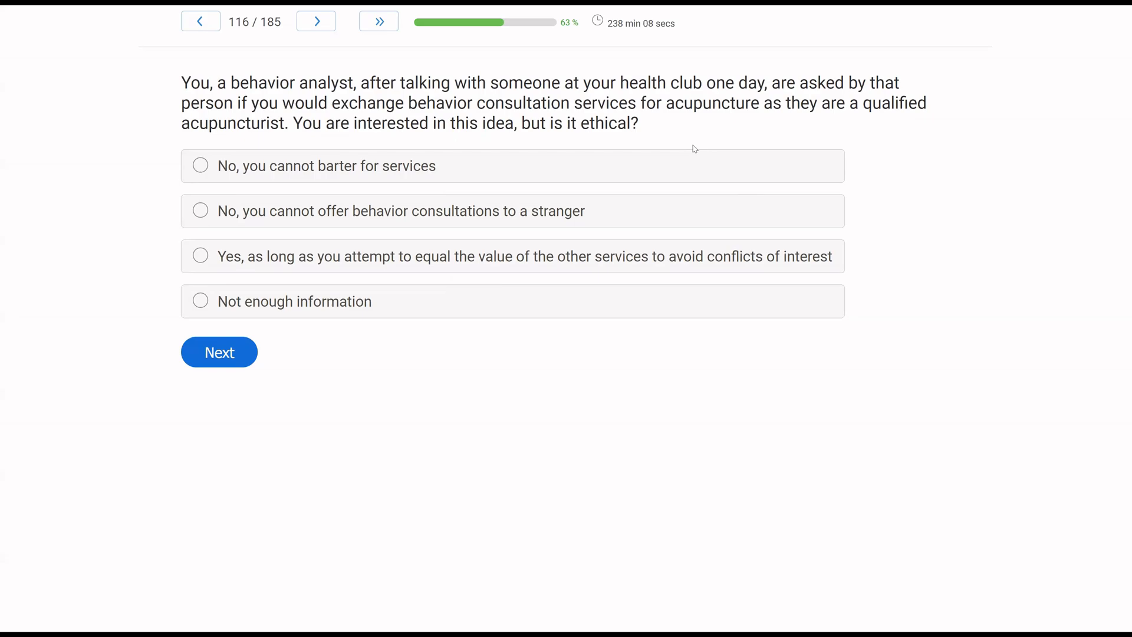
{"action": "mouse_move", "coordinate": [680, 149]}
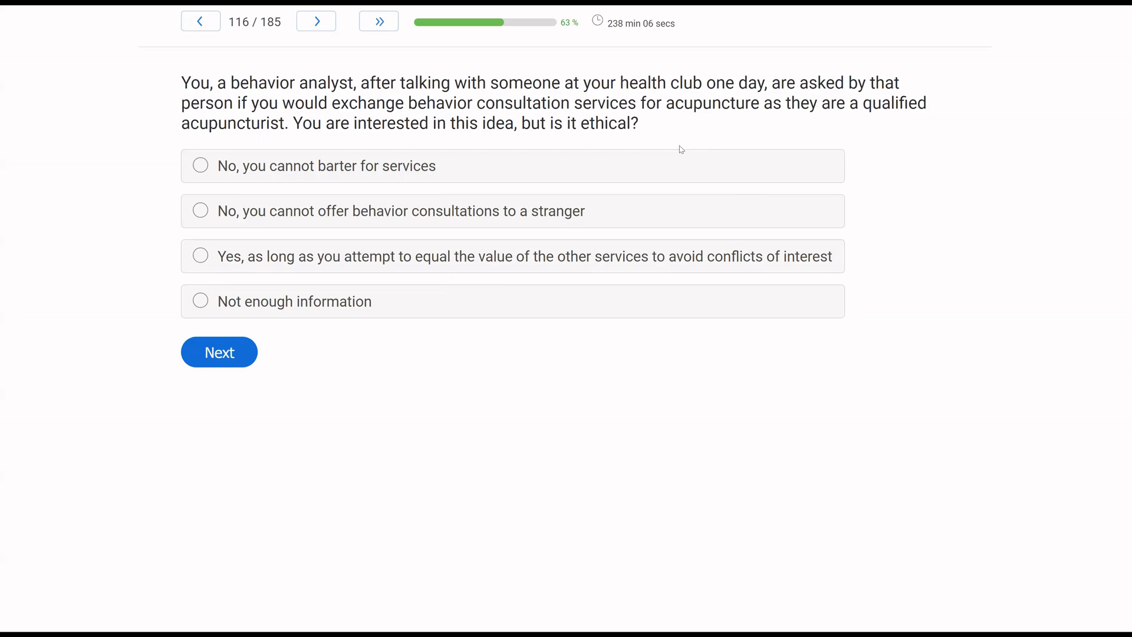
{"action": "mouse_move", "coordinate": [610, 151]}
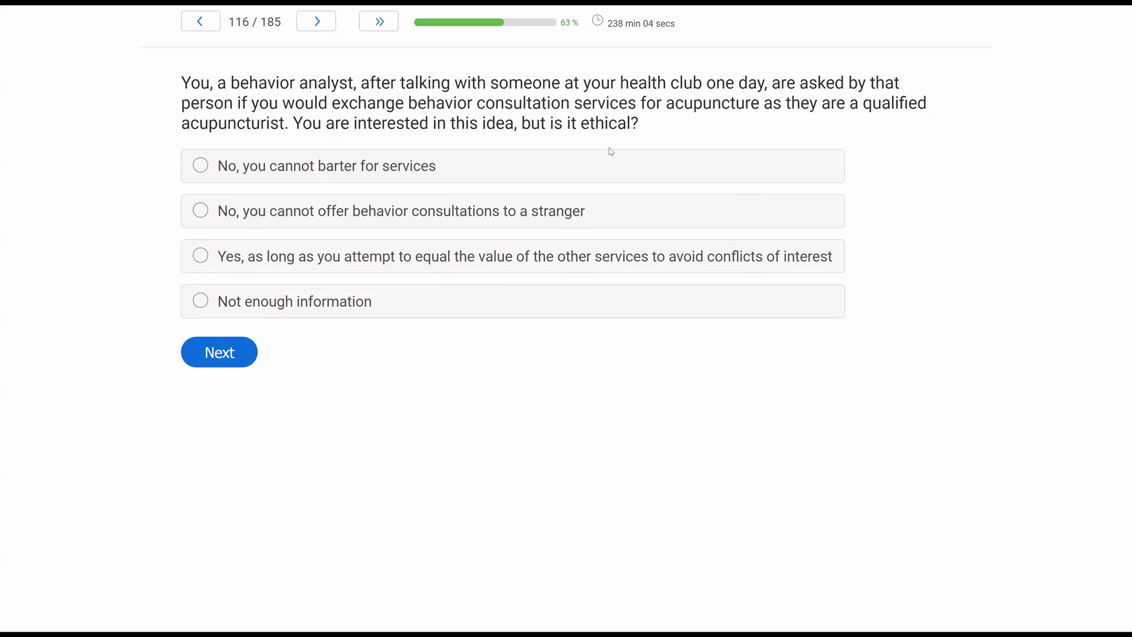
{"action": "mouse_move", "coordinate": [48, 250]}
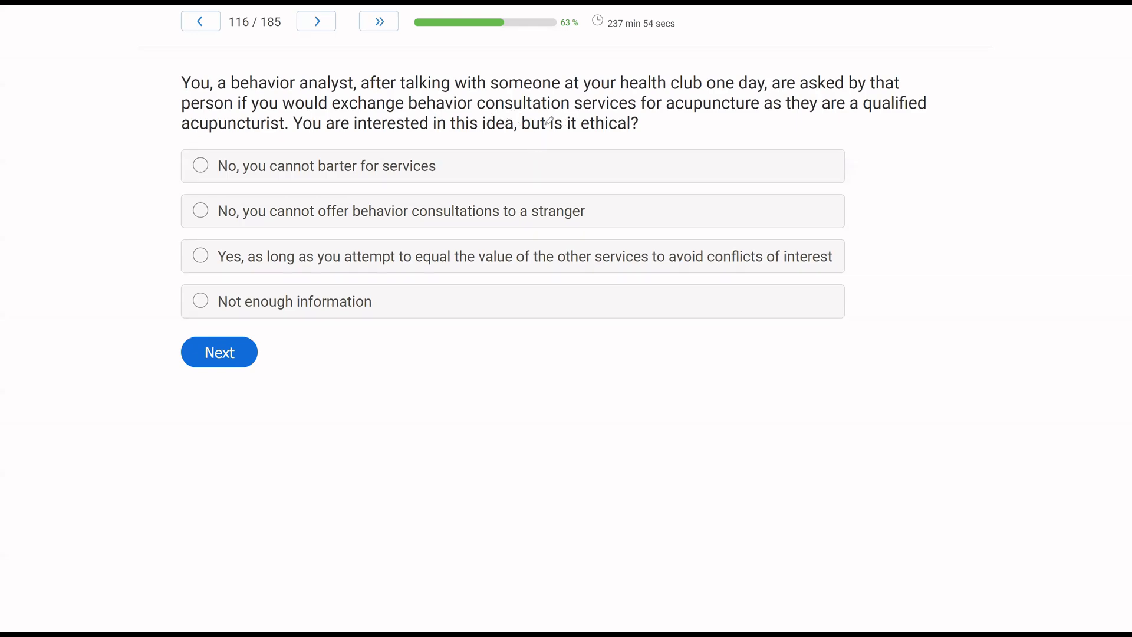
{"action": "mouse_move", "coordinate": [513, 119]}
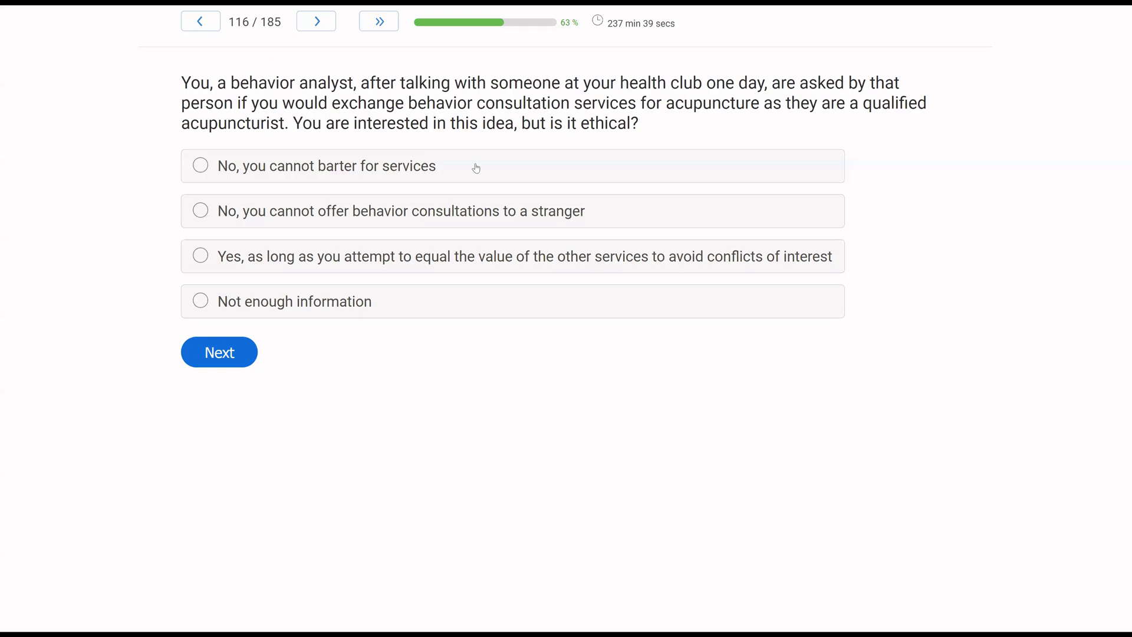
{"action": "mouse_move", "coordinate": [475, 167]}
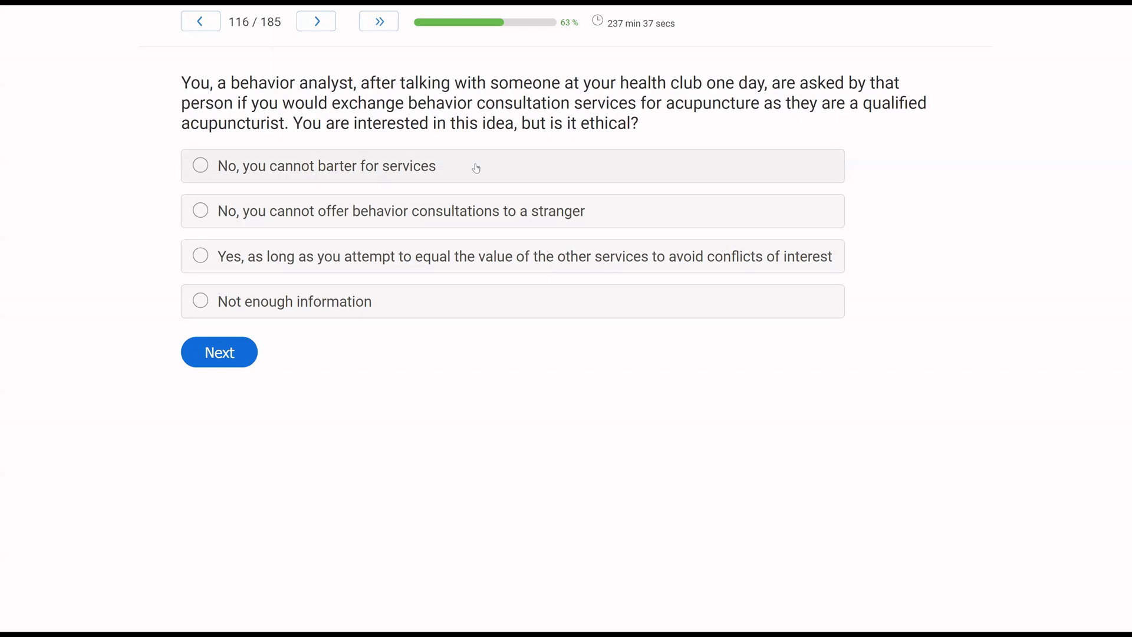
{"action": "mouse_move", "coordinate": [521, 158]}
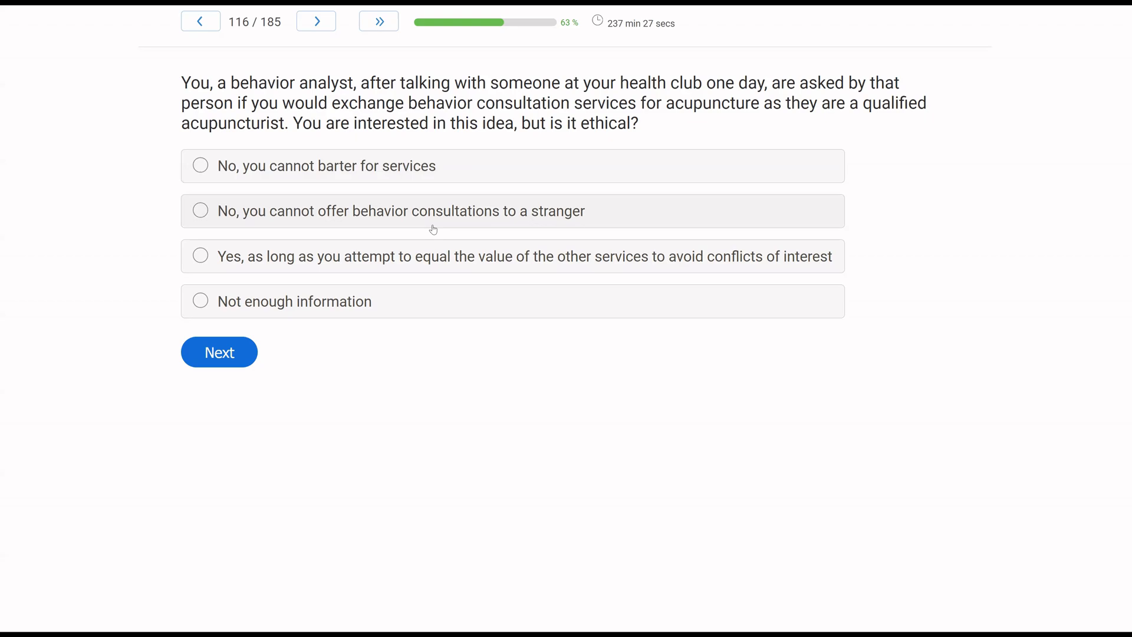
{"action": "mouse_move", "coordinate": [588, 212]}
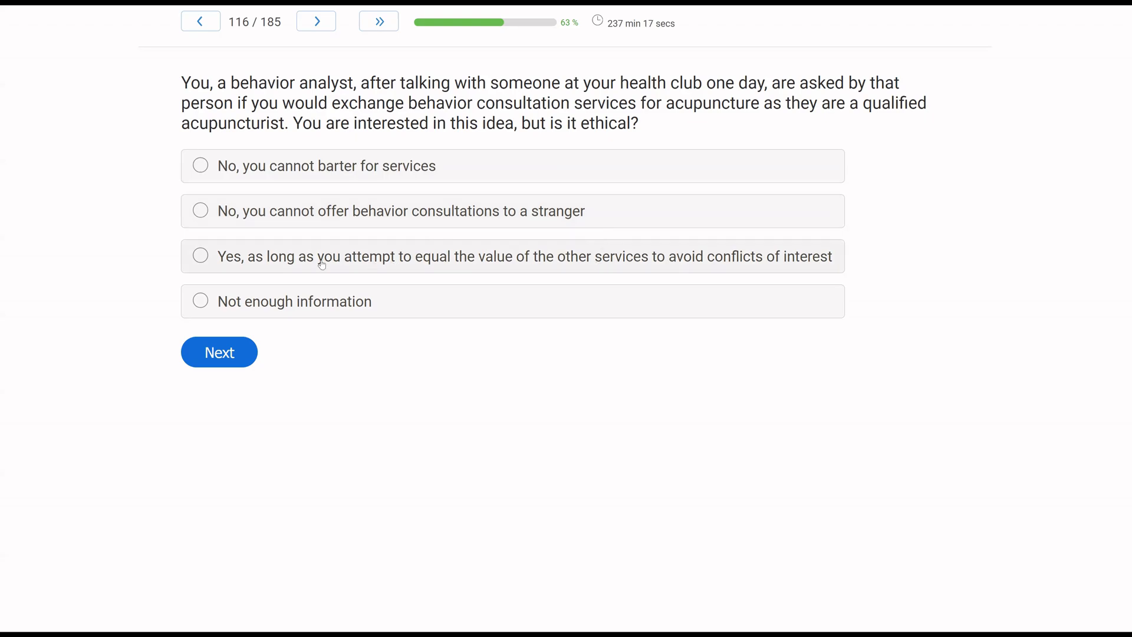
{"action": "mouse_move", "coordinate": [329, 269]}
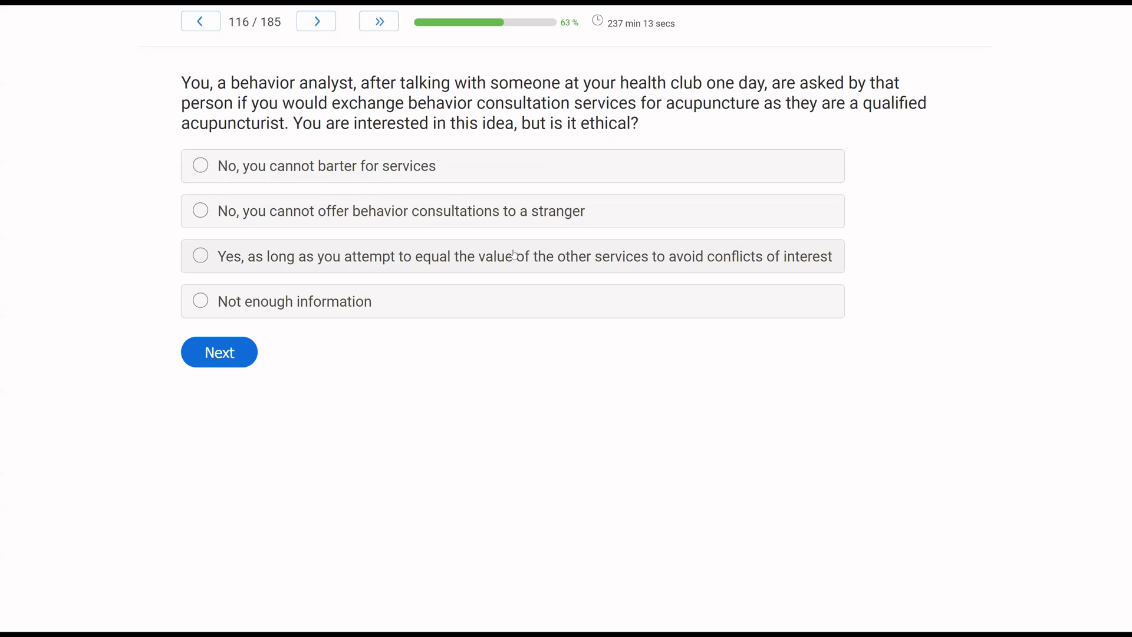
{"action": "left_click", "coordinate": [201, 256]}
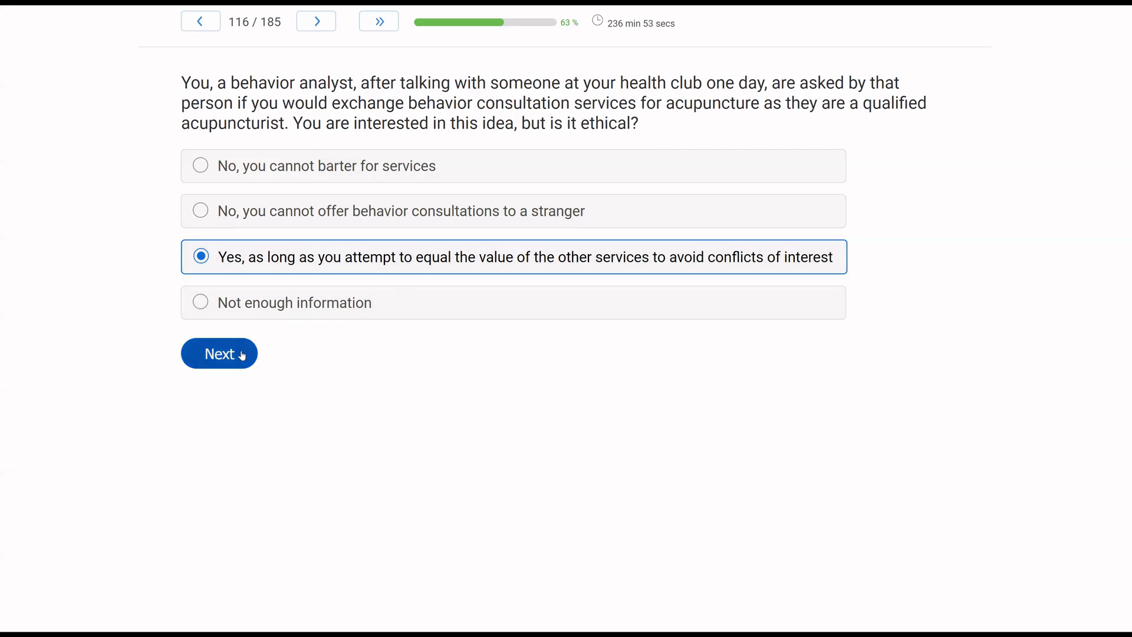
{"action": "left_click", "coordinate": [219, 353]}
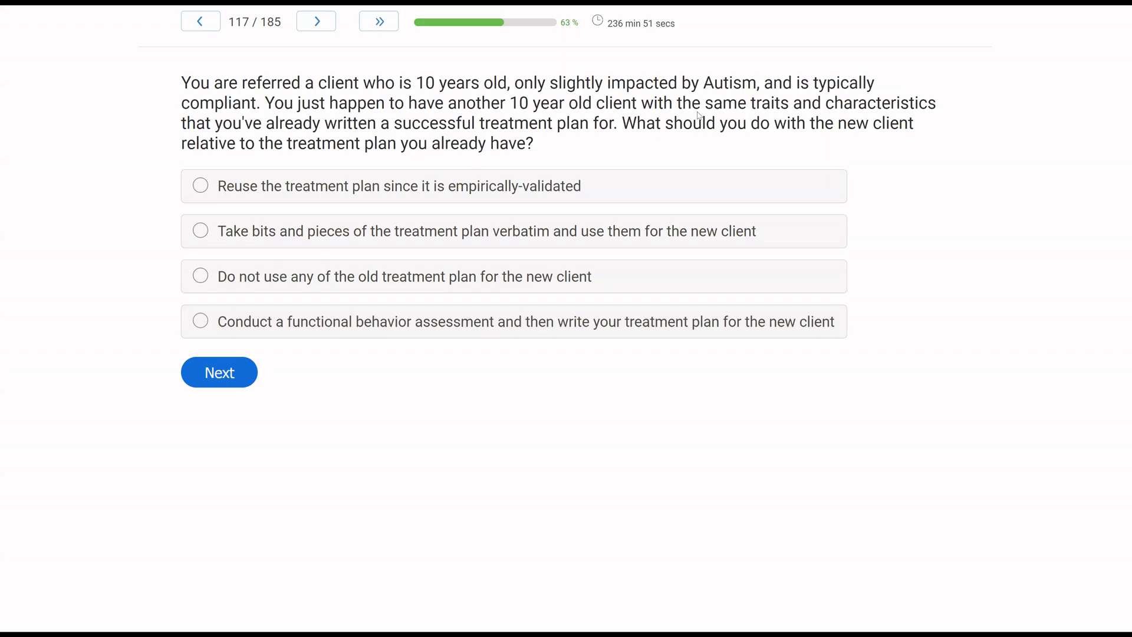
{"action": "mouse_move", "coordinate": [725, 156]}
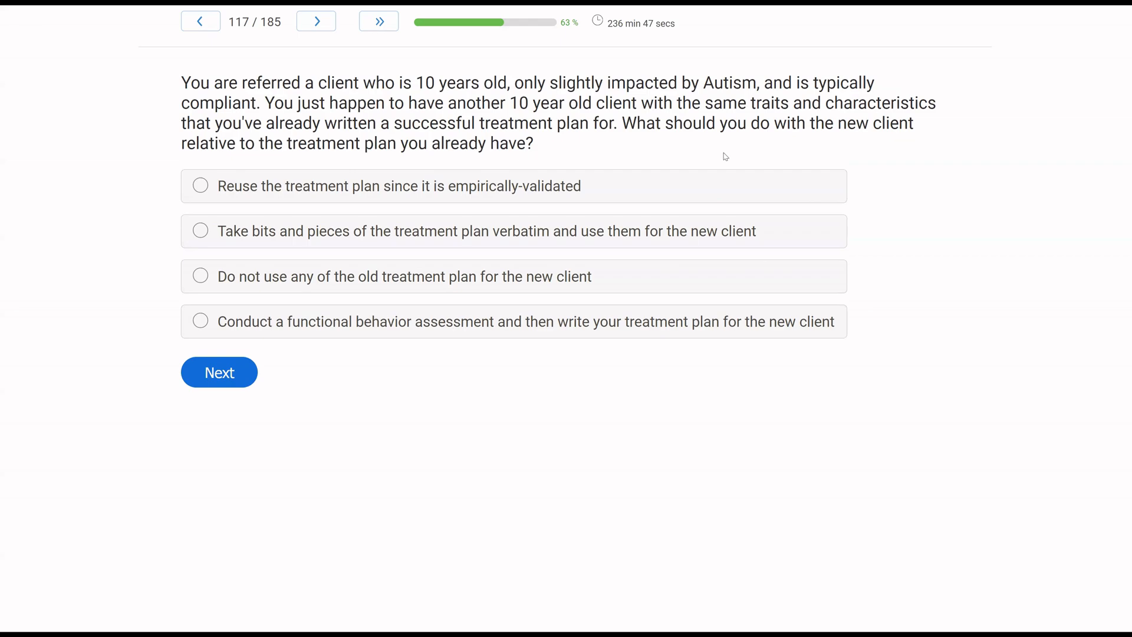
{"action": "mouse_move", "coordinate": [701, 158]}
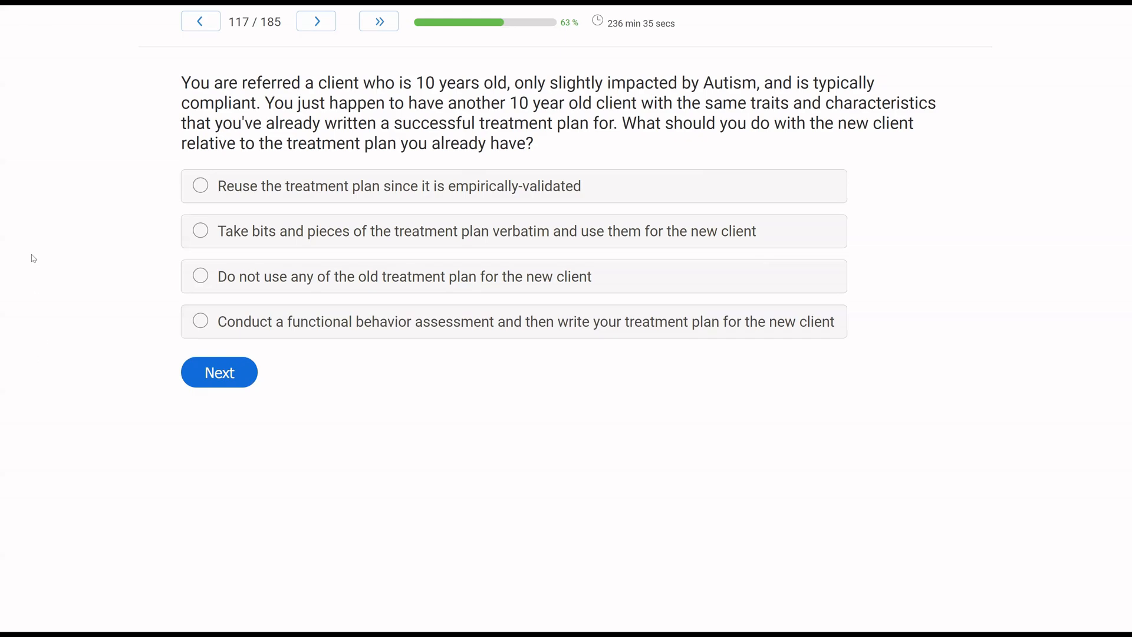
{"action": "mouse_move", "coordinate": [344, 212]}
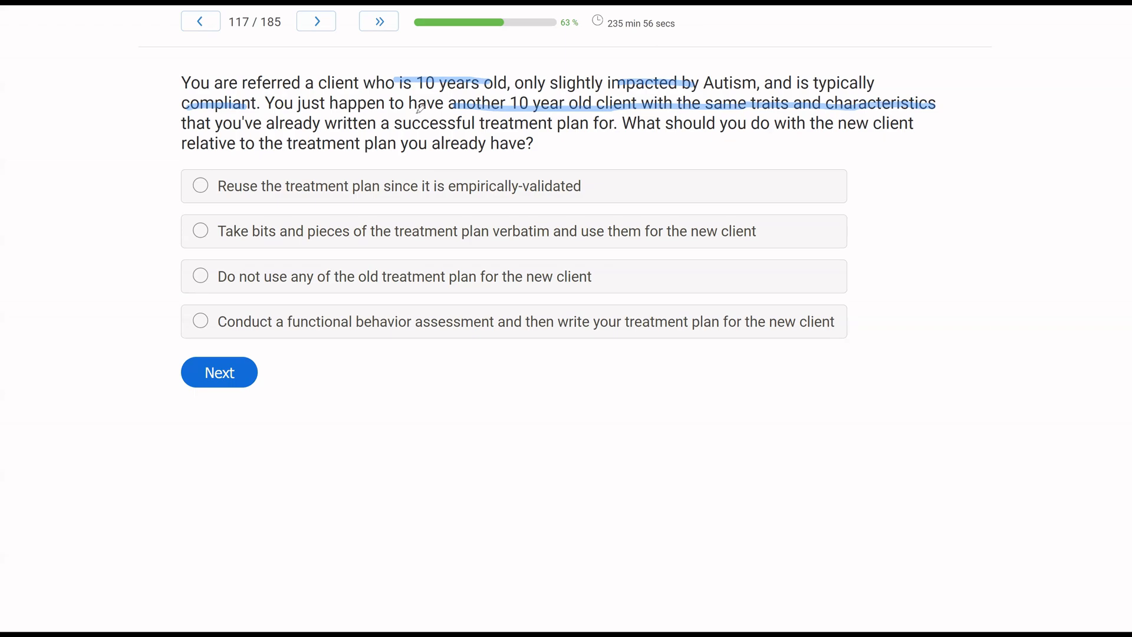
{"action": "mouse_move", "coordinate": [357, 180]}
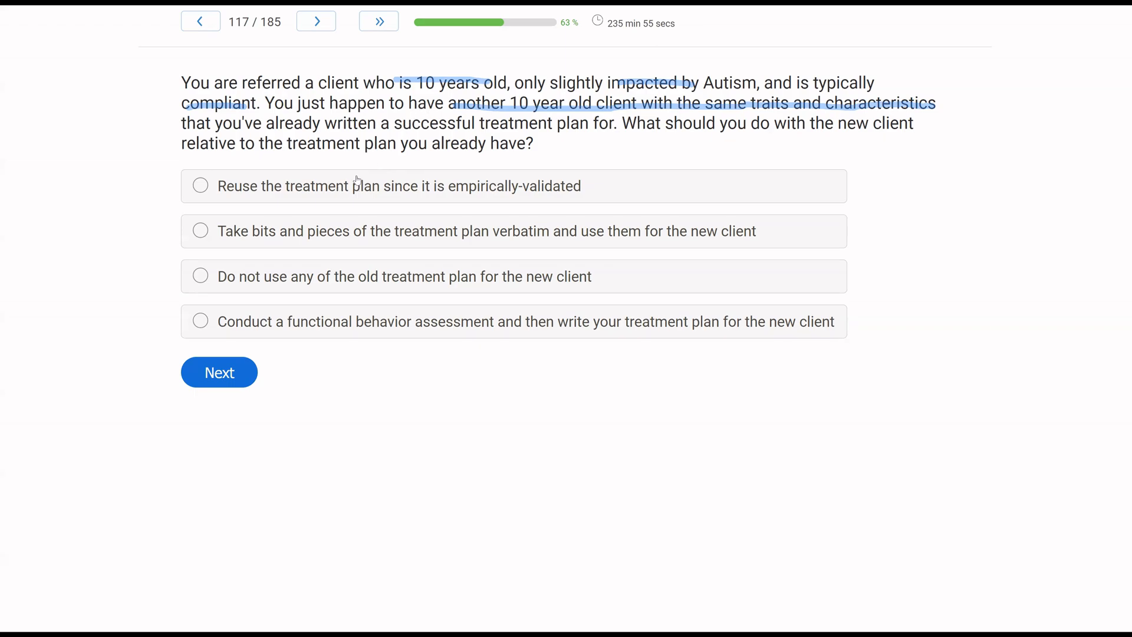
{"action": "mouse_move", "coordinate": [768, 146]}
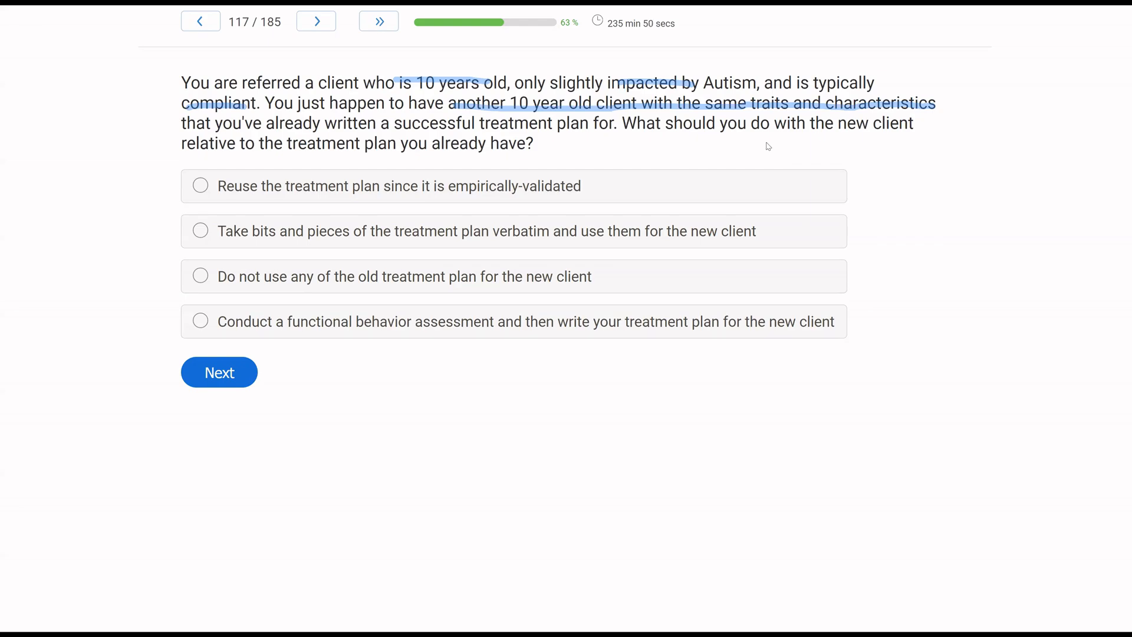
{"action": "mouse_move", "coordinate": [553, 102]}
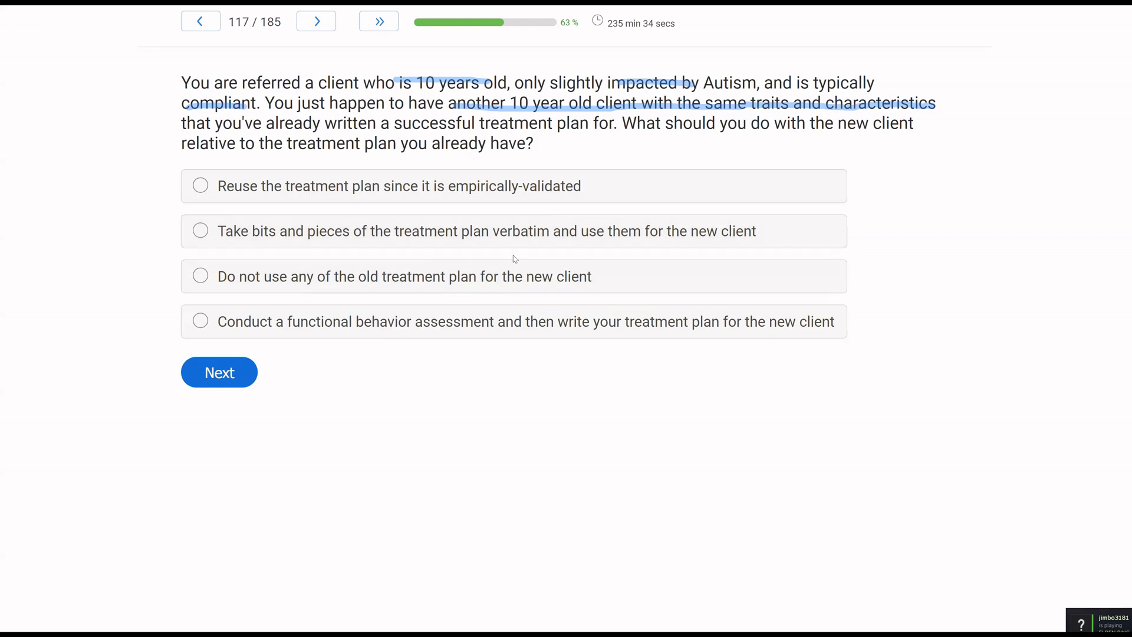
{"action": "mouse_move", "coordinate": [576, 248]}
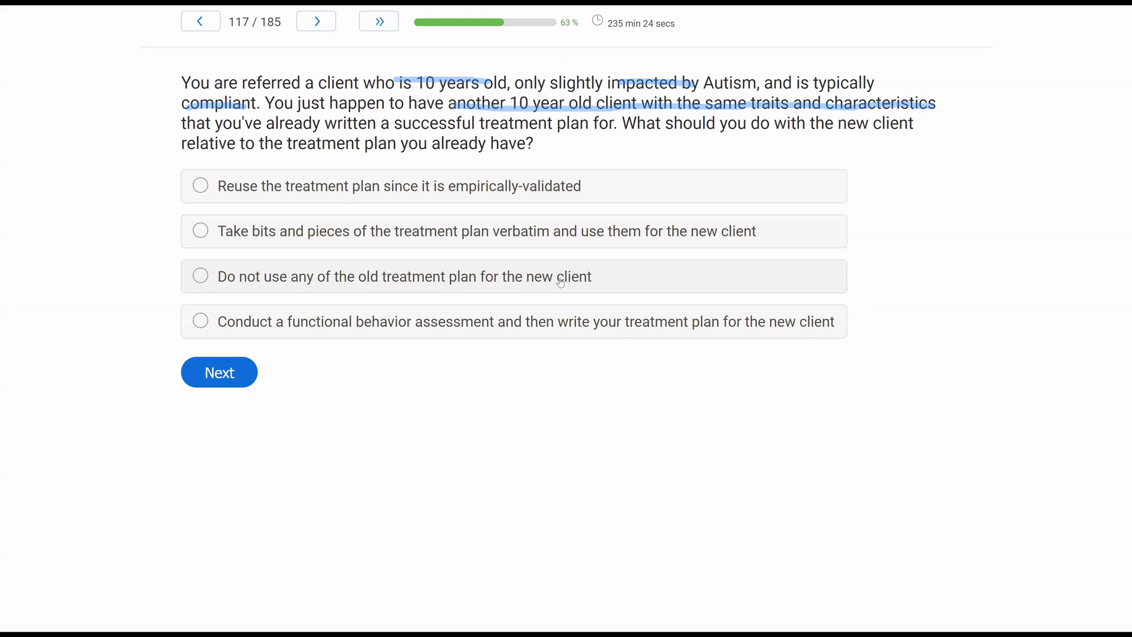
{"action": "mouse_move", "coordinate": [484, 273]}
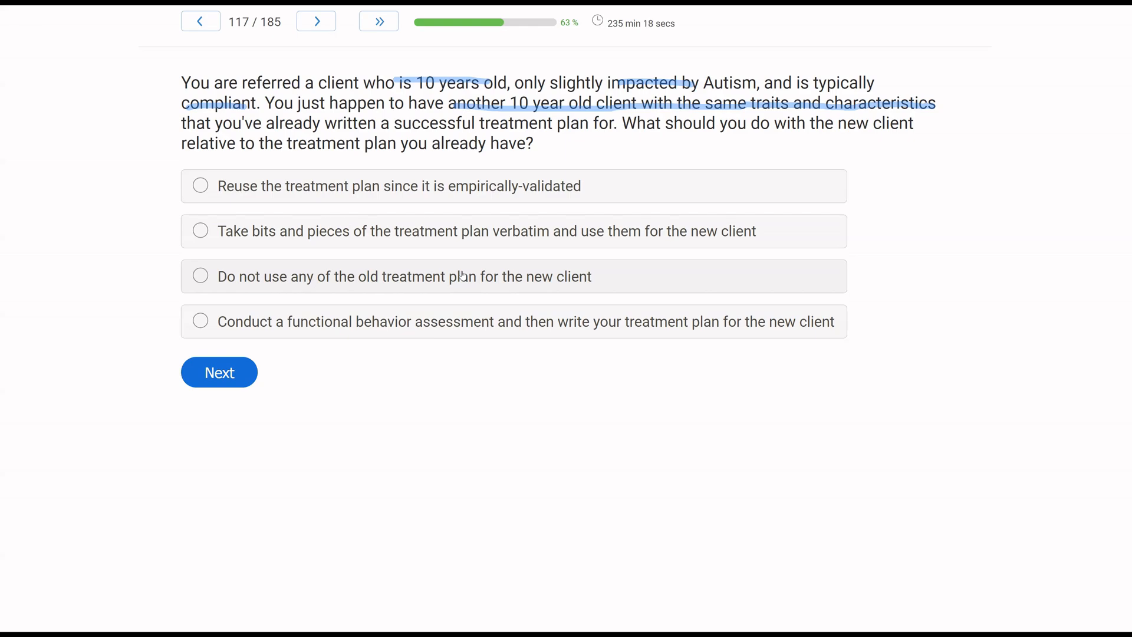
{"action": "mouse_move", "coordinate": [293, 361]}
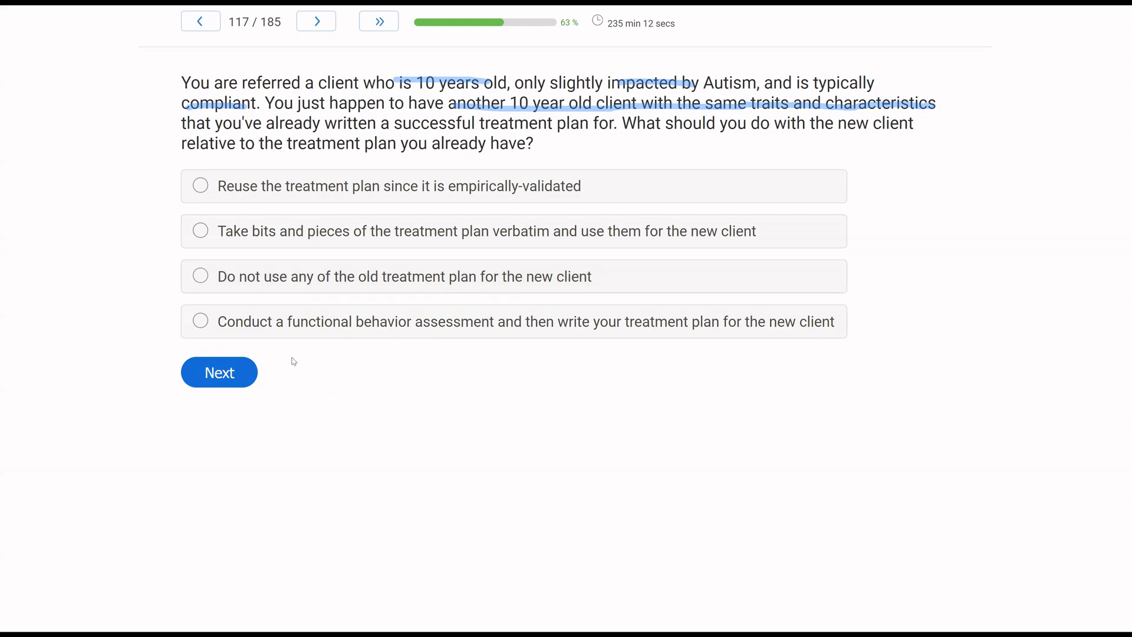
{"action": "mouse_move", "coordinate": [520, 336]}
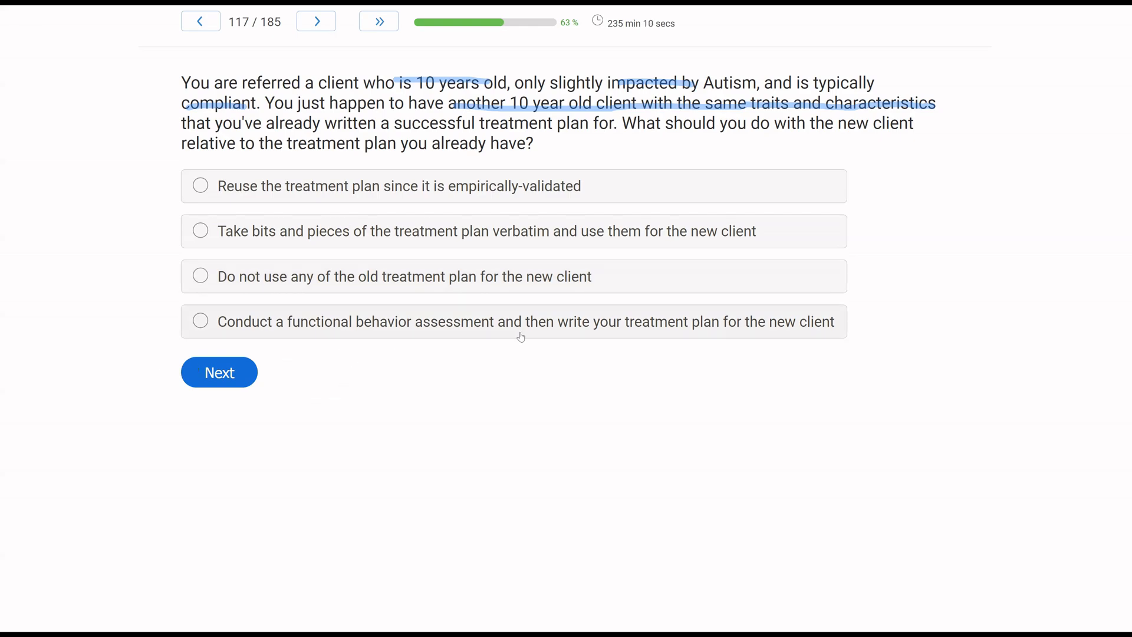
Step: Choose 'Conduct a functional behavior assessment' for question 117, then go to question 118
{"action": "left_click", "coordinate": [199, 321]}
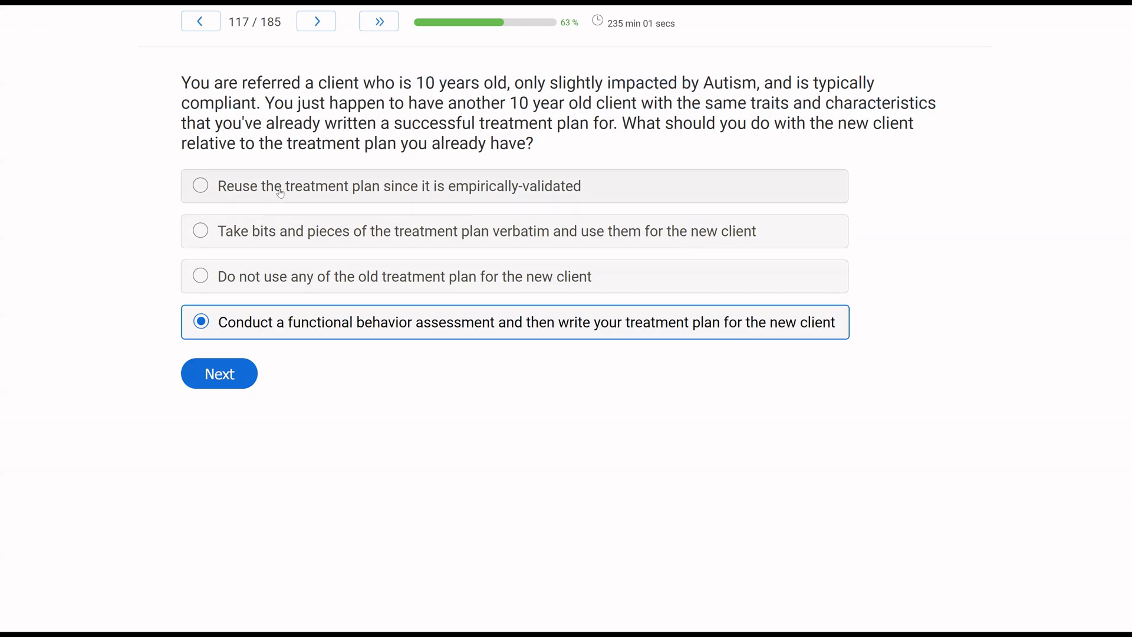
{"action": "left_click", "coordinate": [219, 373]}
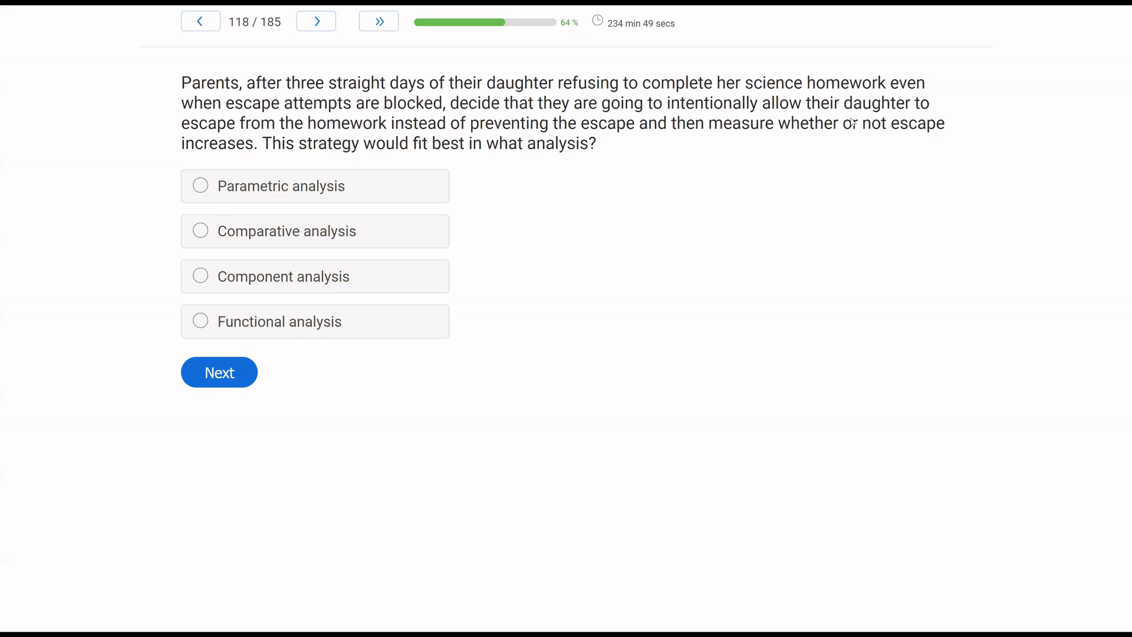
{"action": "mouse_move", "coordinate": [729, 181]}
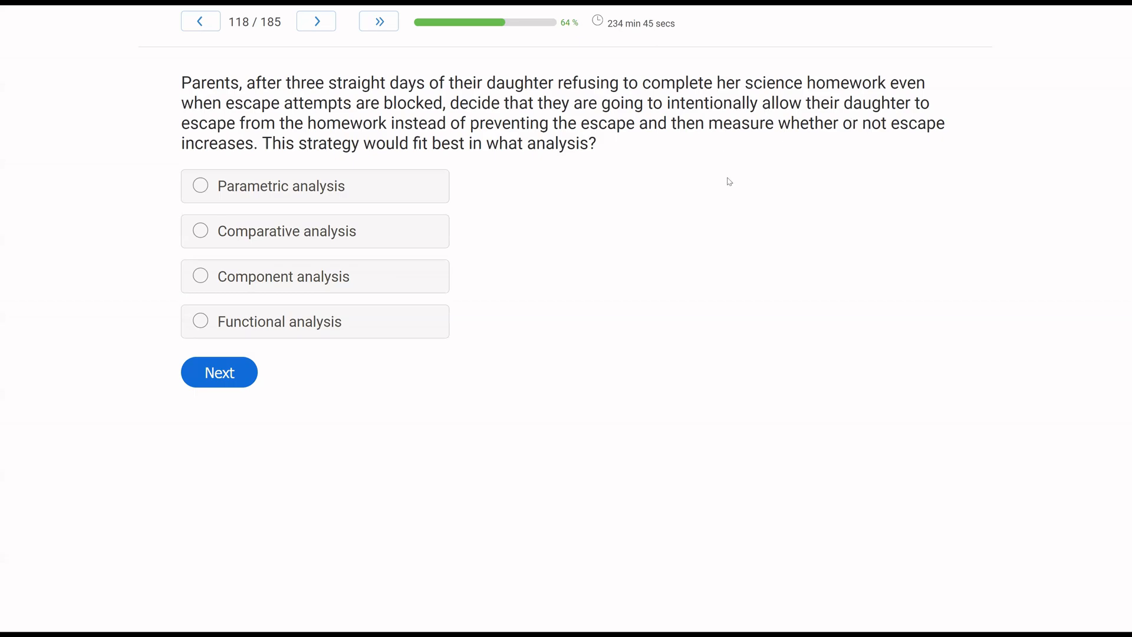
{"action": "mouse_move", "coordinate": [543, 286]}
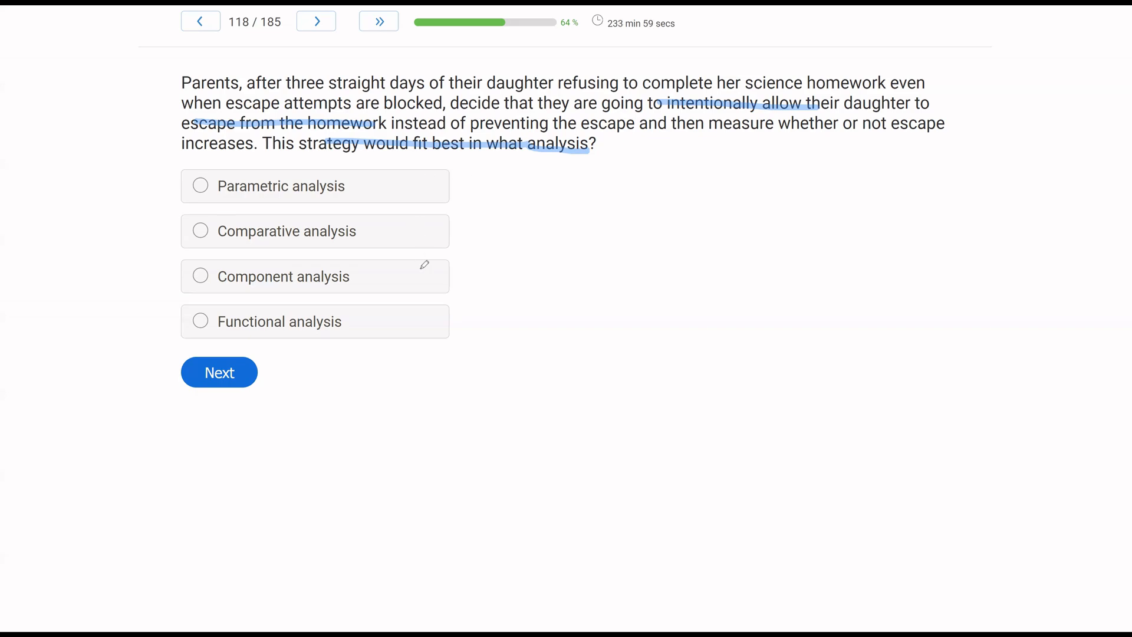
Step: Underline a key phrase in the homework-escape question 118, then go to question 119
{"action": "left_click_drag", "start_coordinate": [459, 173], "coordinate": [502, 245]}
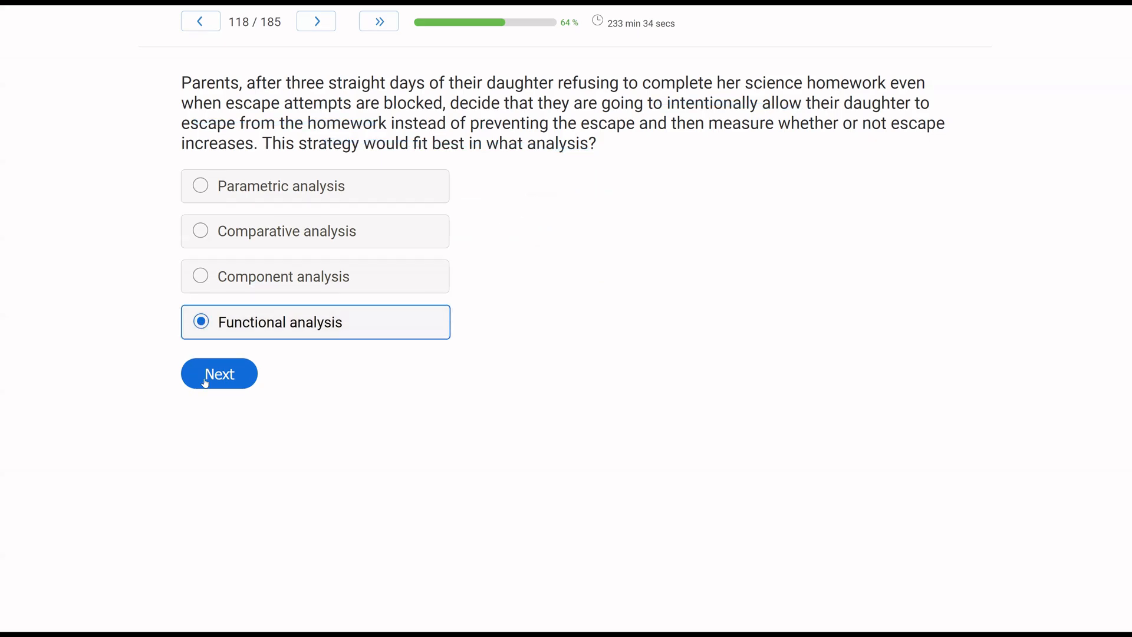
{"action": "left_click", "coordinate": [219, 373]}
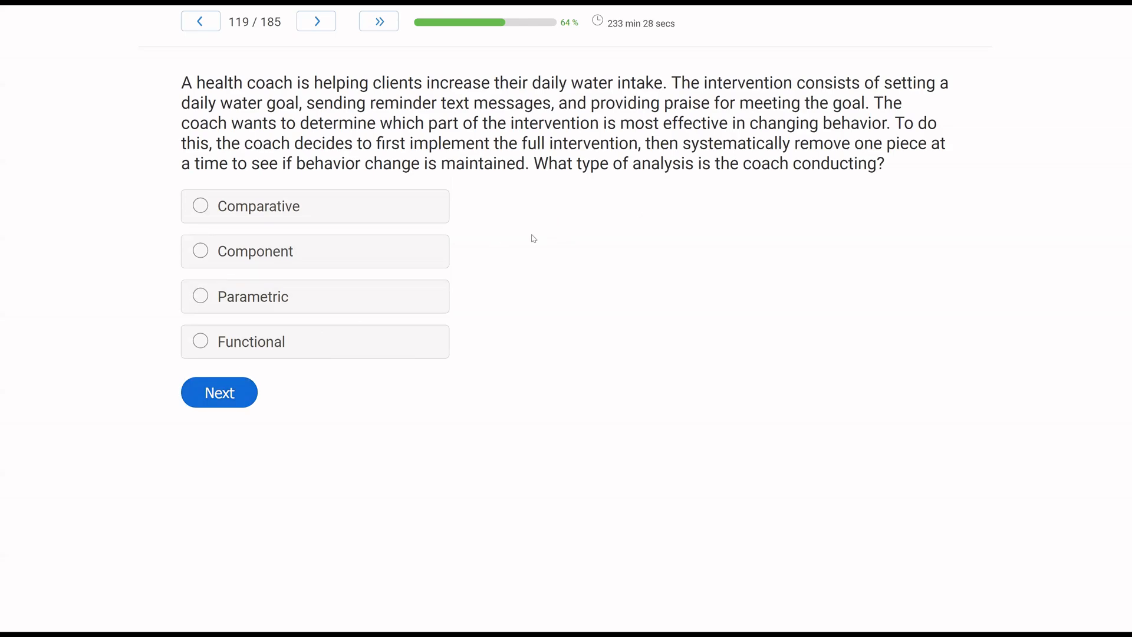
{"action": "mouse_move", "coordinate": [544, 233]}
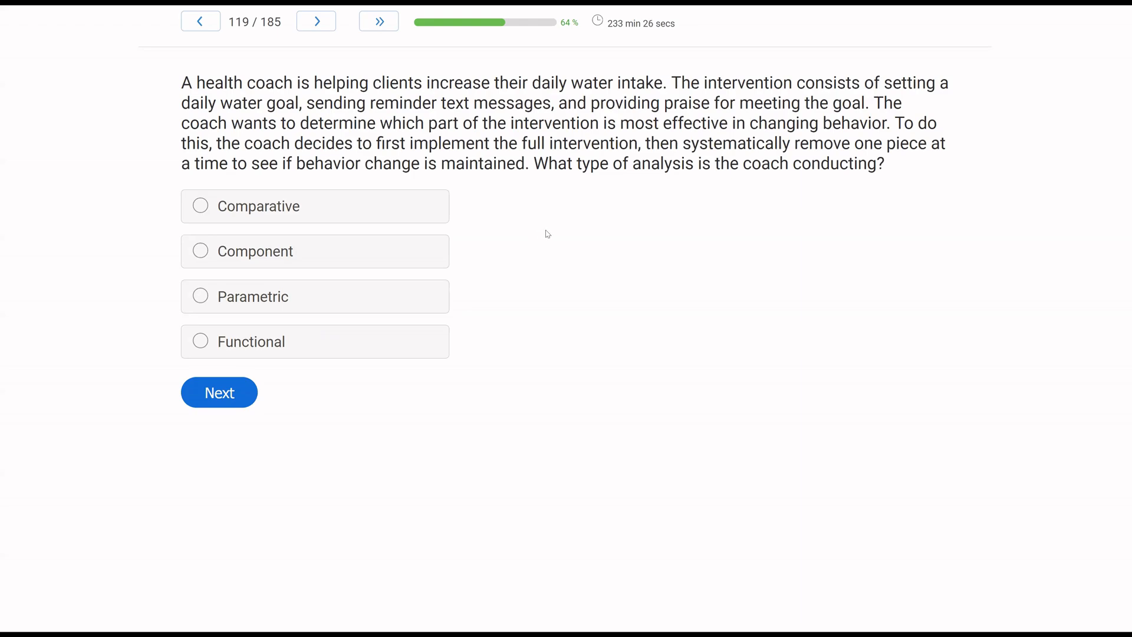
{"action": "mouse_move", "coordinate": [590, 226]}
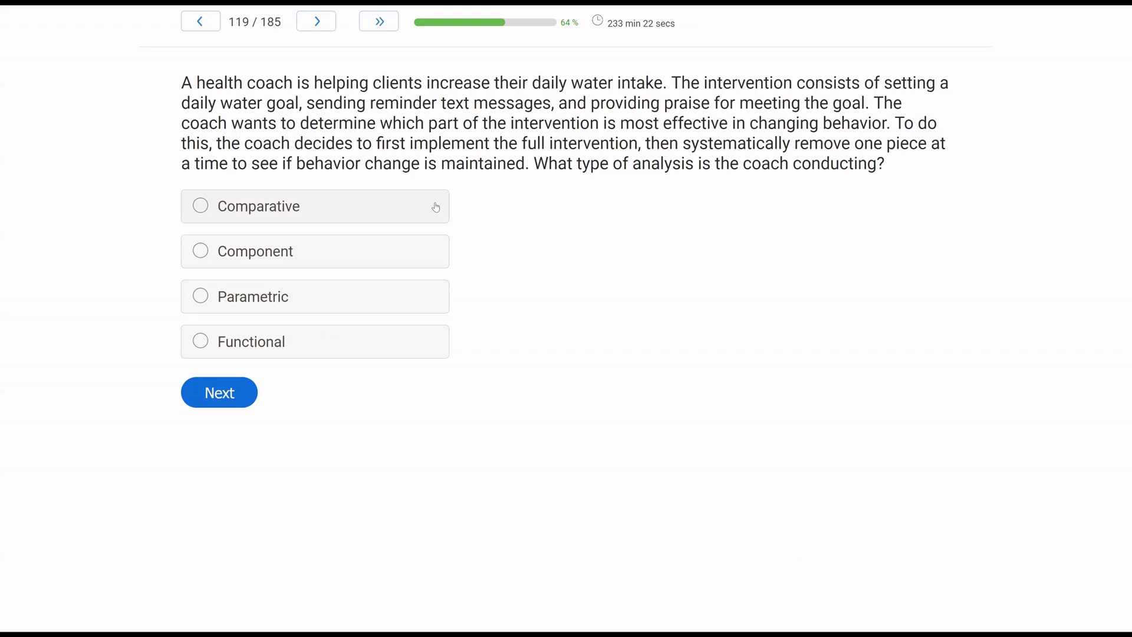
{"action": "mouse_move", "coordinate": [709, 171]}
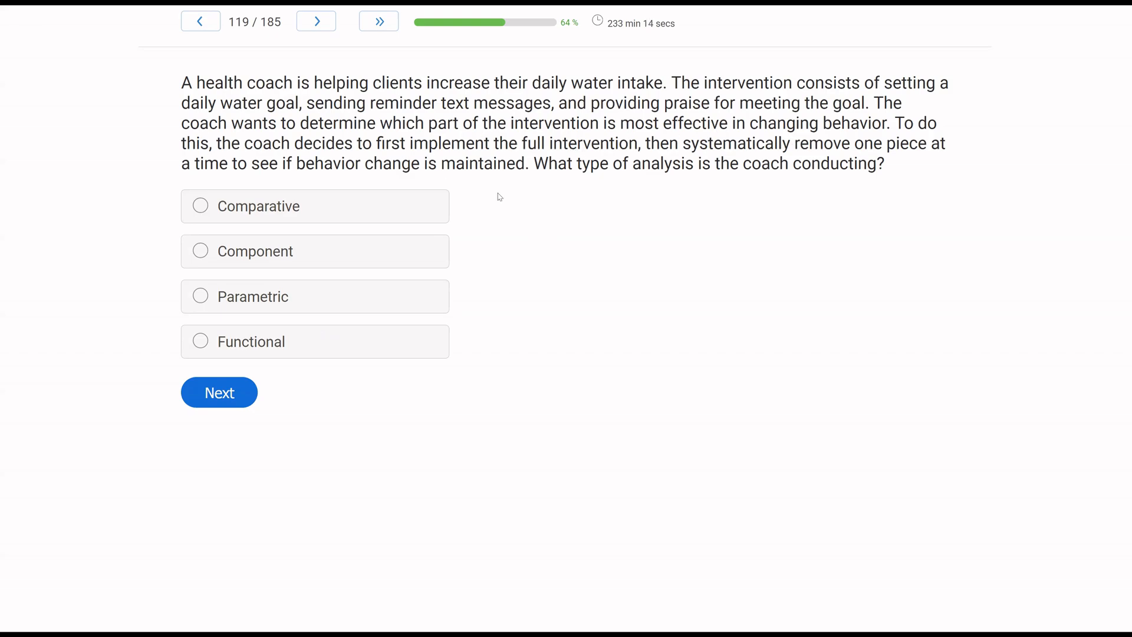
{"action": "mouse_move", "coordinate": [703, 205]}
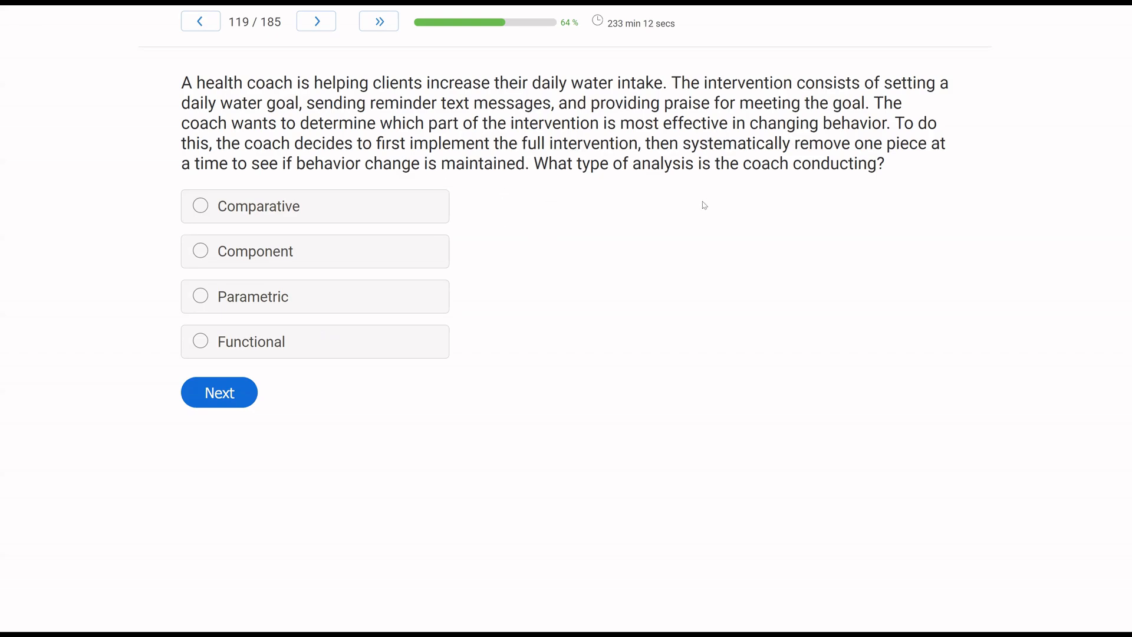
{"action": "mouse_move", "coordinate": [72, 259]}
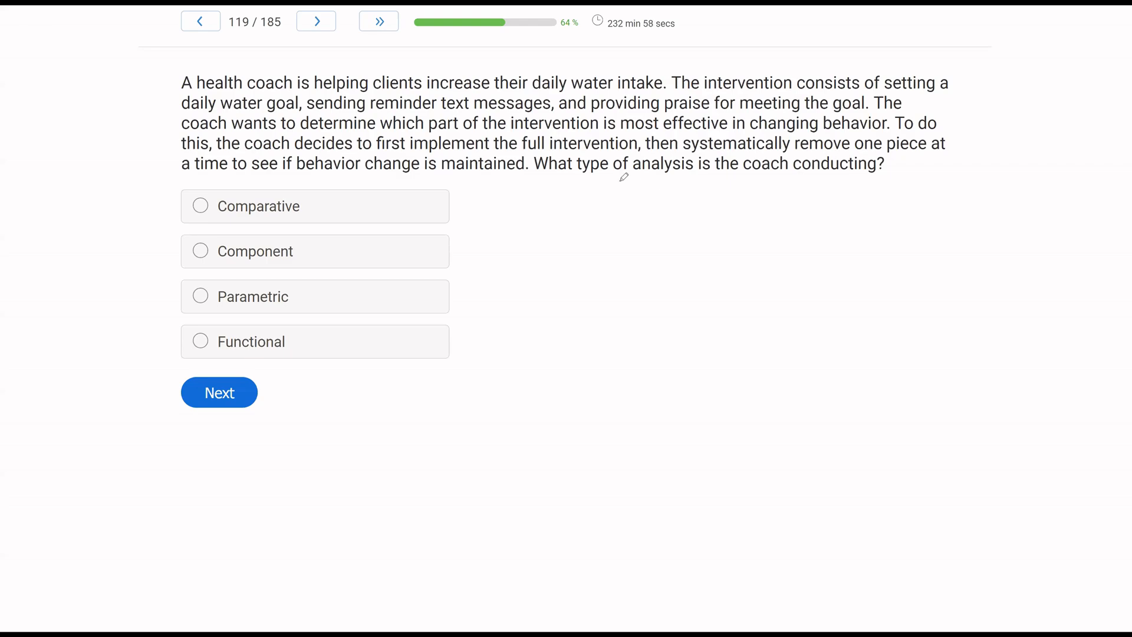
Step: Underline question 119, circle an ABC note, select Component, and go to question 120
{"action": "left_click_drag", "start_coordinate": [617, 183], "coordinate": [883, 186]}
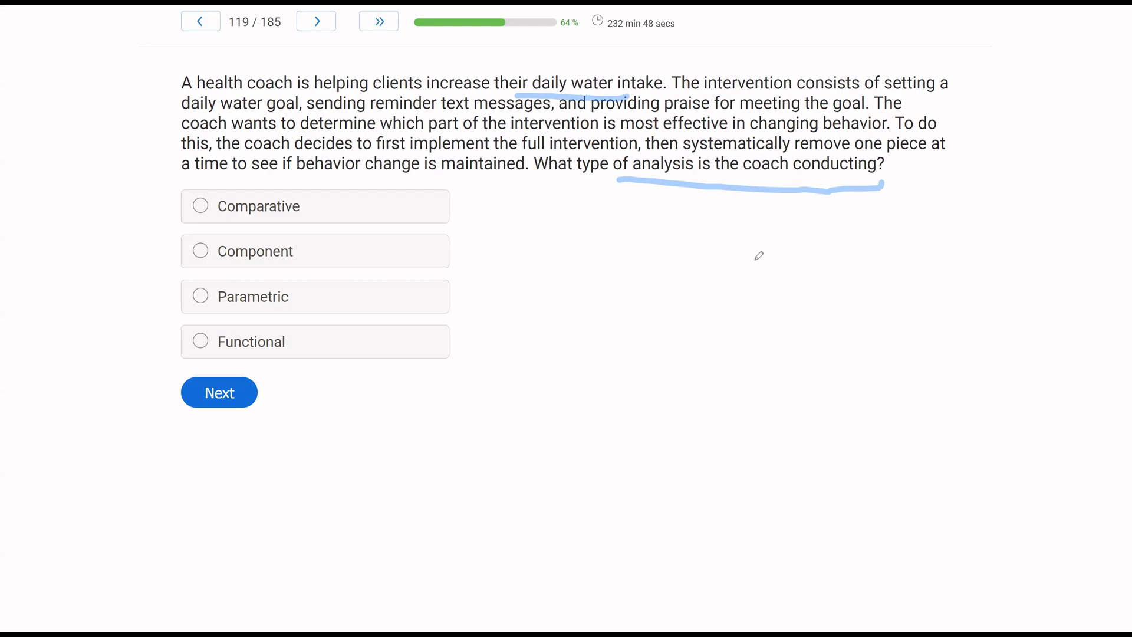
{"action": "left_click_drag", "start_coordinate": [765, 249], "coordinate": [783, 289]}
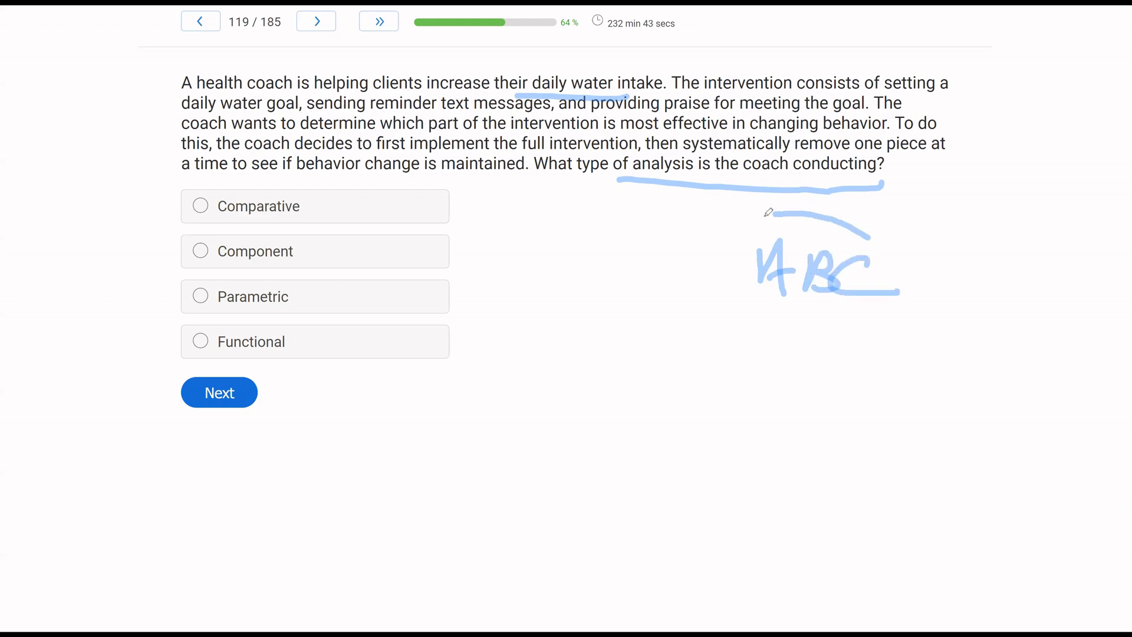
{"action": "left_click_drag", "start_coordinate": [768, 211], "coordinate": [923, 293]}
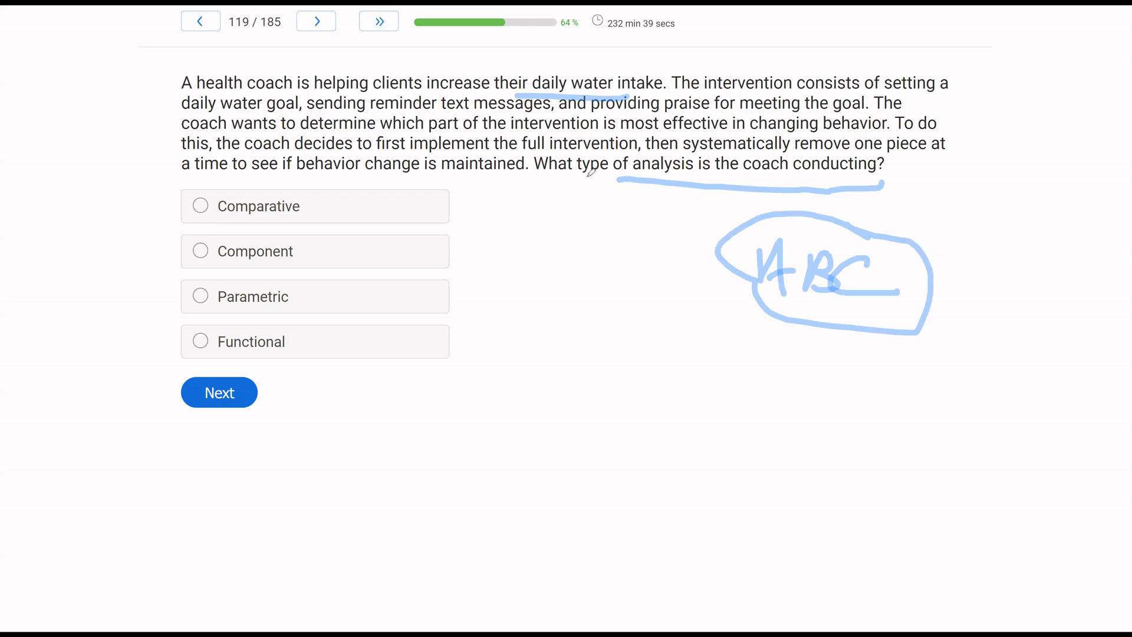
{"action": "left_click_drag", "start_coordinate": [377, 122], "coordinate": [888, 122]}
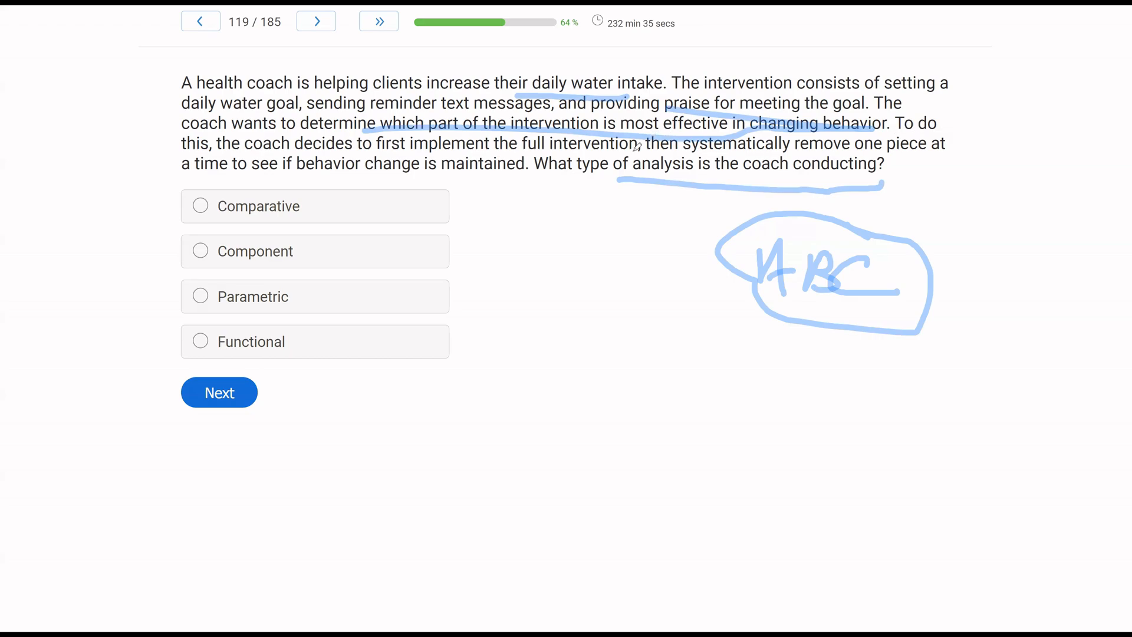
{"action": "mouse_move", "coordinate": [354, 251]}
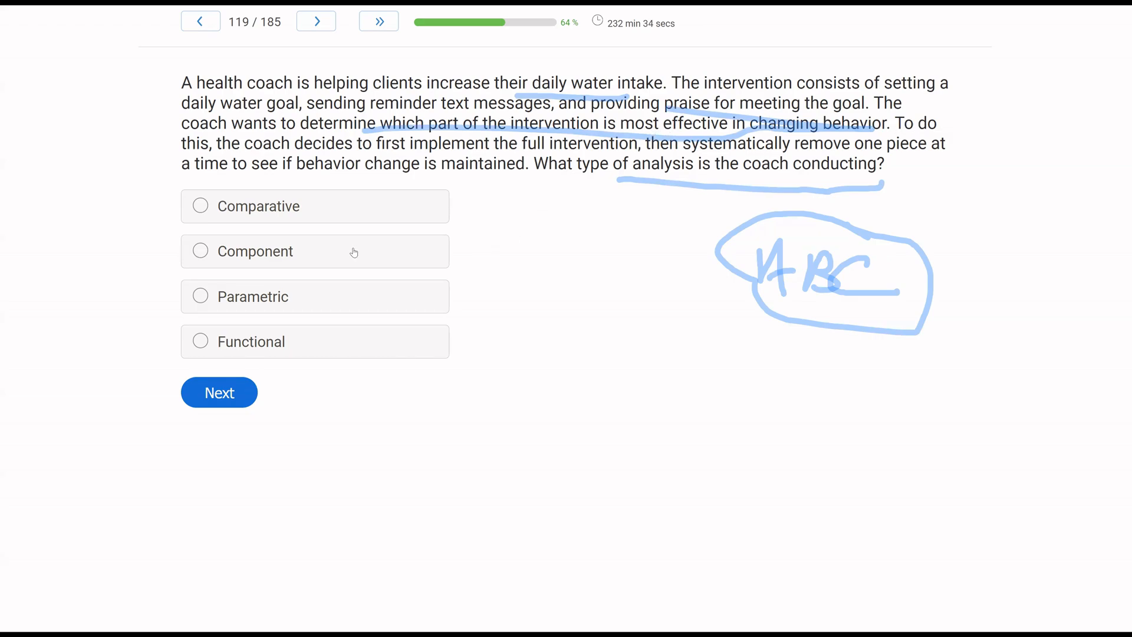
{"action": "left_click", "coordinate": [201, 250]}
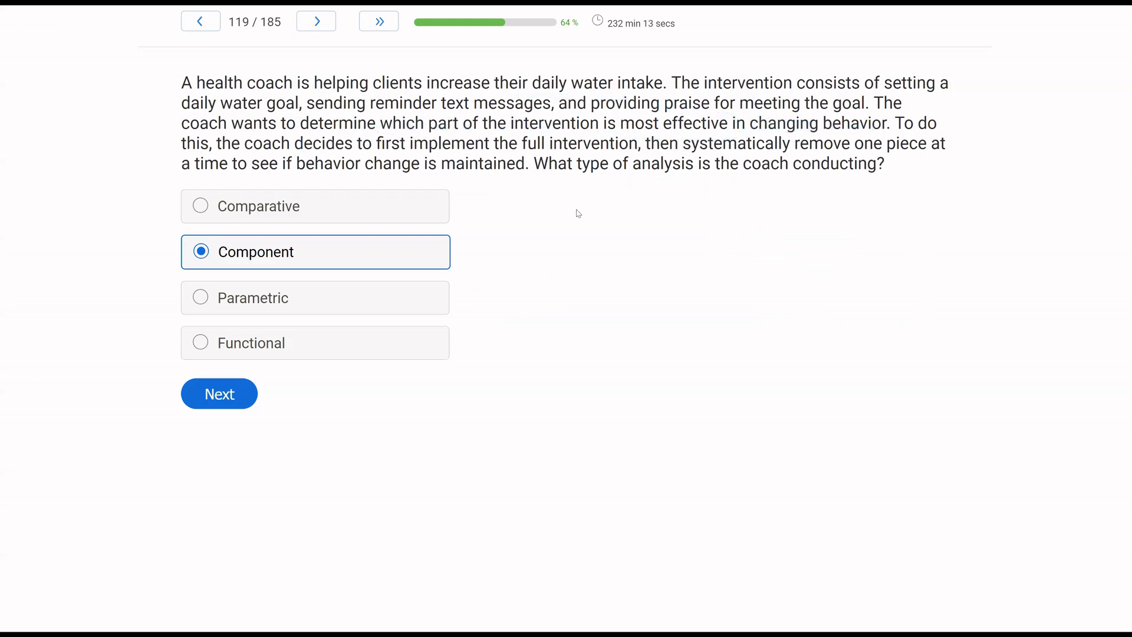
{"action": "mouse_move", "coordinate": [556, 175]}
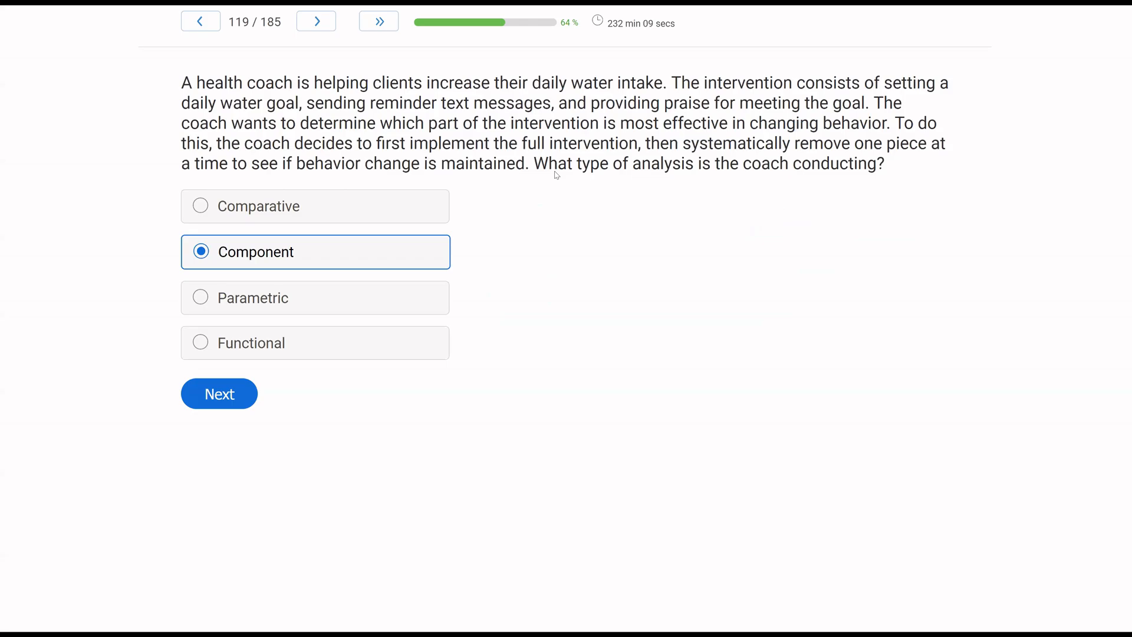
{"action": "mouse_move", "coordinate": [560, 231]}
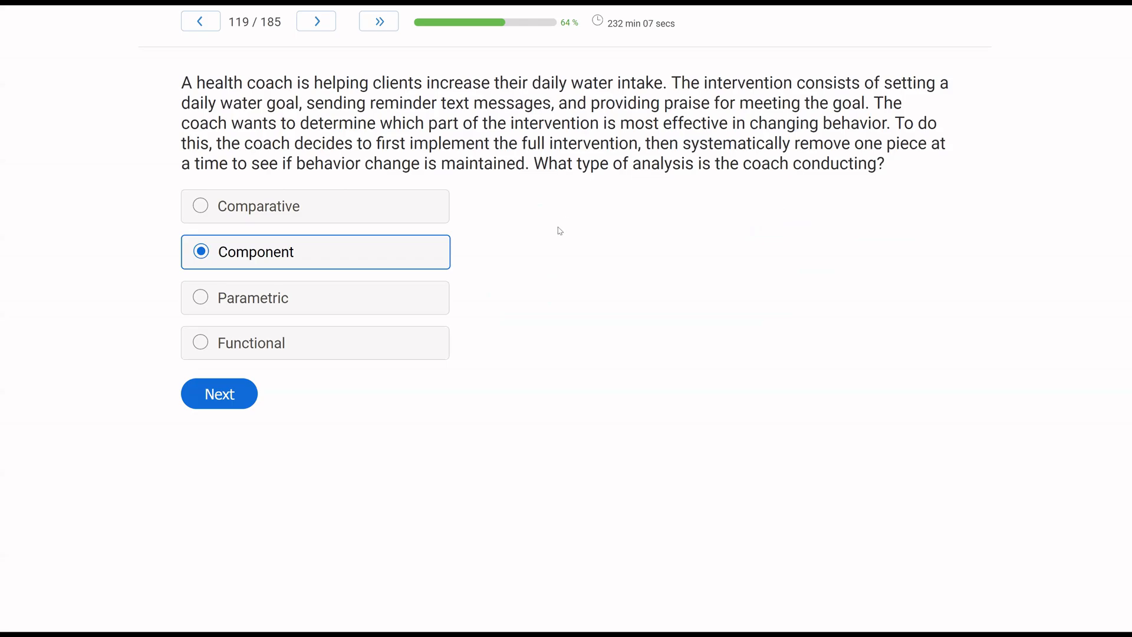
{"action": "left_click", "coordinate": [219, 393]}
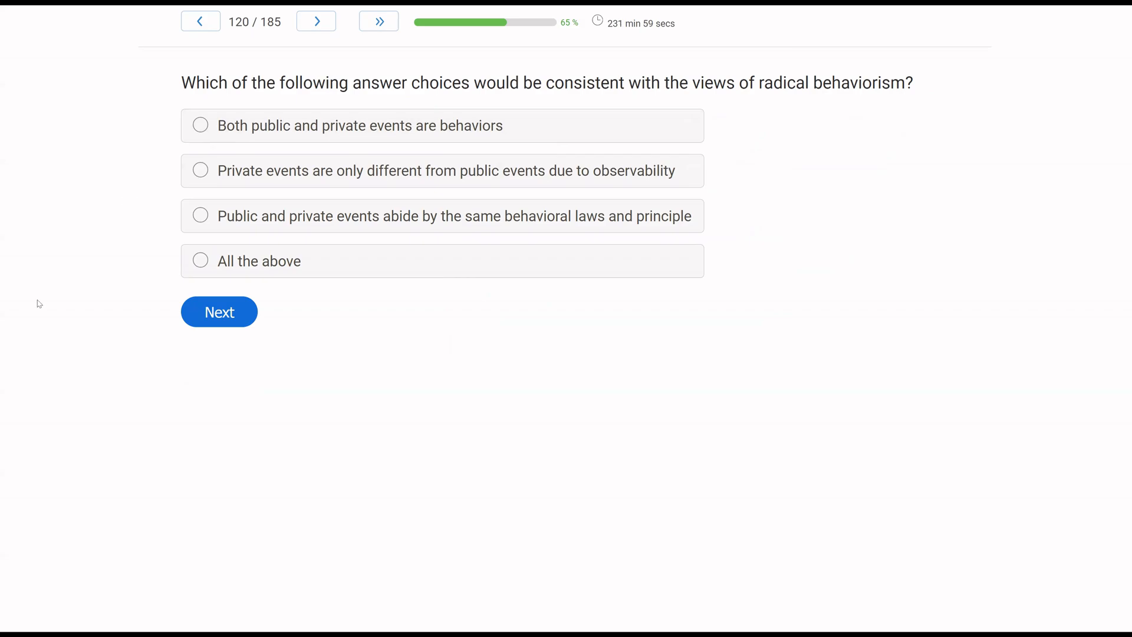
{"action": "mouse_move", "coordinate": [77, 257]}
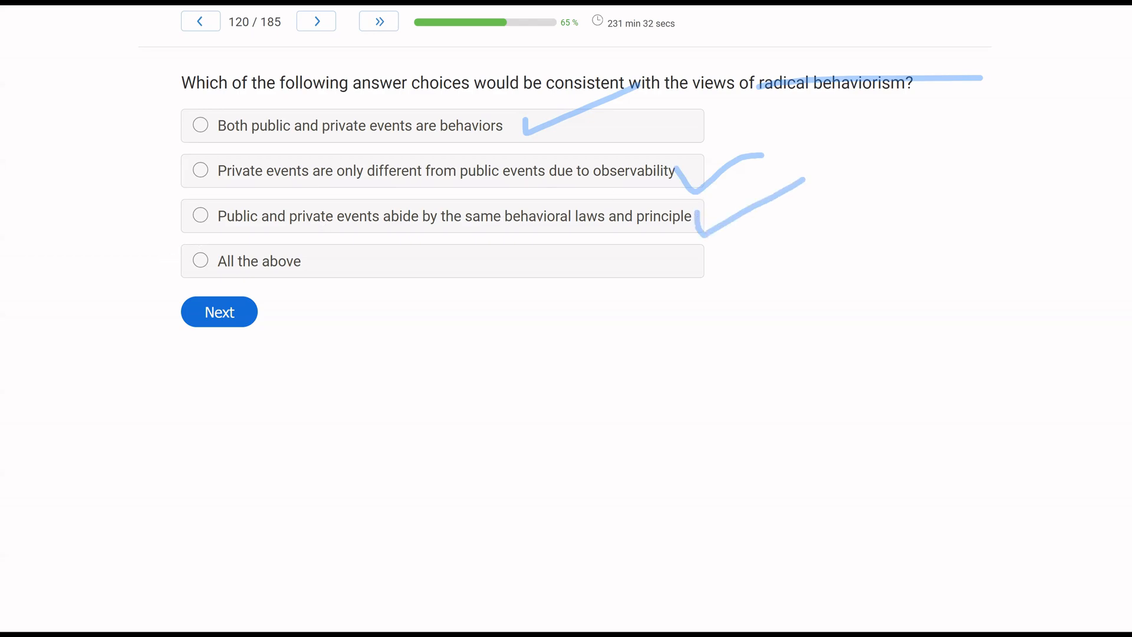
Step: Select 'All the above' for the radical behaviorism question 120
{"action": "left_click", "coordinate": [201, 261]}
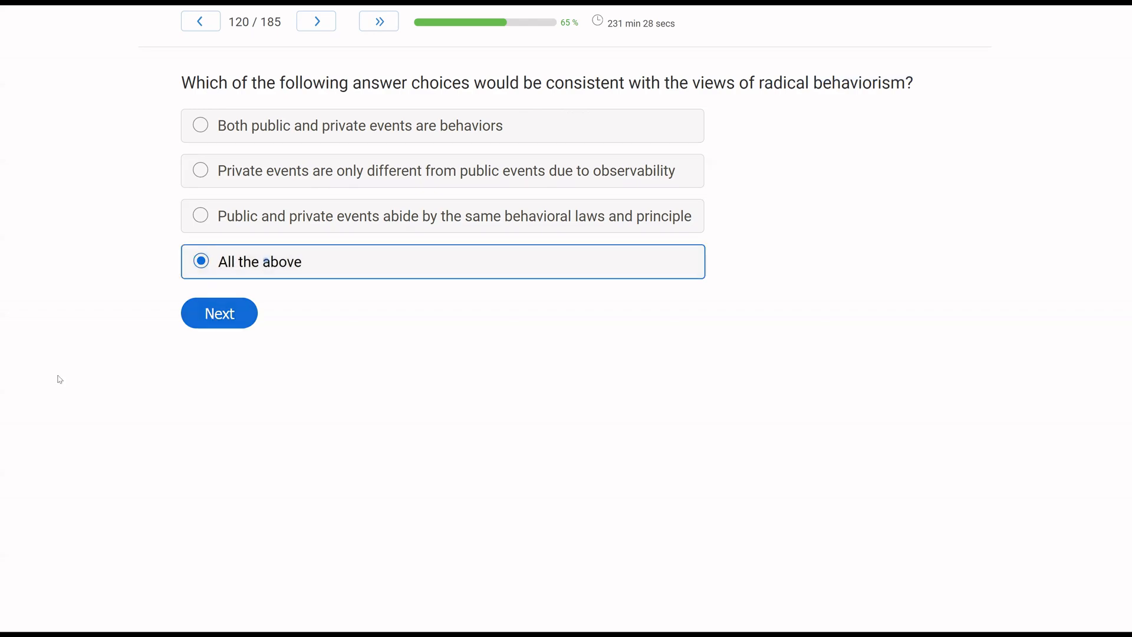